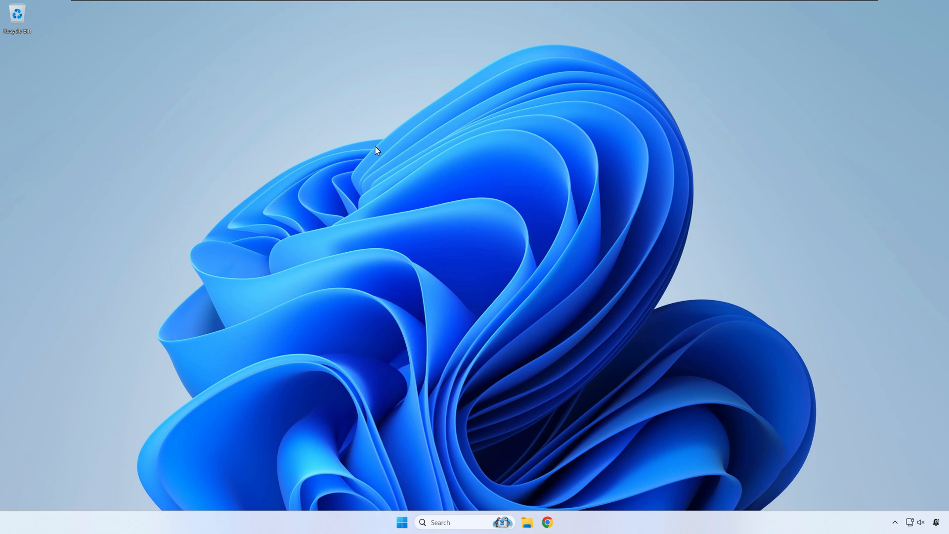
{"action": "mouse_move", "coordinate": [346, 141]}
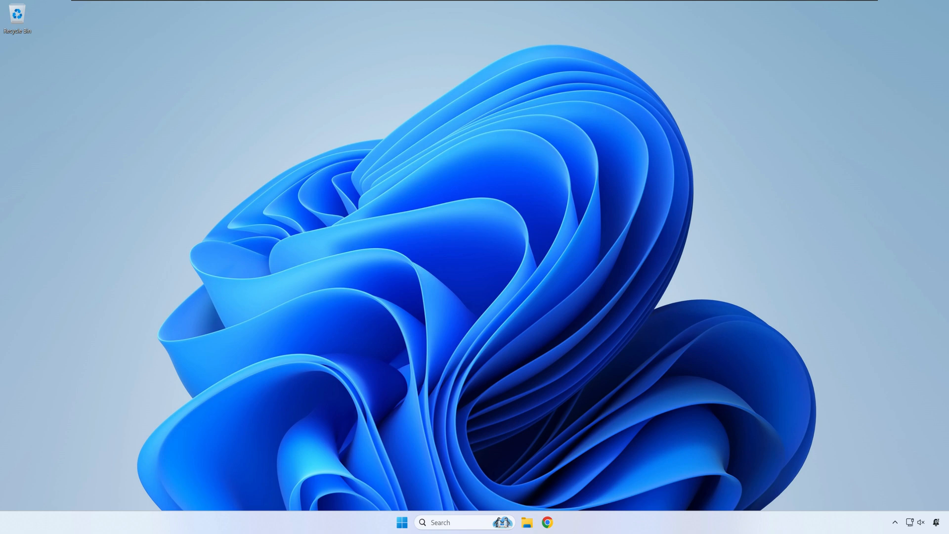
{"action": "mouse_move", "coordinate": [313, 295]}
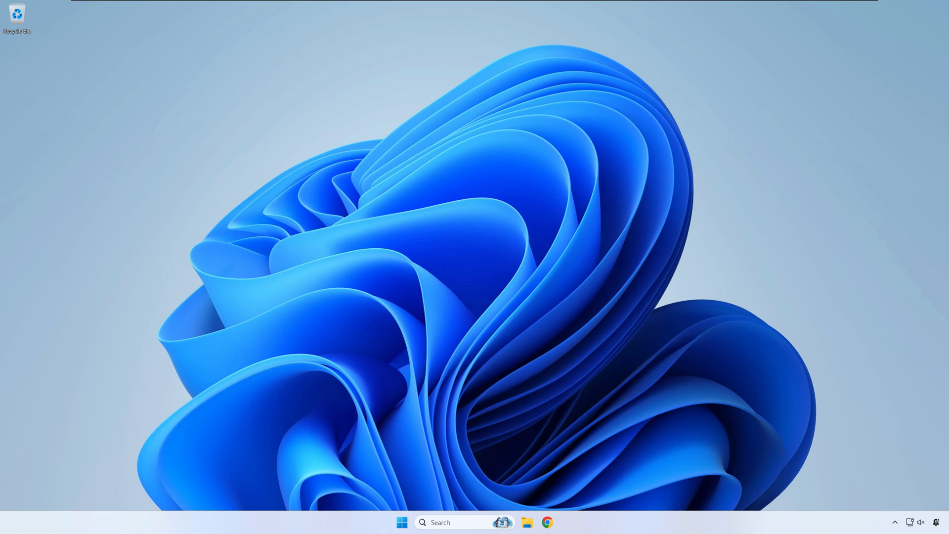
- Start Visual Studio 2022 so its start window appears
{"action": "left_click", "coordinate": [401, 522]}
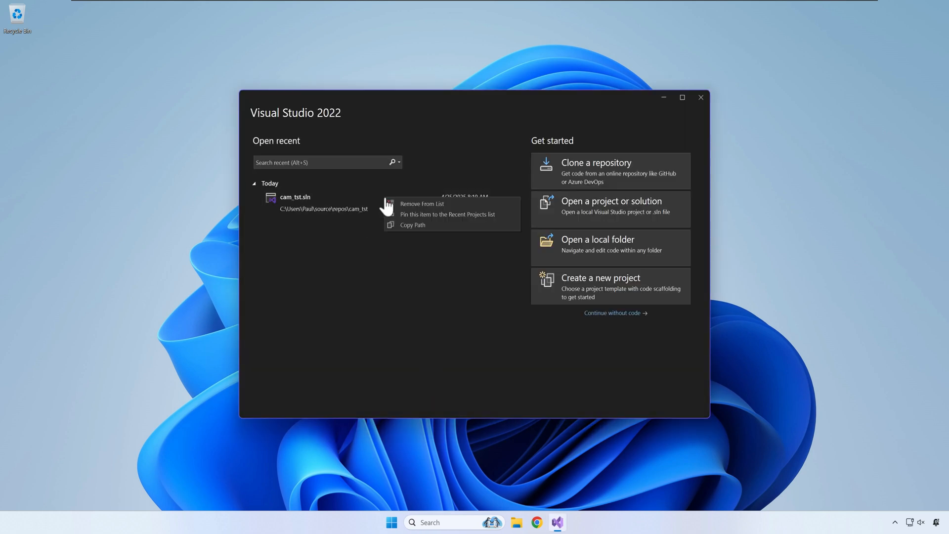
- Remove cam_tst.sln from recent projects and create a new empty project named 'camera'
{"action": "left_click", "coordinate": [422, 204]}
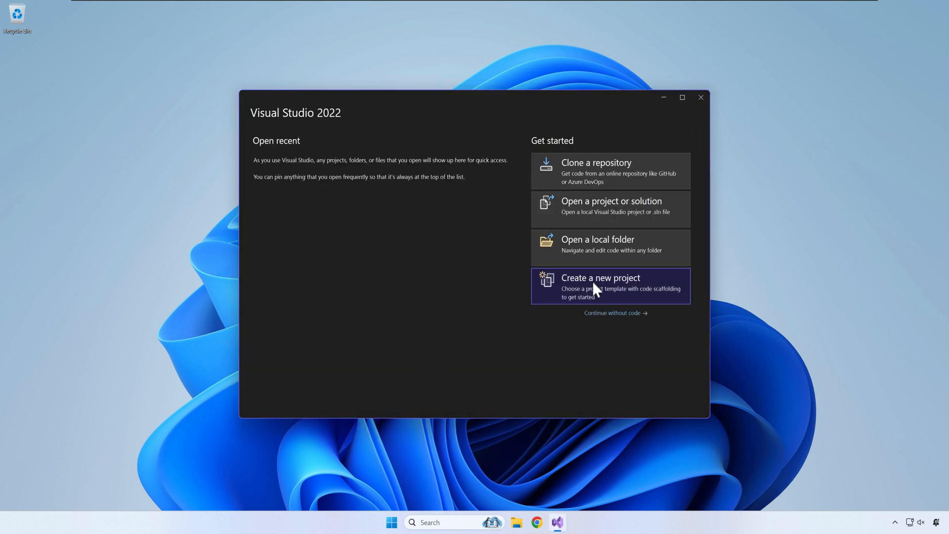
{"action": "left_click", "coordinate": [600, 285]}
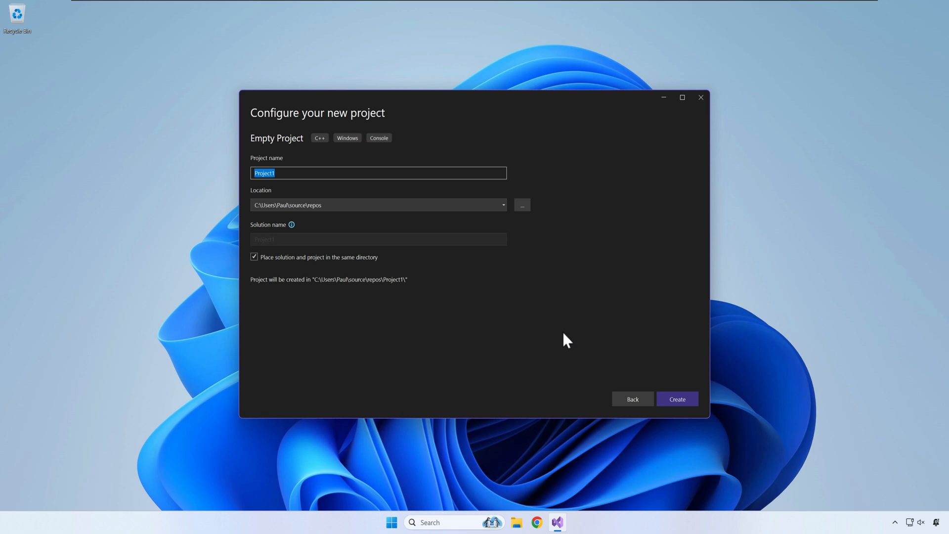
{"action": "type", "text": "camera"}
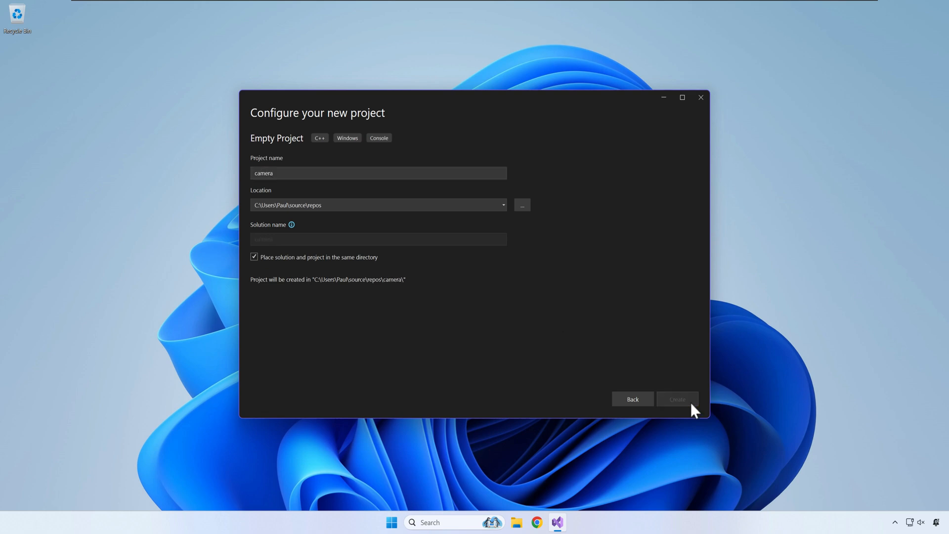
{"action": "left_click", "coordinate": [677, 399]}
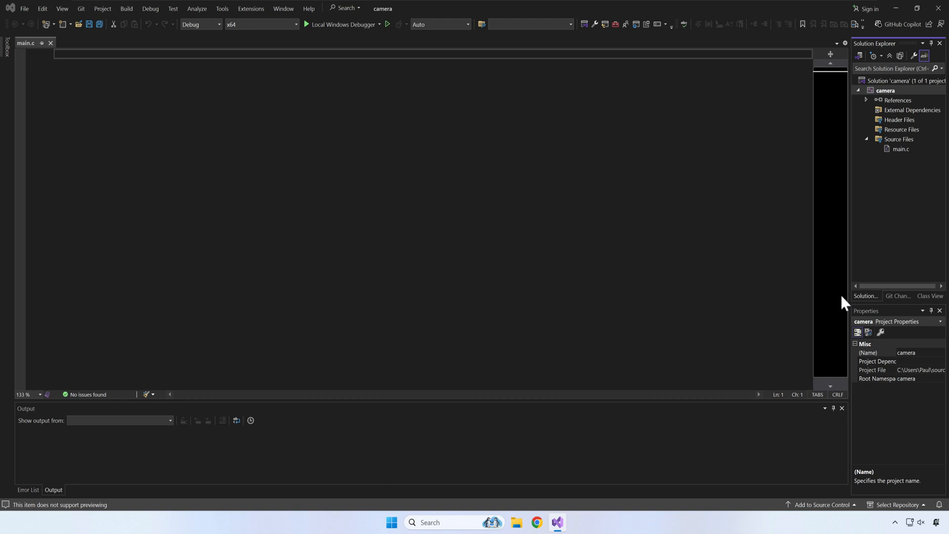
- Set the project's C standard to ISO C17 and C++ standard to ISO C++20
{"action": "left_click", "coordinate": [647, 234]}
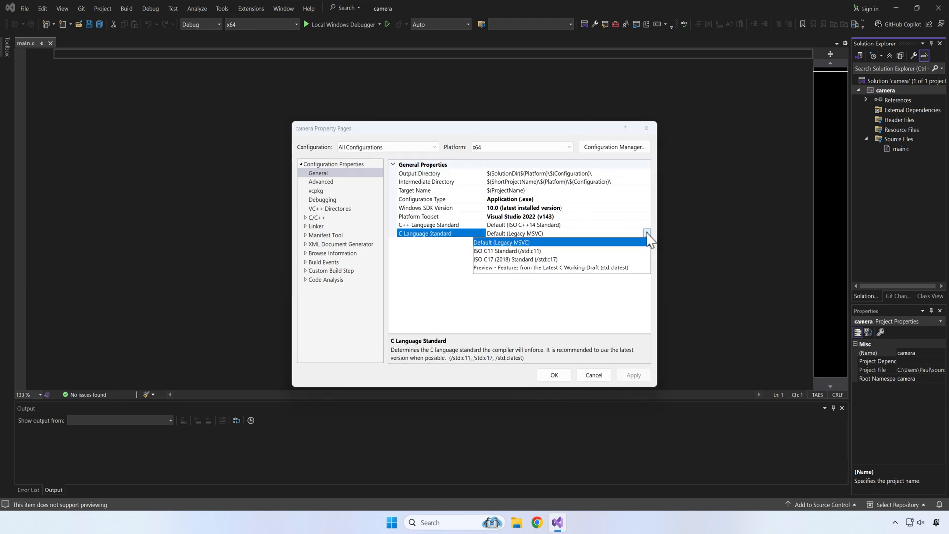
{"action": "left_click", "coordinate": [515, 259]}
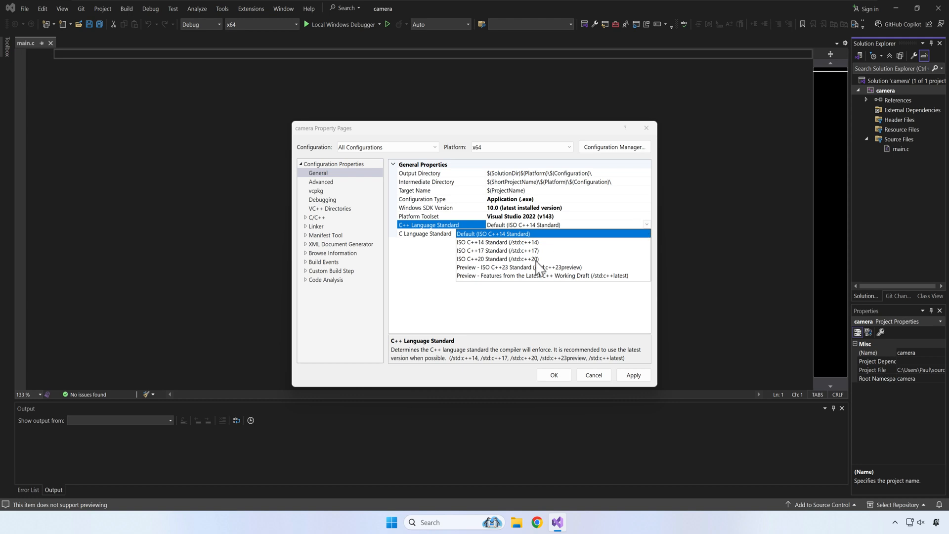
{"action": "left_click", "coordinate": [497, 258]}
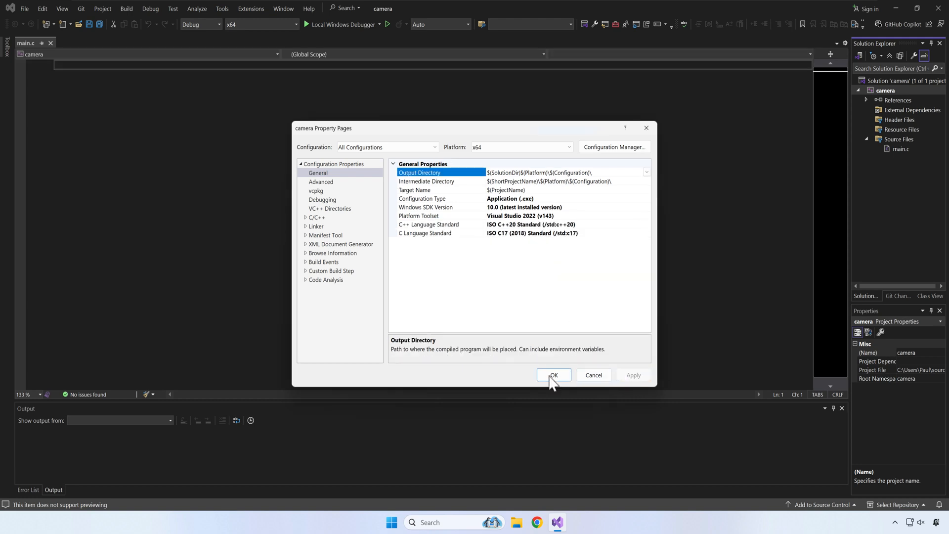
{"action": "left_click", "coordinate": [553, 375]}
{"action": "type", "text": "#ifdef"}
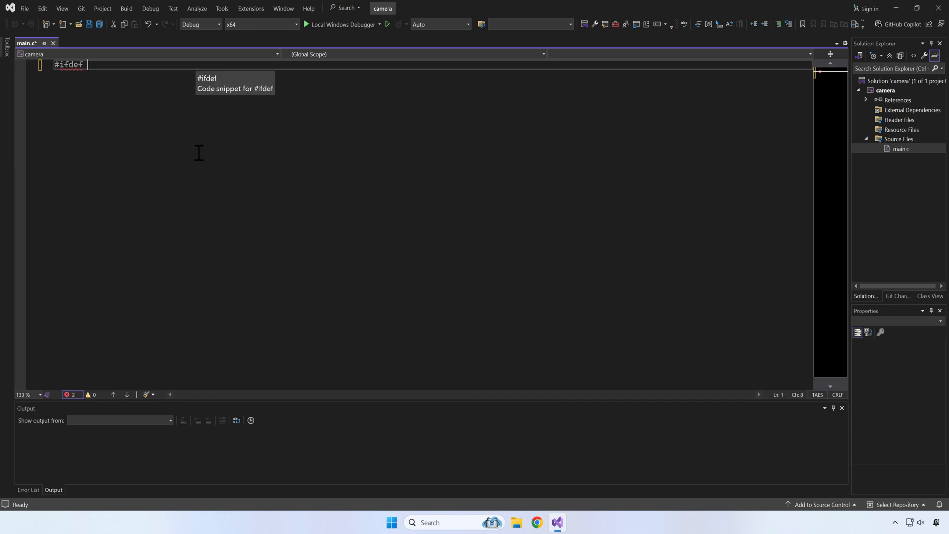
- Add an #ifdef _MSC_VER block defining _CRT_SECURE_NO_WARNINGS and save main.c
{"action": "type", "text": "_MSC_"}
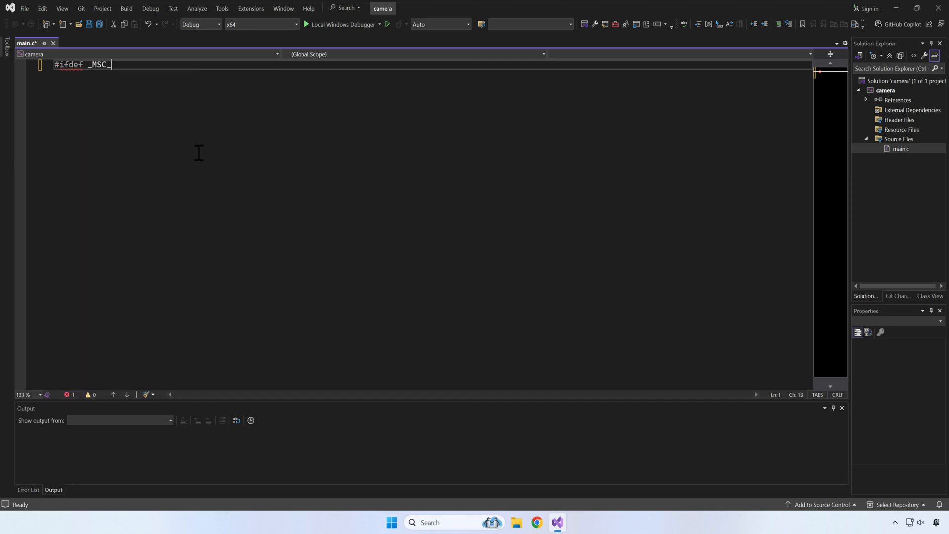
{"action": "type", "text": "VER"}
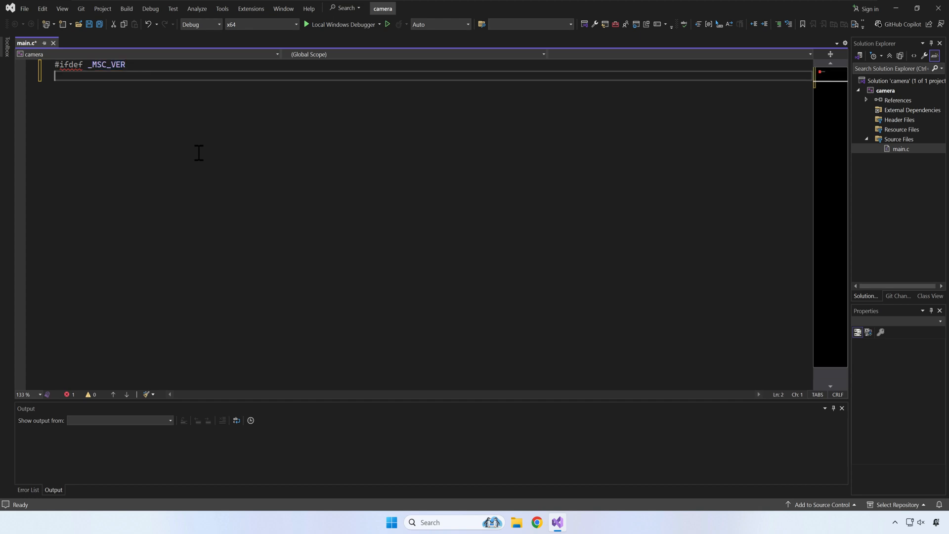
{"action": "type", "text": "#endif"}
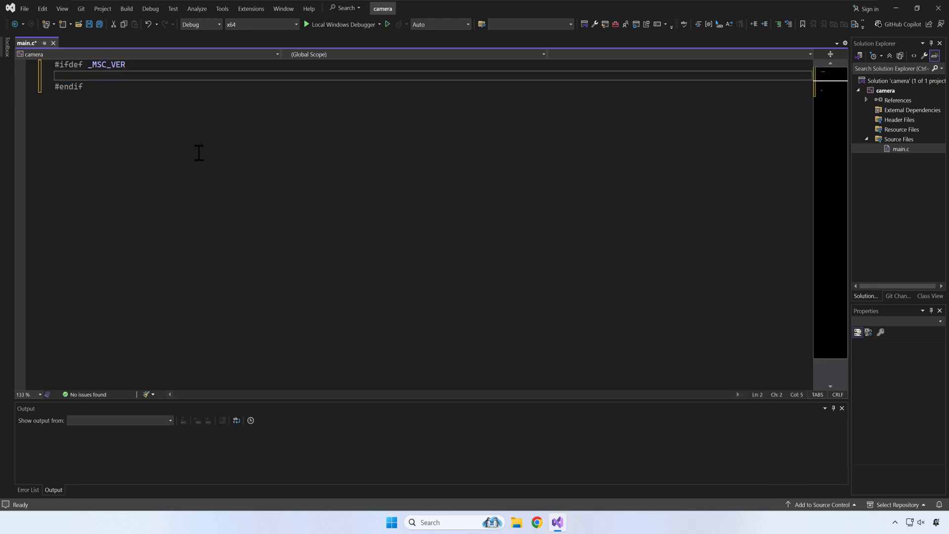
{"action": "type", "text": "#define"}
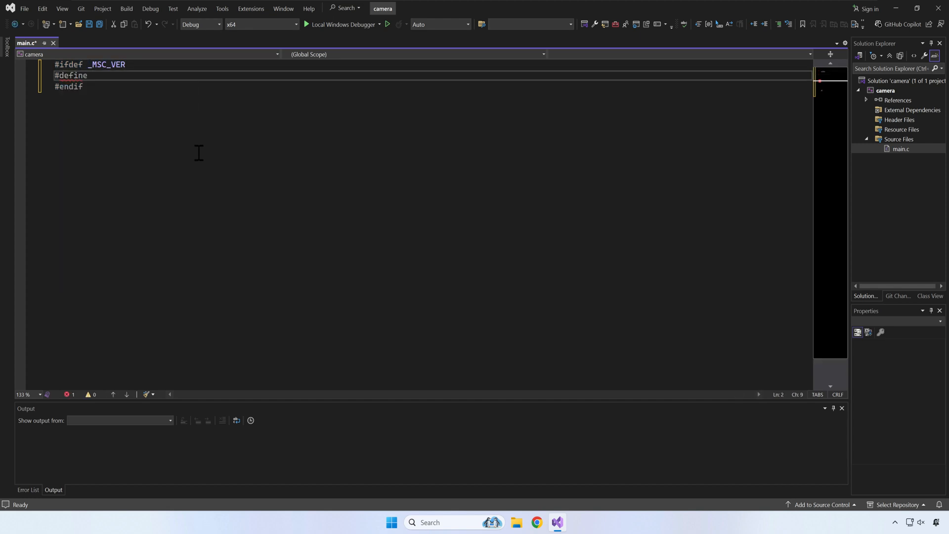
{"action": "type", "text": "_"}
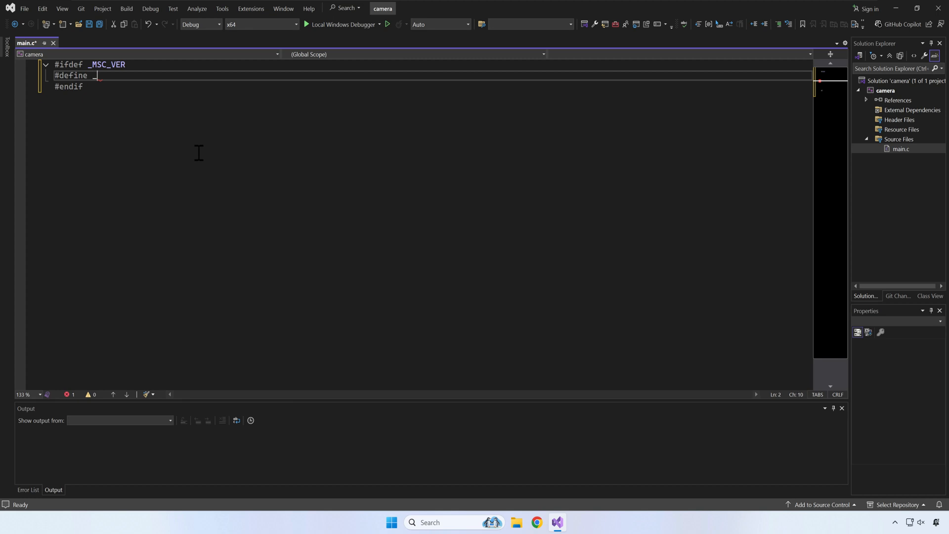
{"action": "type", "text": "_CRT_SEC"}
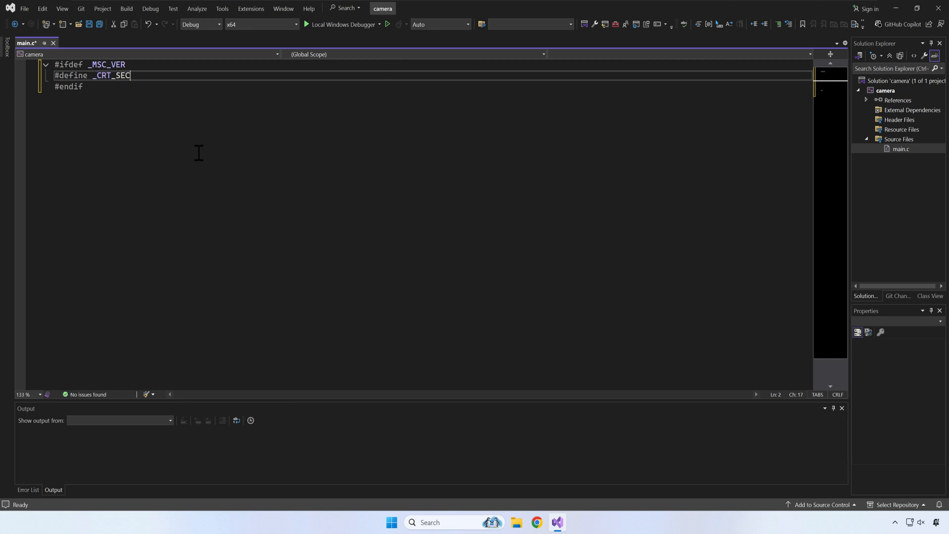
{"action": "type", "text": "URE_NO_WARN"}
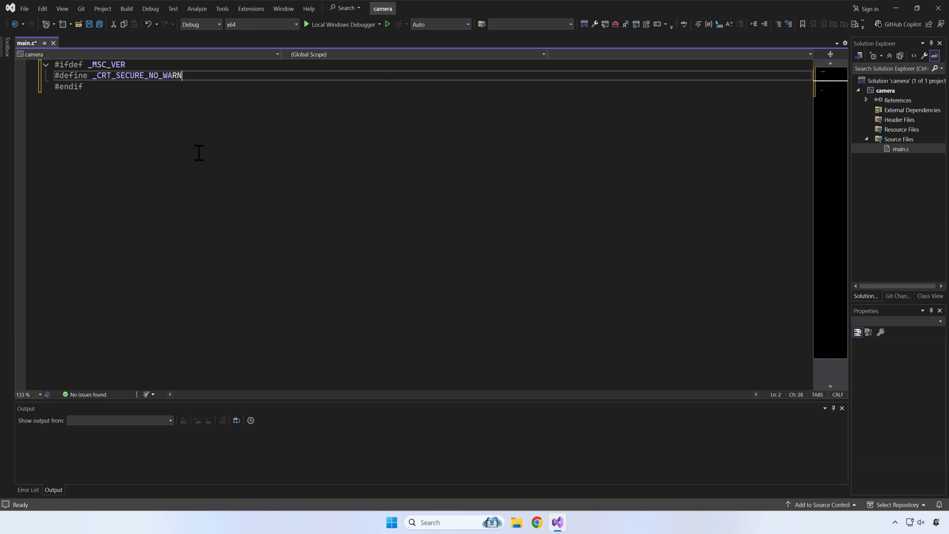
{"action": "type", "text": "INGS"}
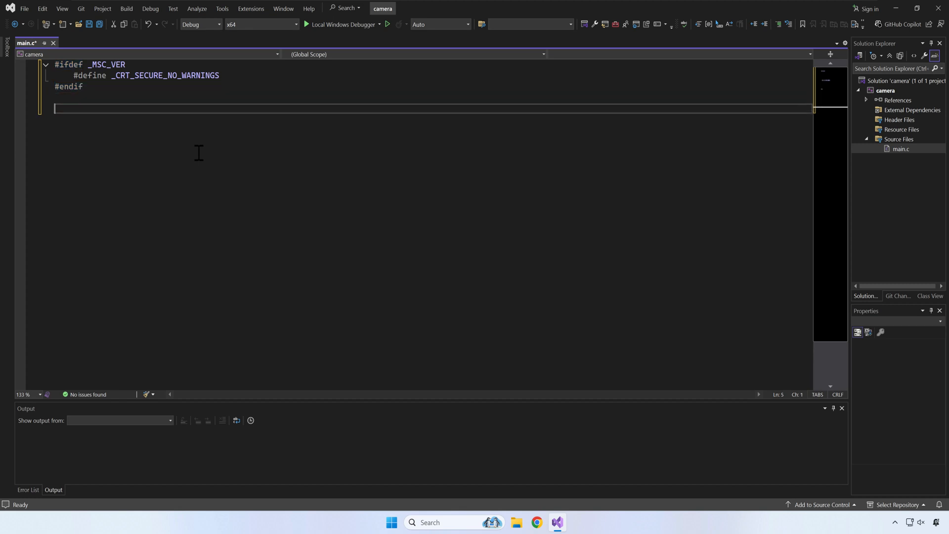
{"action": "key", "text": "ctrl+s"}
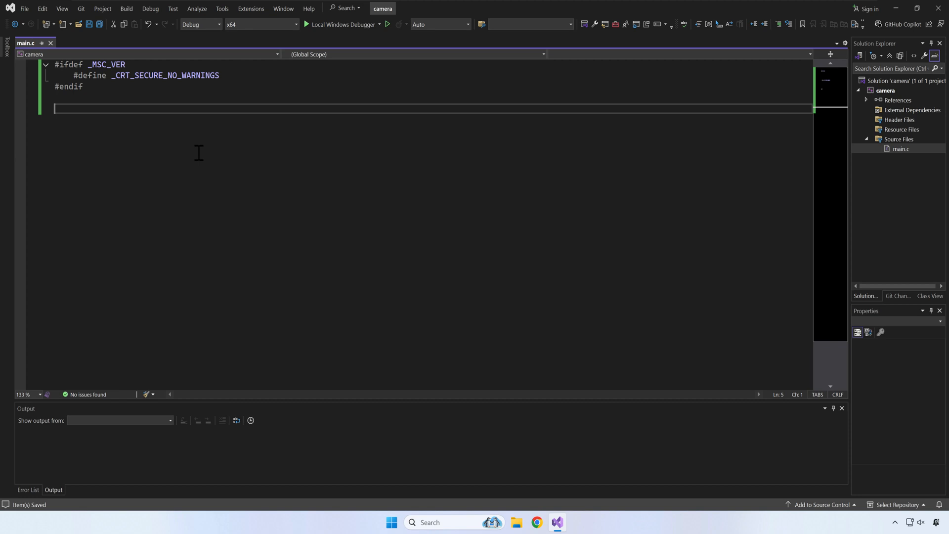
- Define SDL_MAIN_USE_CALLBACKS and include <SDL3/SDL.h> and <SDL3/SDL_main.h>
{"action": "type", "text": "#define S"}
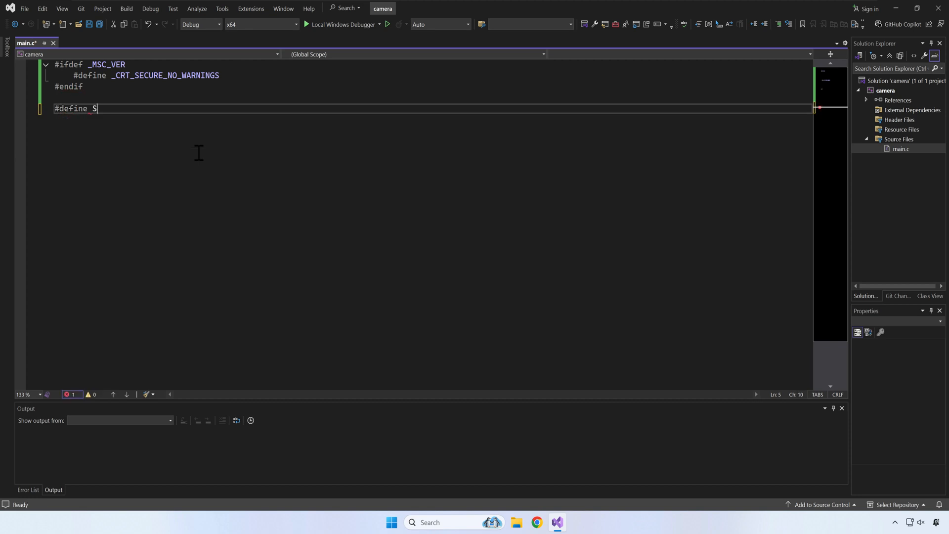
{"action": "type", "text": "DL_MAIN"}
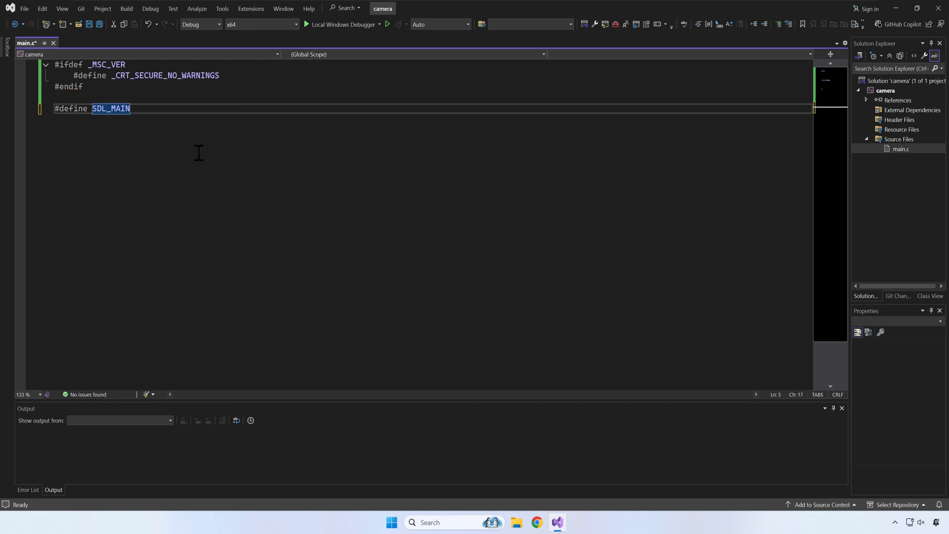
{"action": "type", "text": "_USE_CALLBACKS"}
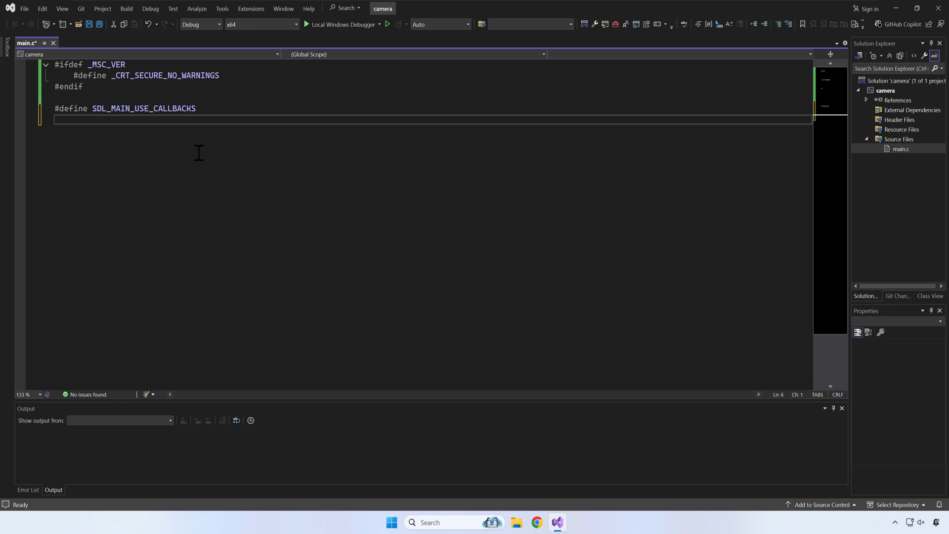
{"action": "type", "text": "#include <SD>"}
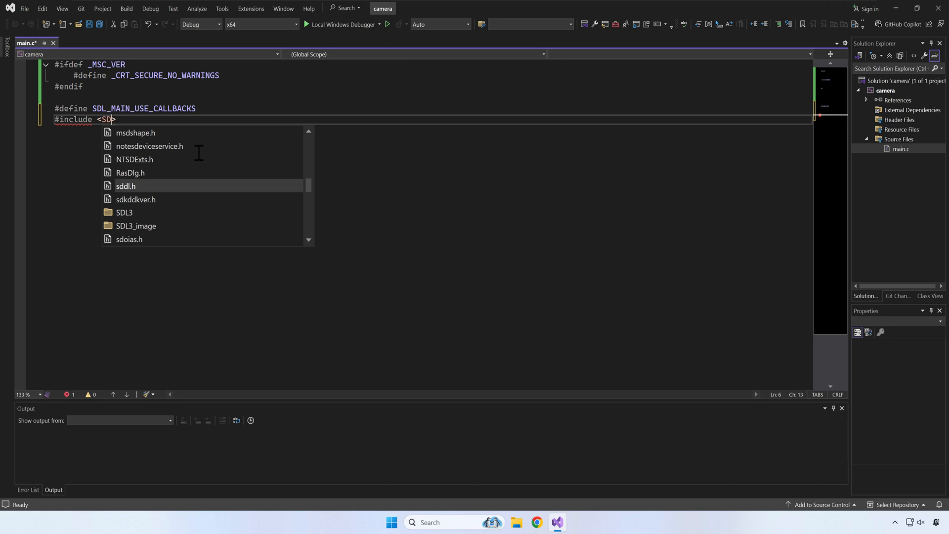
{"action": "type", "text": "L3/SDL.h"}
{"action": "type", "text": "#in"}
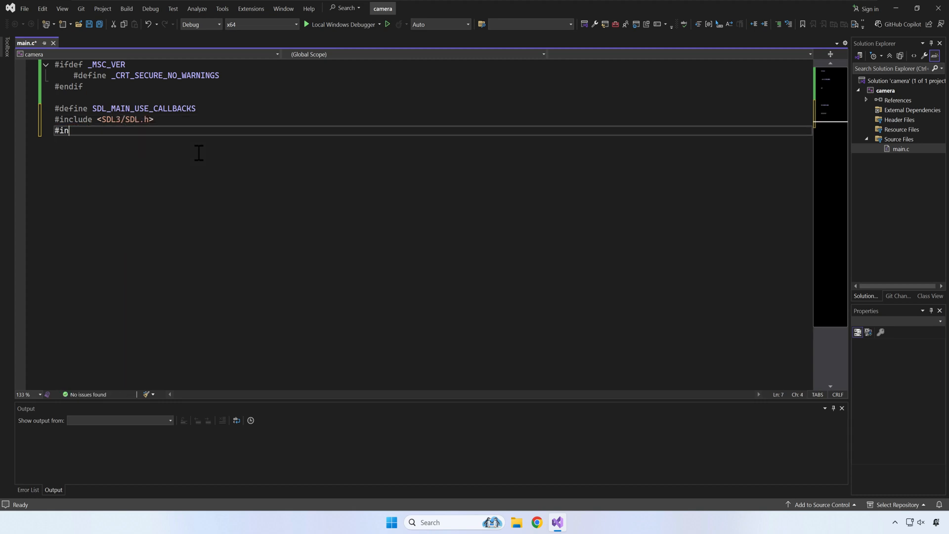
{"action": "type", "text": "clude <SDL3/>"}
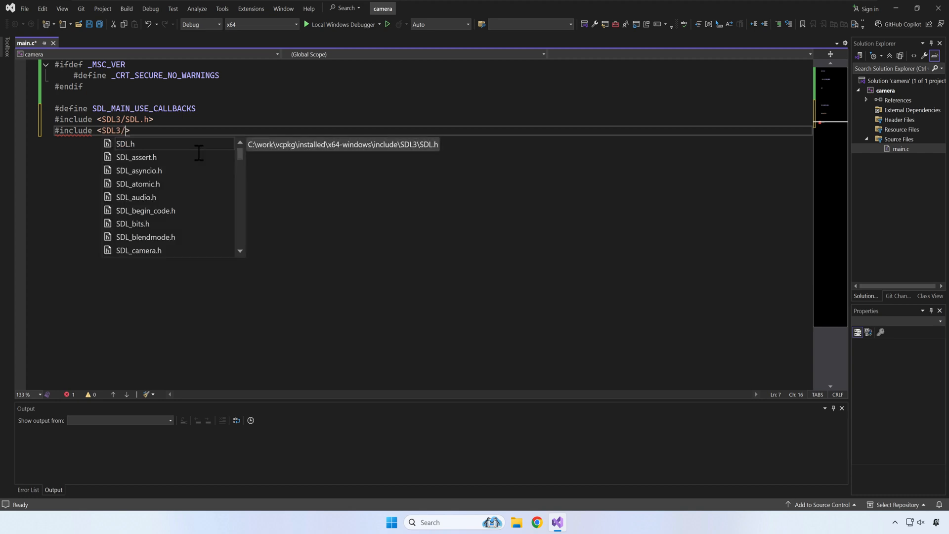
{"action": "type", "text": "SDL_main.h"}
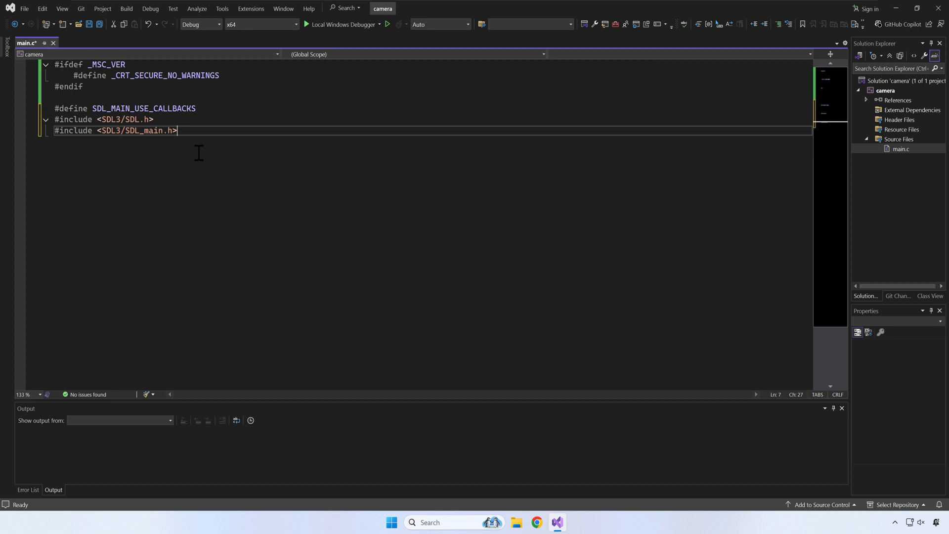
- Write an SDL_AppInit(void **appstate, int argc, char *argv[]) stub returning SDL_APP_CONTINUE
{"action": "type", "text": "SDL_App"}
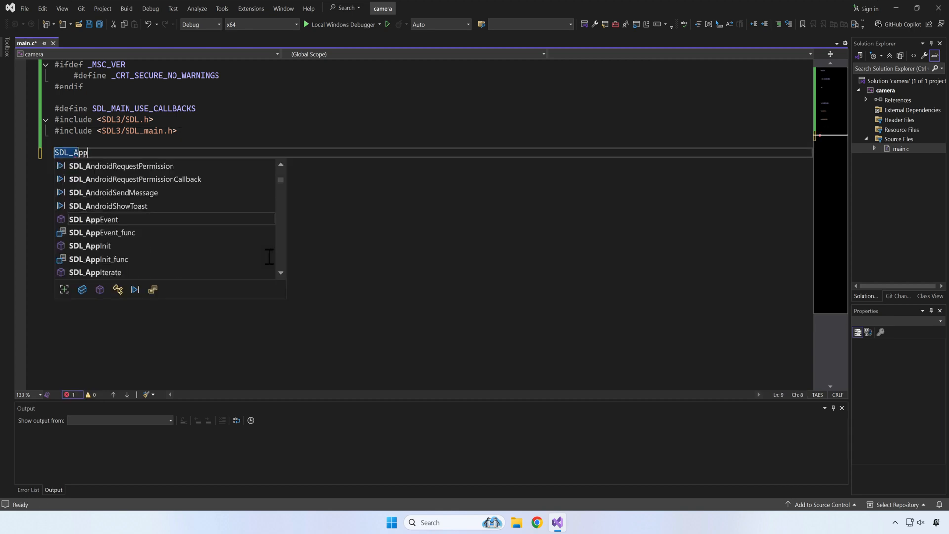
{"action": "type", "text": "Resulkt"}
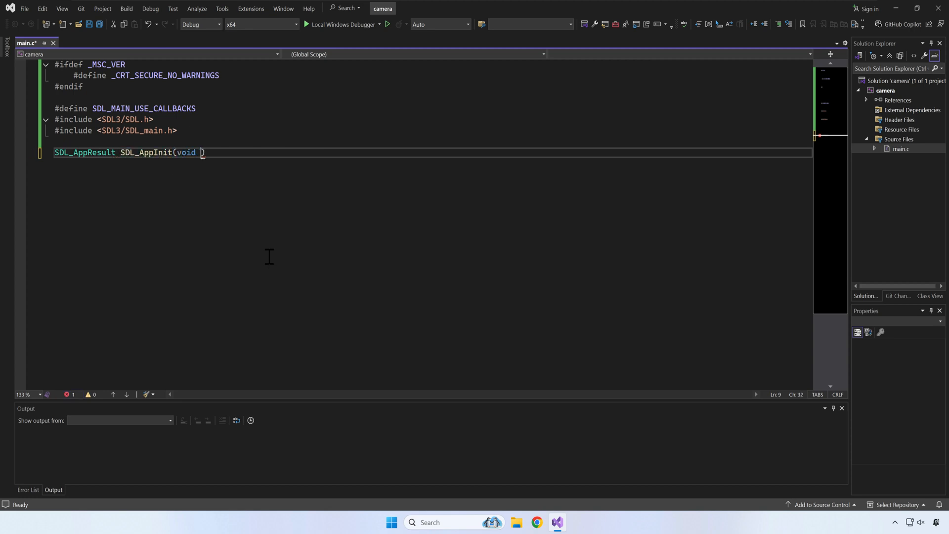
{"action": "type", "text": "**appstate,"}
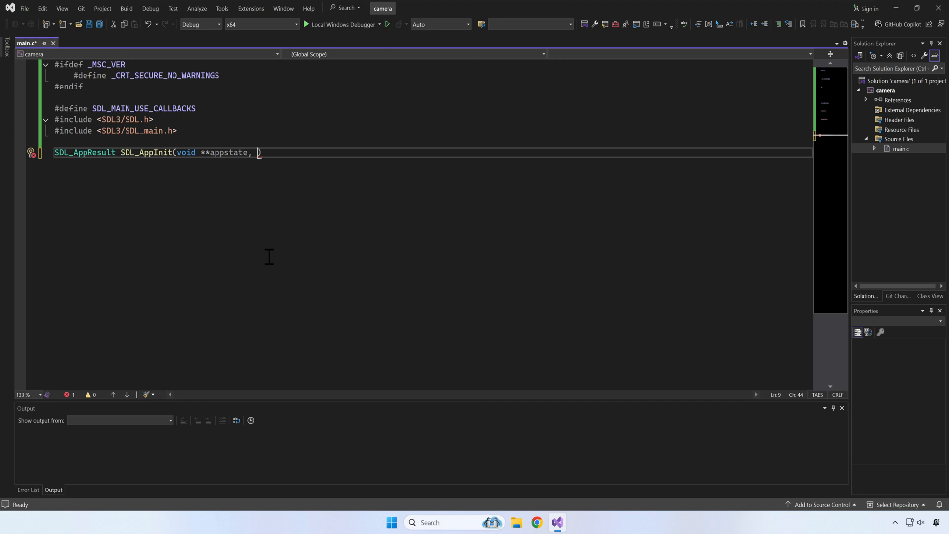
{"action": "type", "text": "int argc, char"}
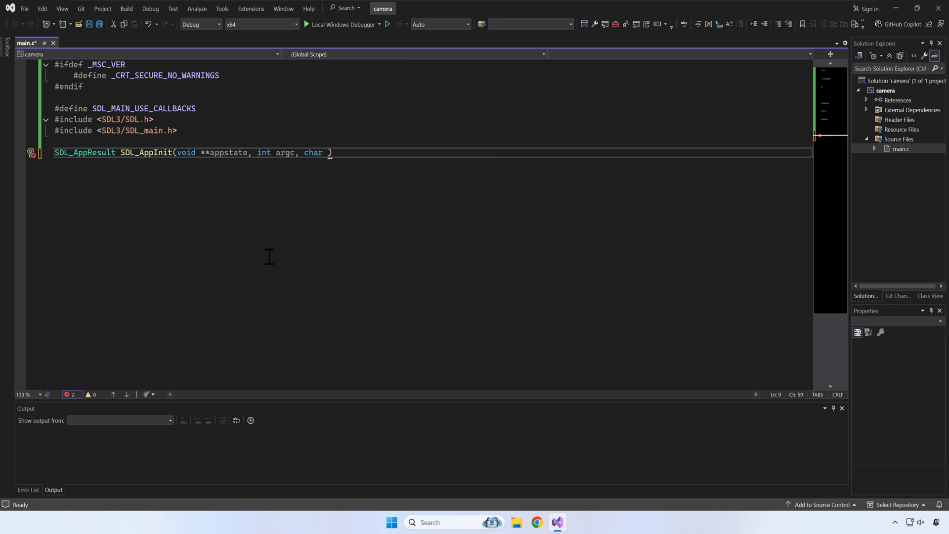
{"action": "type", "text": "*argv"}
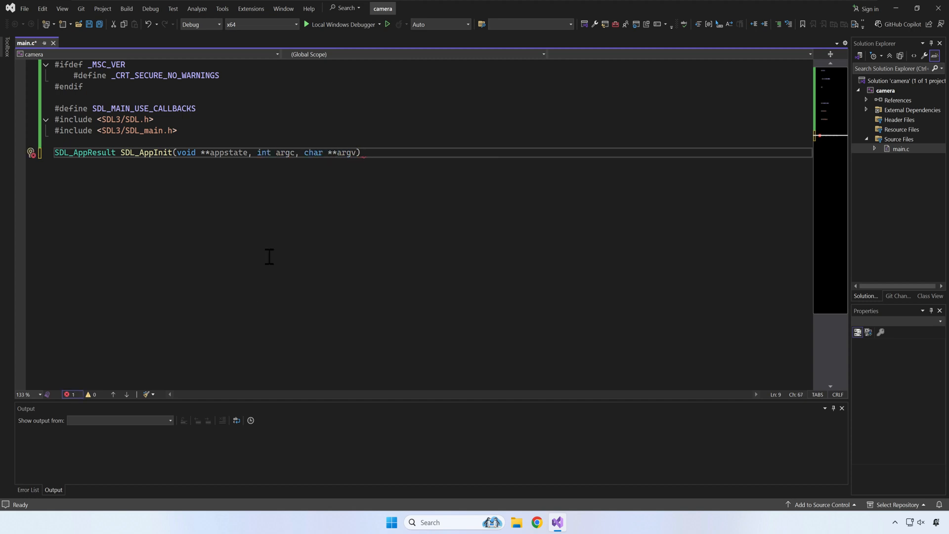
{"action": "type", "text": "{"}
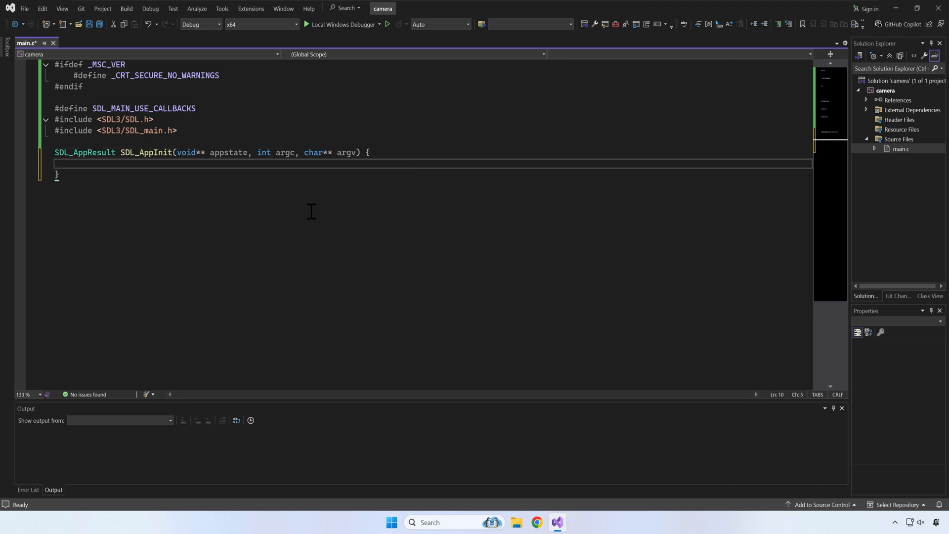
{"action": "type", "text": "return SDL_APP"}
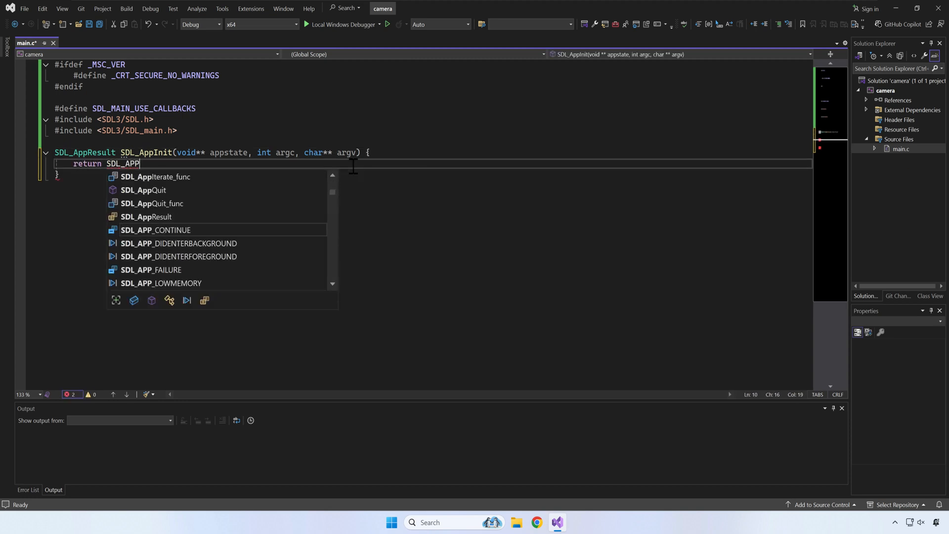
{"action": "type", "text": "_Co"}
{"action": "type", "text": "SDL_AppReul"}
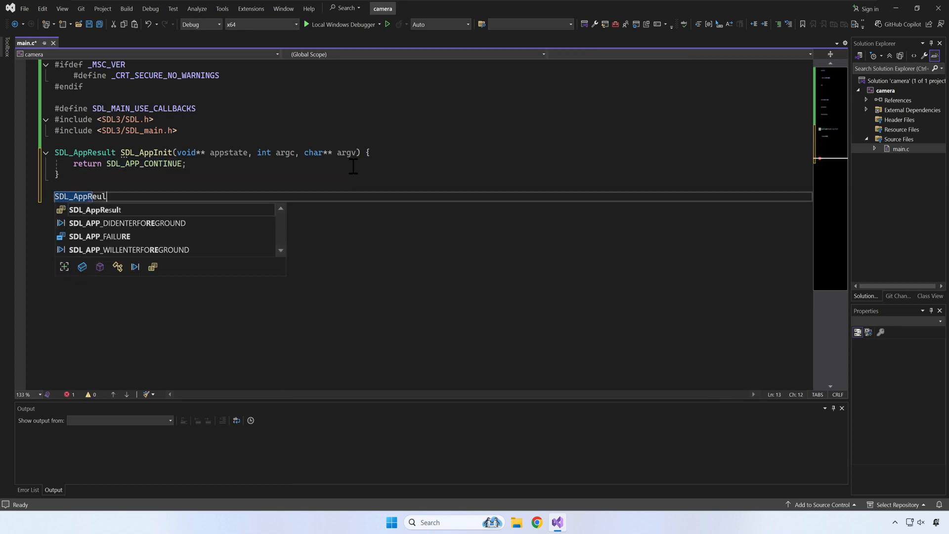
- Write an SDL_AppIterate(void* appstate) stub returning SDL_APP_CONTINUE
{"action": "left_click", "coordinate": [95, 210]}
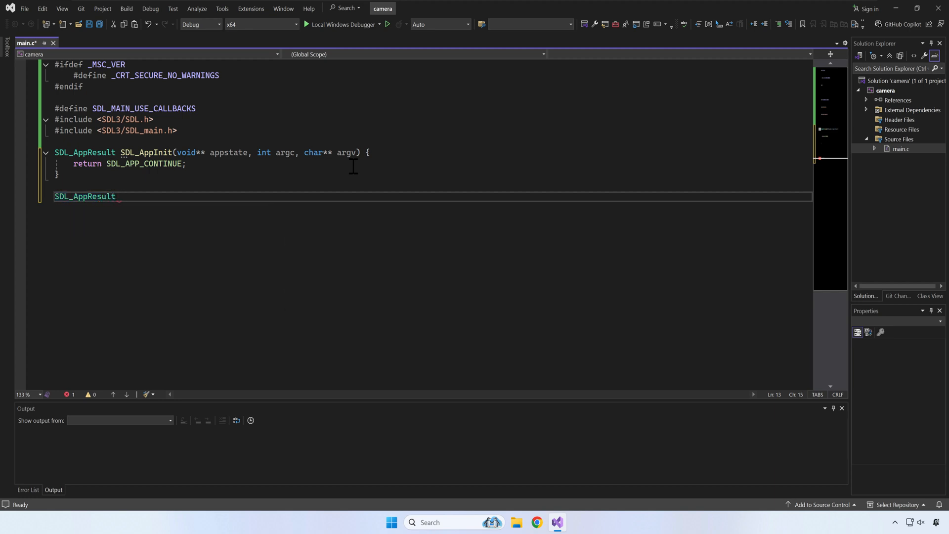
{"action": "type", "text": "SDL_AppIterate(void"}
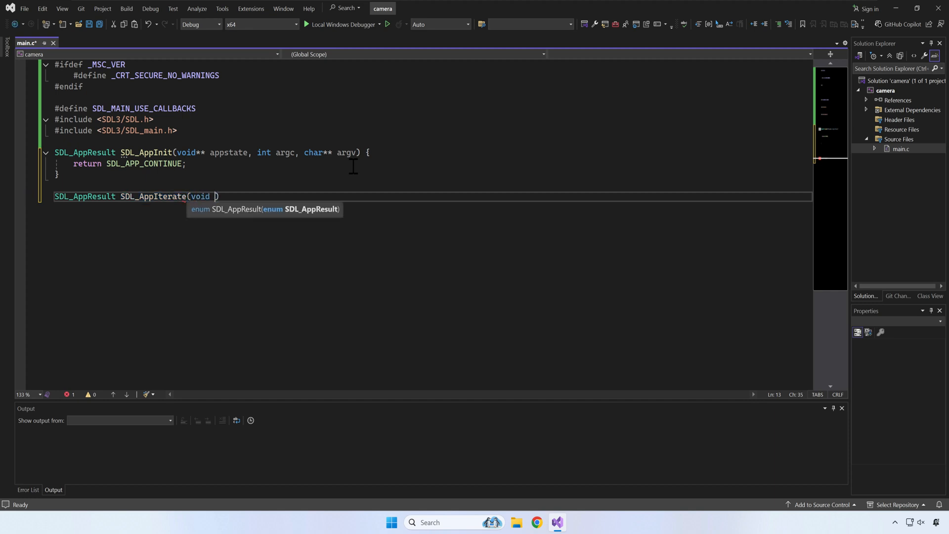
{"action": "type", "text": "* appstate) {"}
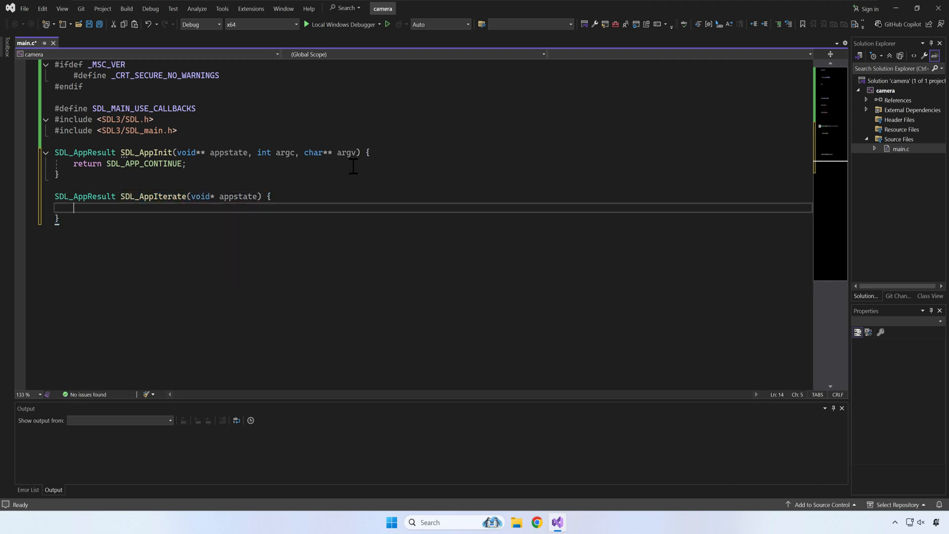
{"action": "type", "text": "return SDL_APP_CONTINUE;"}
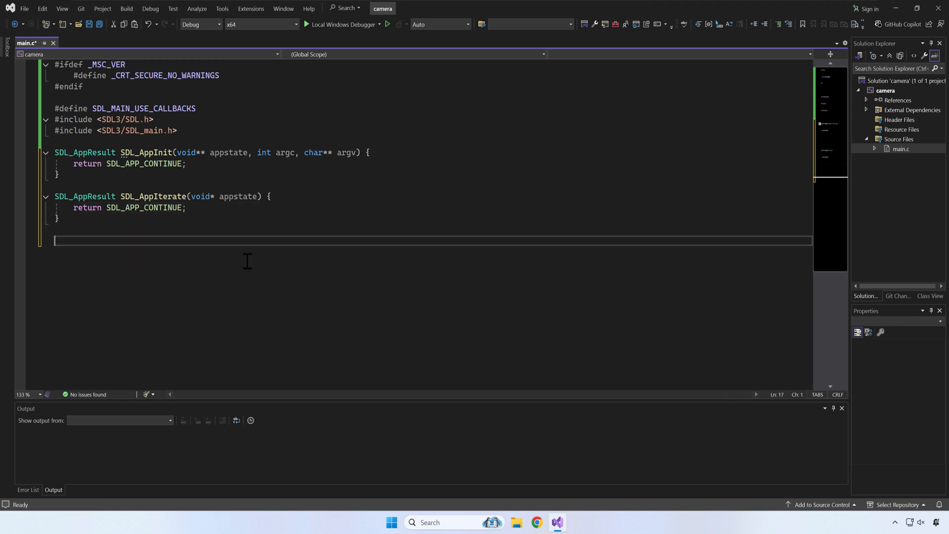
- Add an SDL_AppEvent stub returning SDL_APP_CONTINUE and begin the void SDL_AppQuit declaration
{"action": "type", "text": "SDL_AppResult SDL_A"}
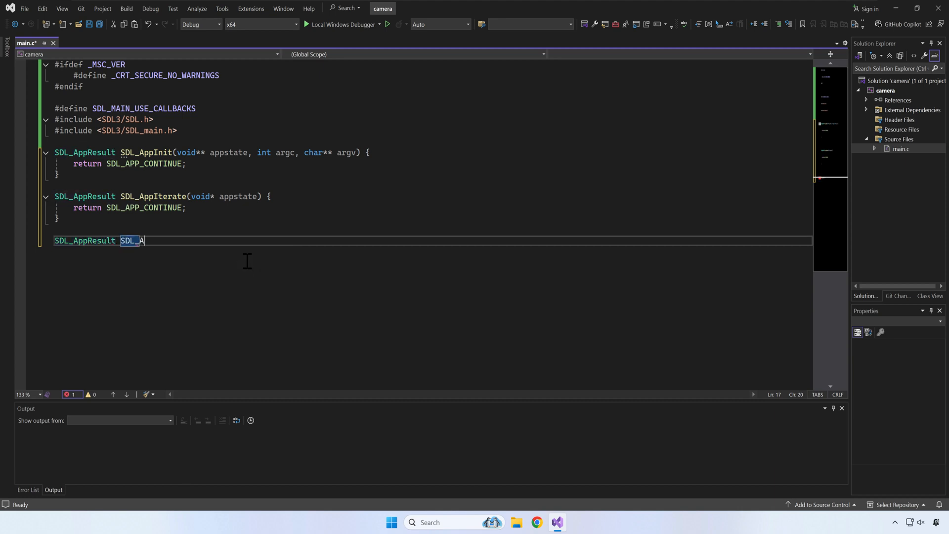
{"action": "type", "text": "ppEvent(void* appstate, SDL_Event* event) {"}
{"action": "type", "text": "return SDL_APP_CONTINUE;"}
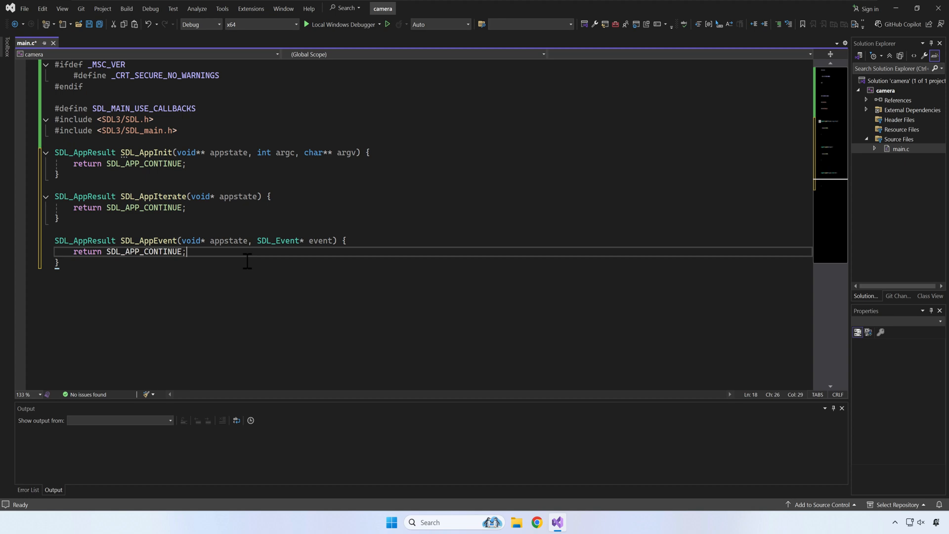
{"action": "type", "text": "void S"}
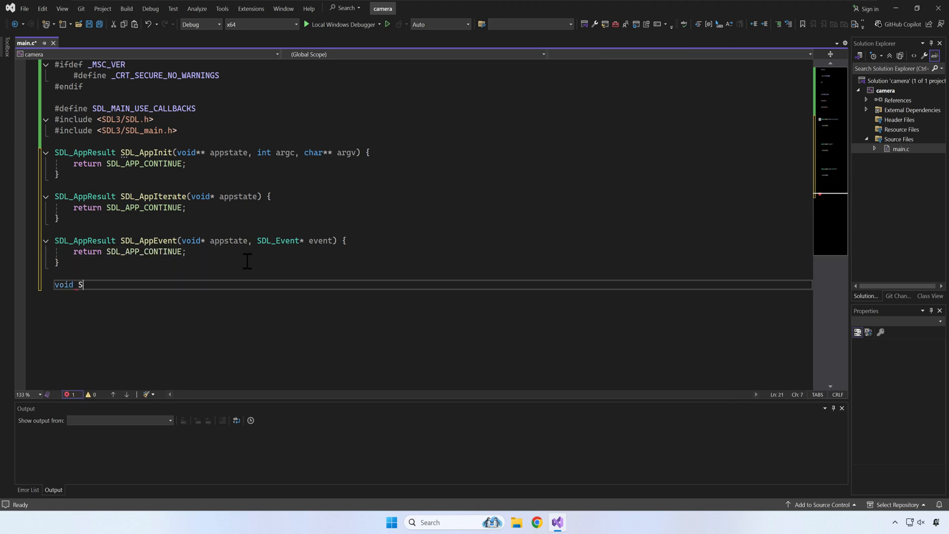
{"action": "type", "text": "DL_AppQuit"}
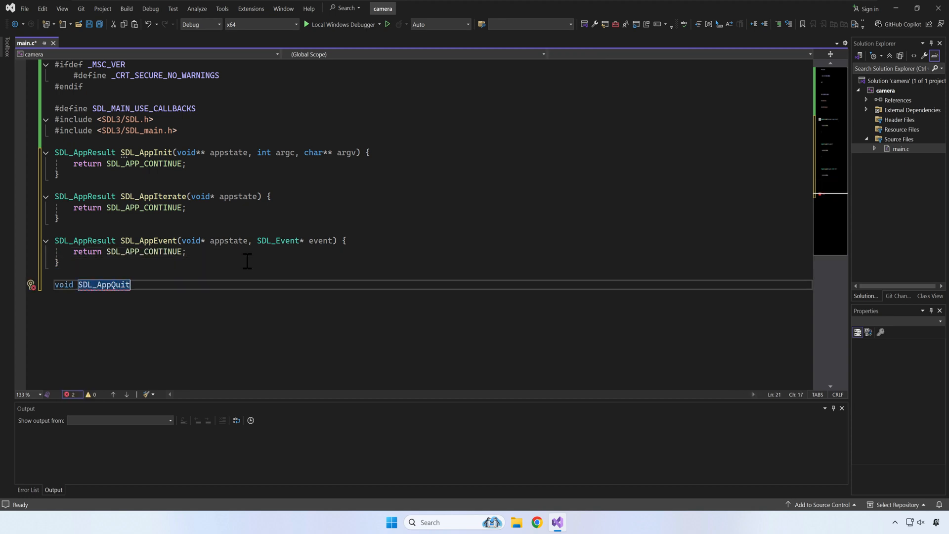
{"action": "type", "text": "(void )"}
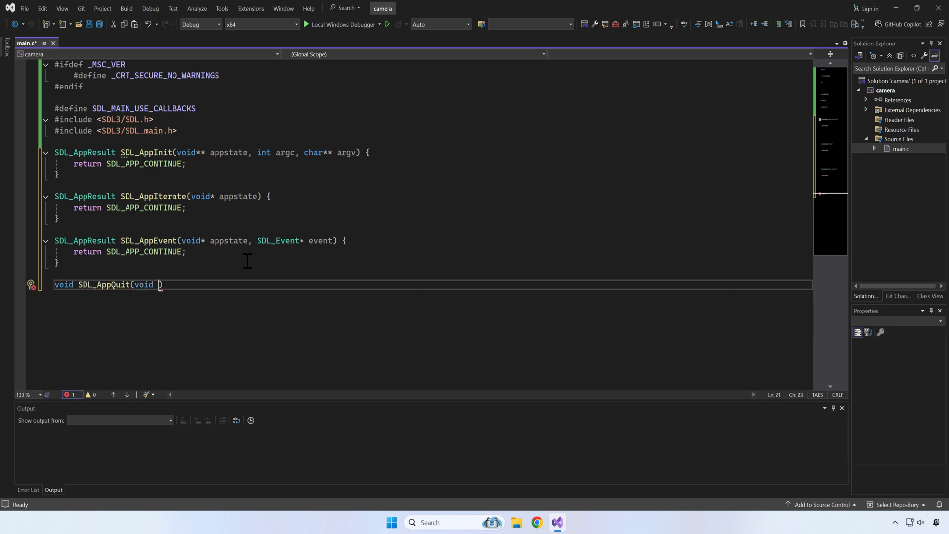
{"action": "type", "text": "*appstate, SDL_AppResult result"}
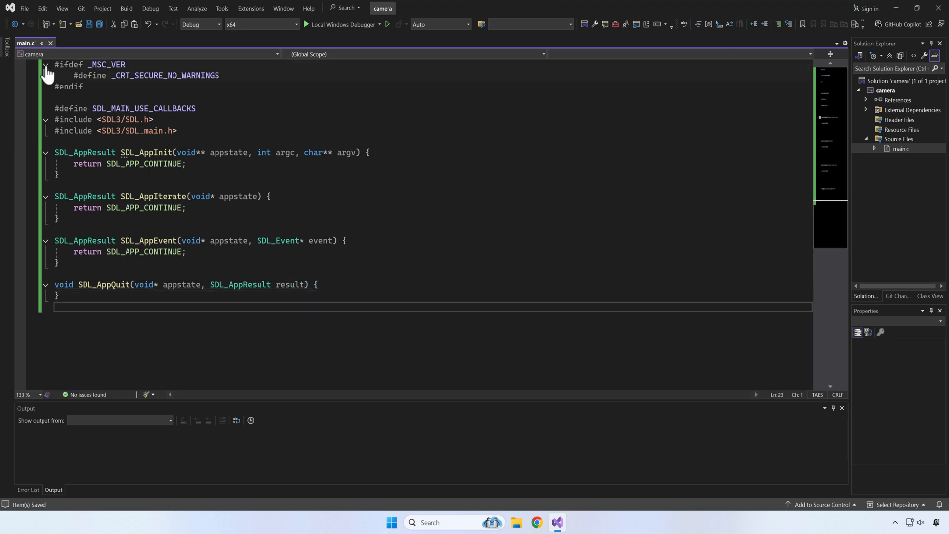
- Collapse the _MSC_VER block and start a typedef struct AppState below the includes
{"action": "left_click", "coordinate": [45, 65]}
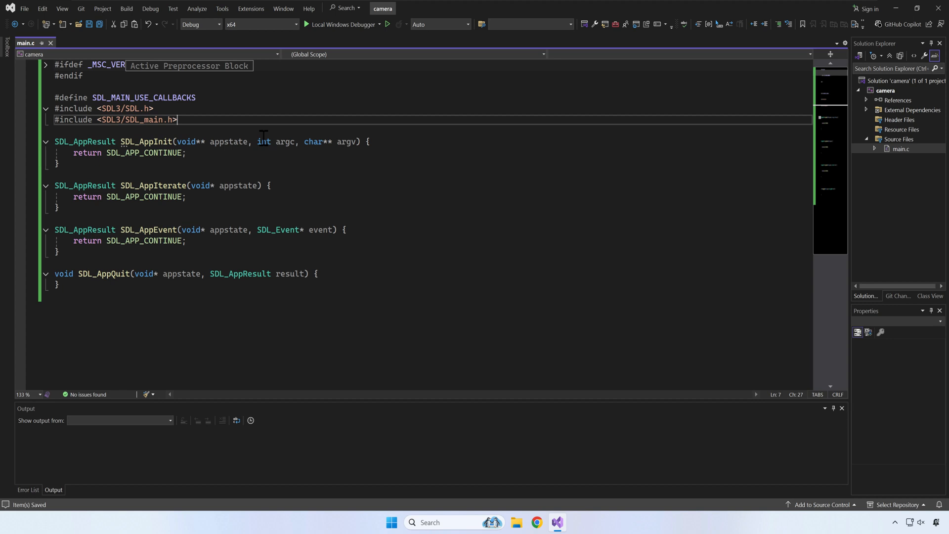
{"action": "key", "text": "enter"}
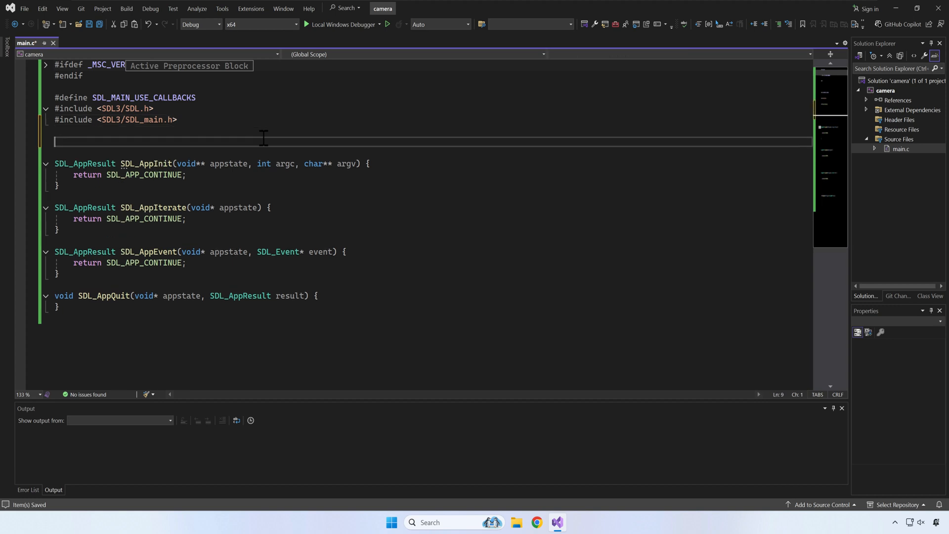
{"action": "type", "text": "type"}
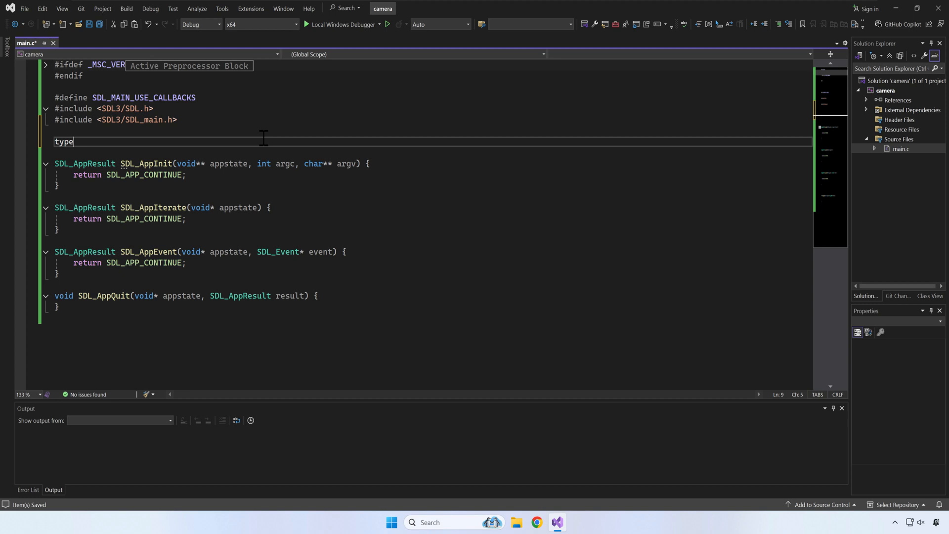
{"action": "type", "text": "def str"}
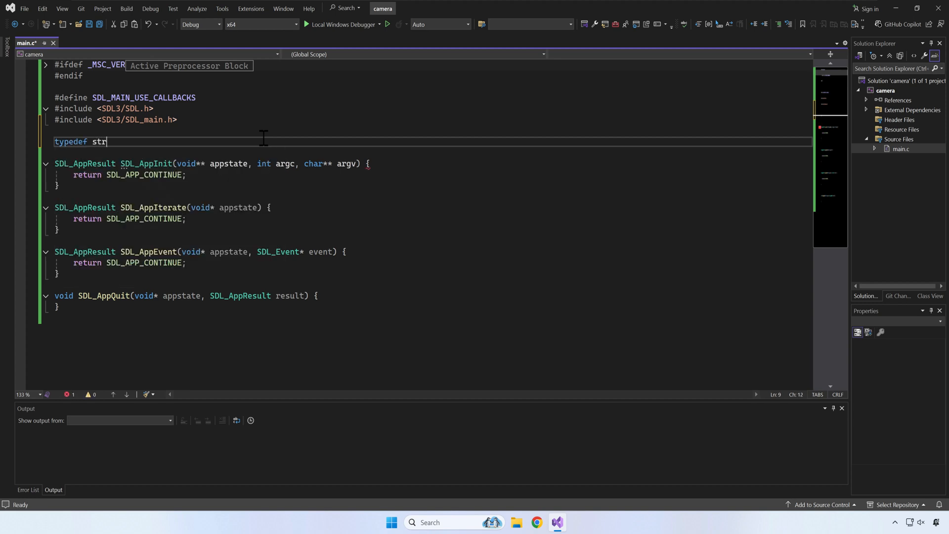
{"action": "type", "text": "uct {};"}
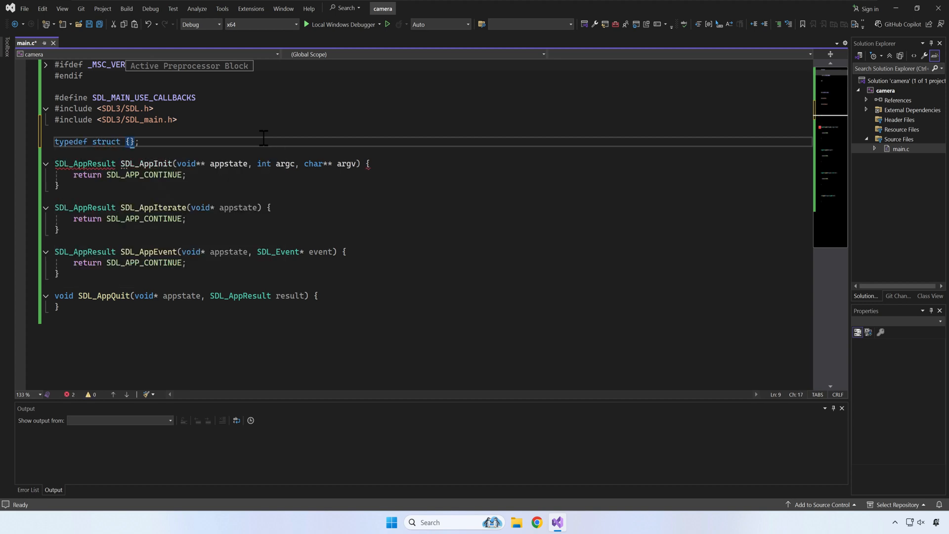
{"action": "type", "text": "AppState;"}
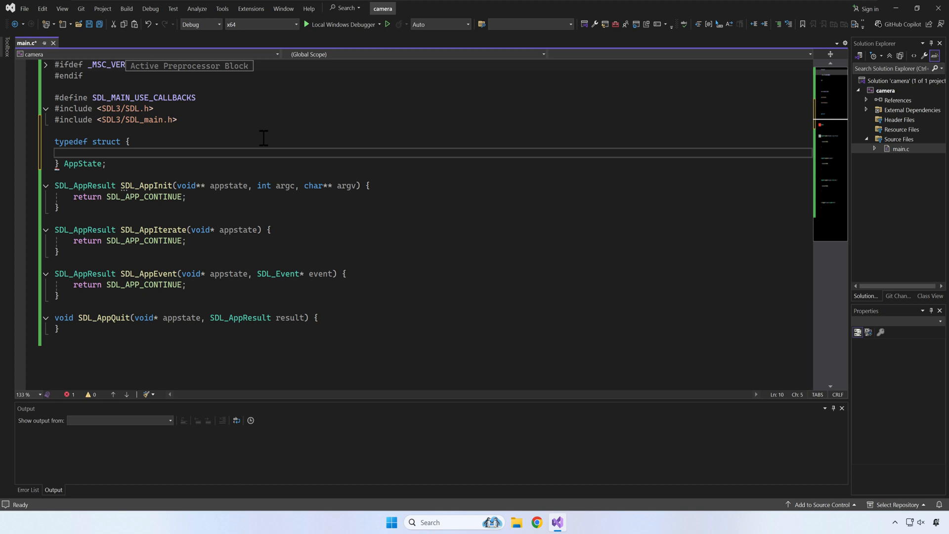
- Give AppState window, renderer, width and height members and include <stdio.h>
{"action": "type", "text": "SDL_Windows"}
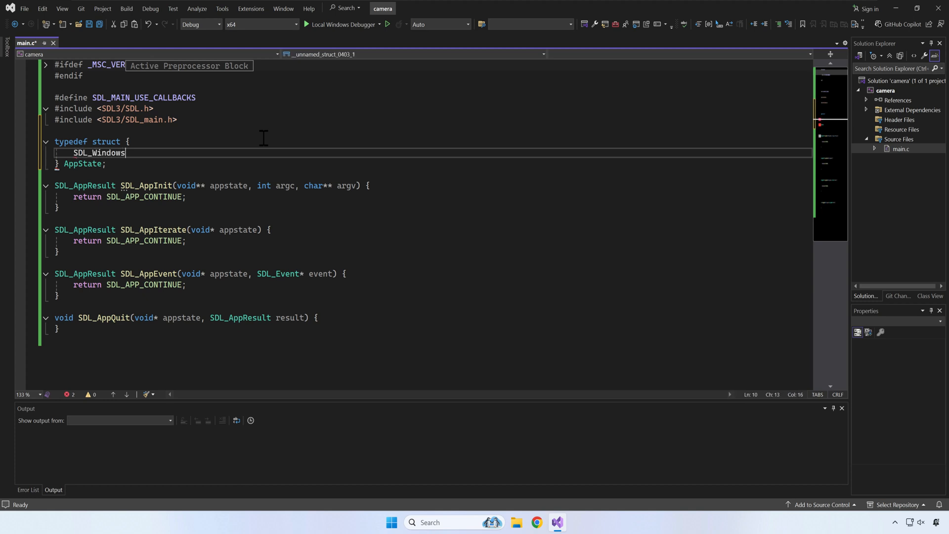
{"action": "type", "text": "*window"}
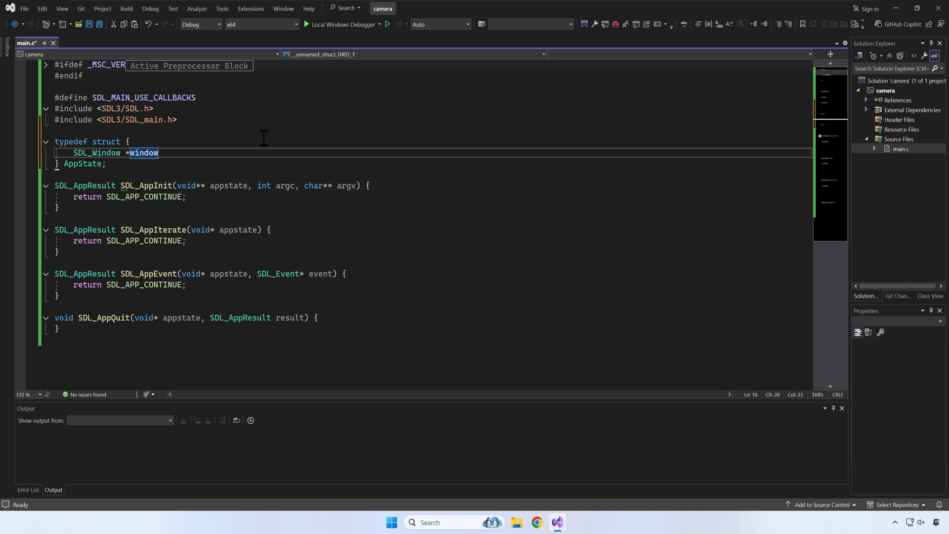
{"action": "type", "text": "SDL_Renderer* renderer;"}
{"action": "type", "text": "o"}
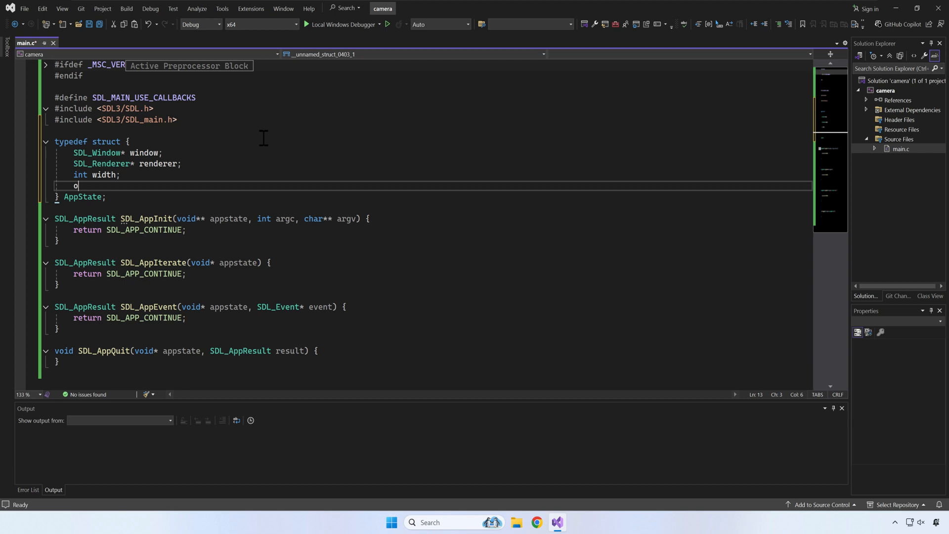
{"action": "type", "text": "int height;"}
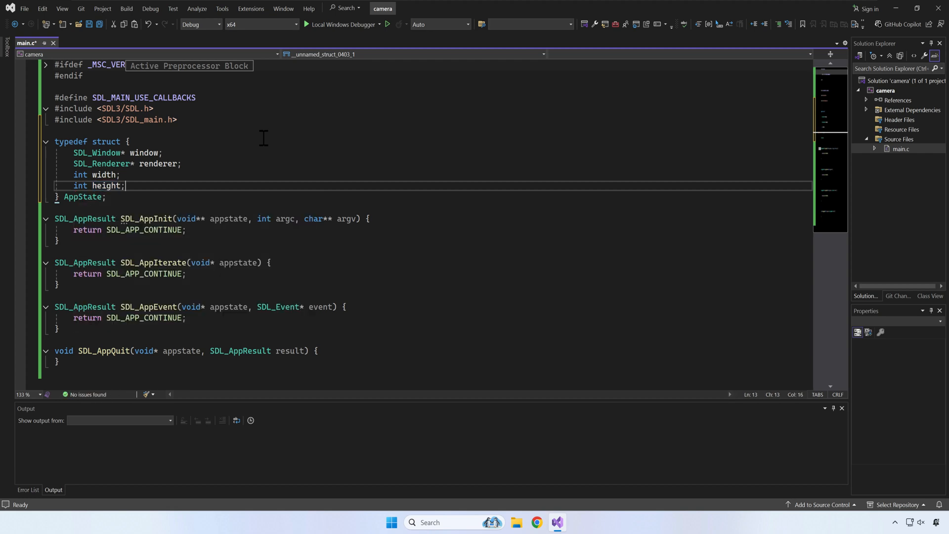
{"action": "type", "text": "#include <stdio.h>"}
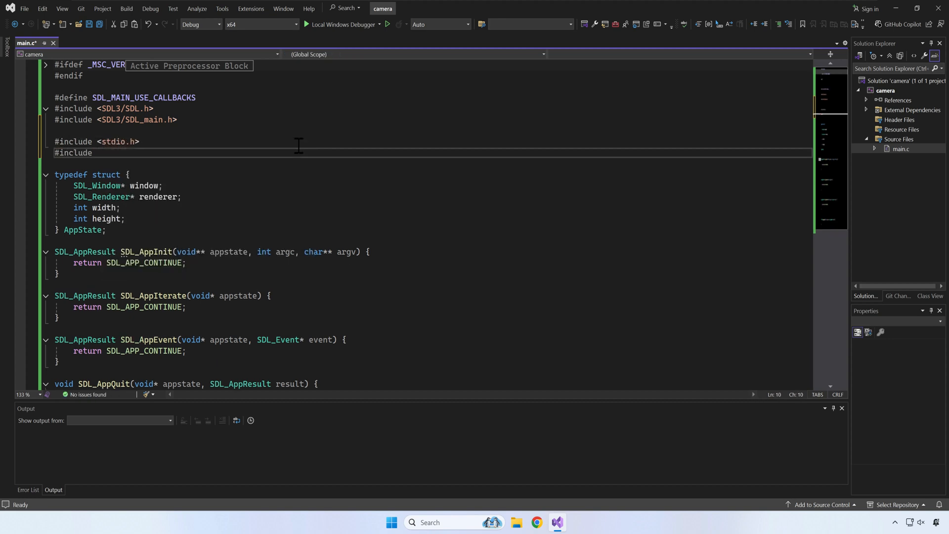
- Include <stdlib.h> and malloc an AppState named app_state in SDL_AppInit
{"action": "type", "text": "<stdlib.h>"}
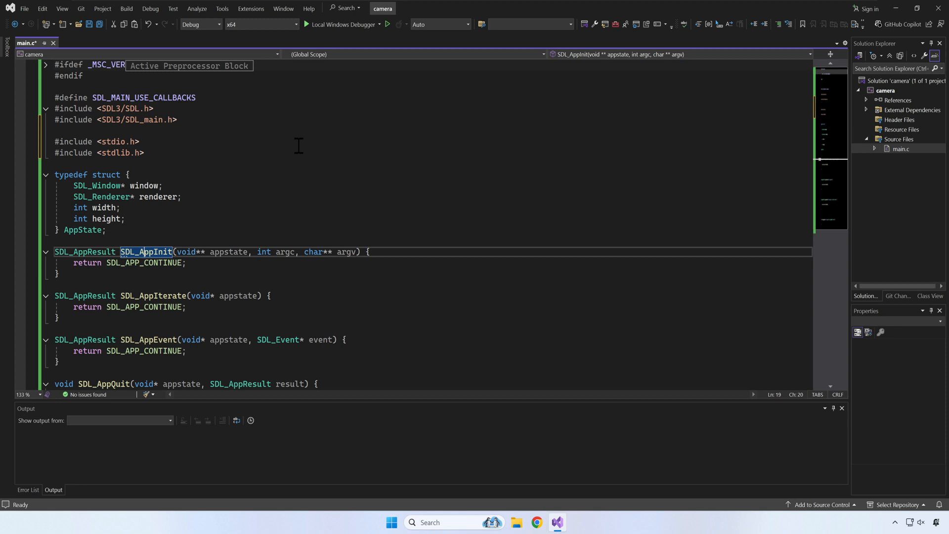
{"action": "type", "text": "App"}
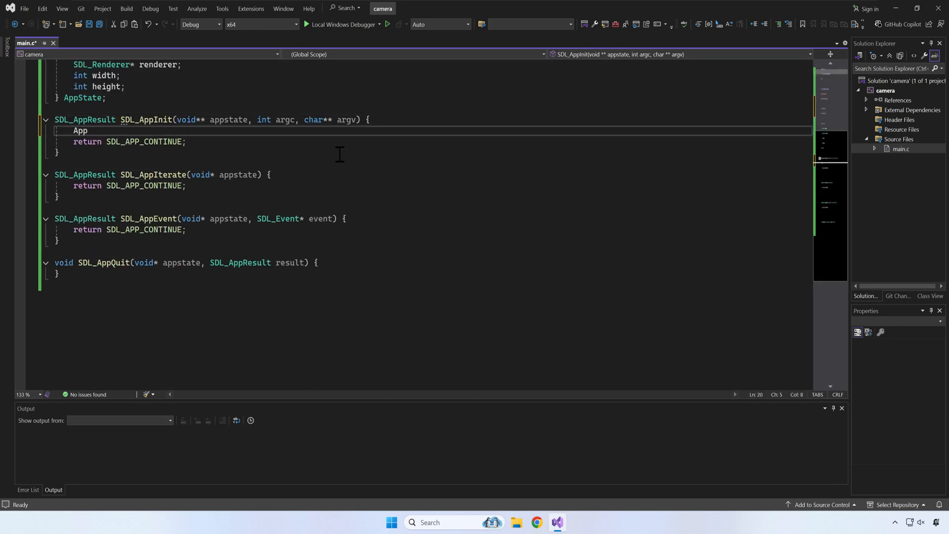
{"action": "scroll", "scroll_direction": "up", "scroll_amount": 3}
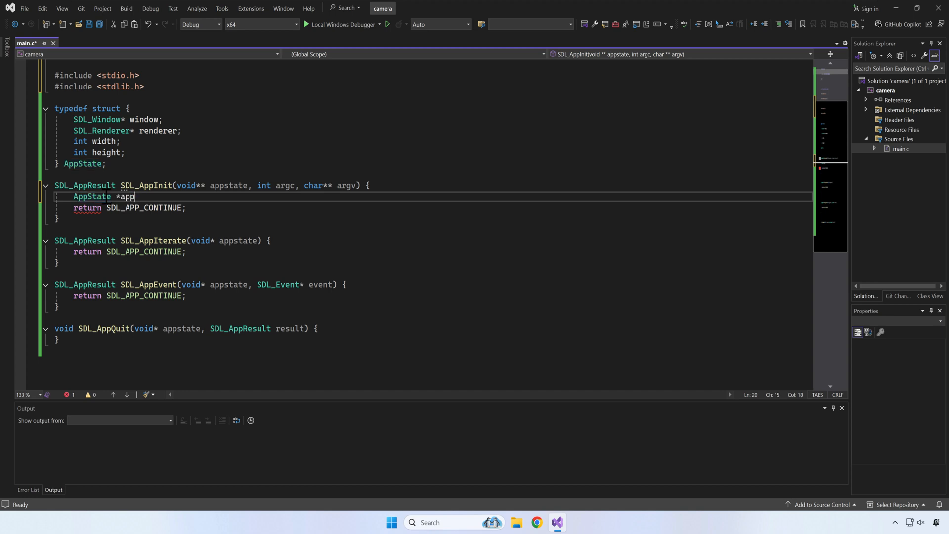
{"action": "type", "text": "_state"}
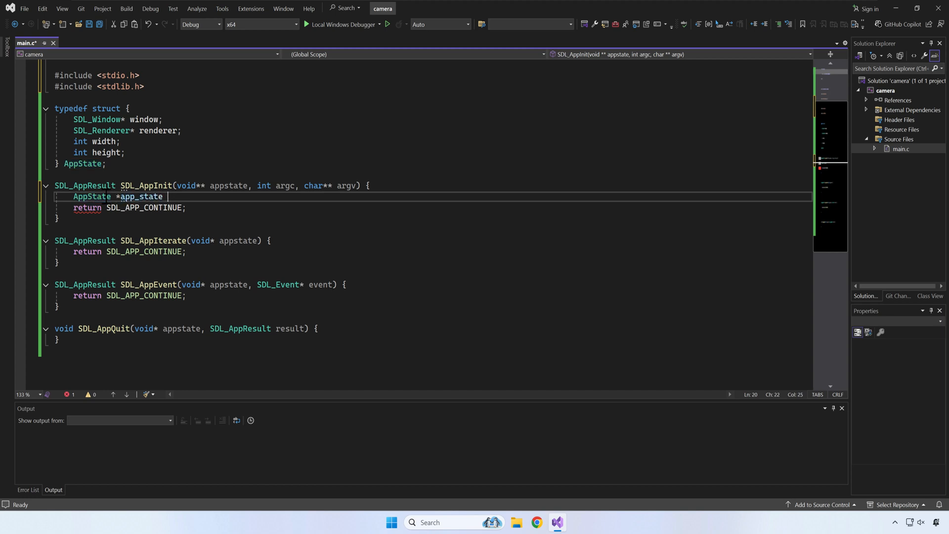
{"action": "type", "text": "= malloc(se"}
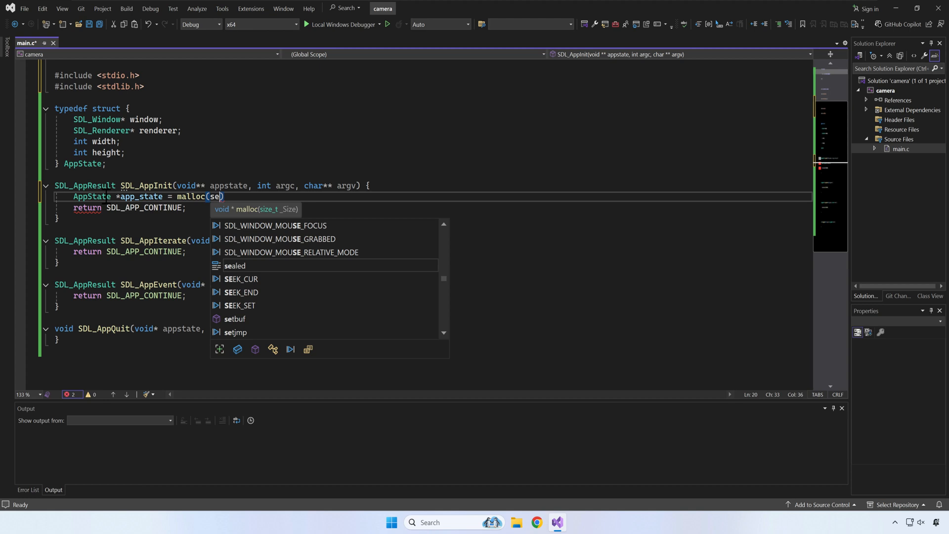
{"action": "type", "text": "izeof(AppStat"}
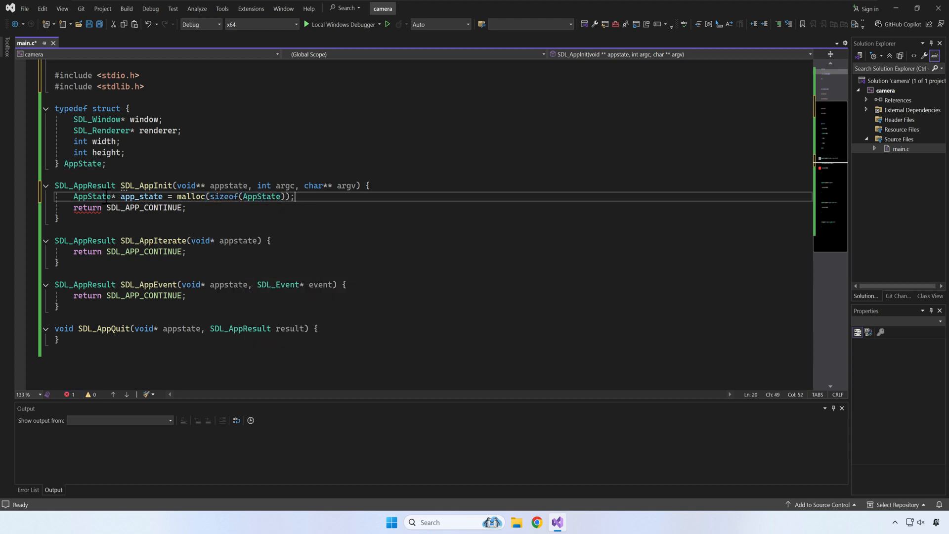
- Initialize app_state with width 800 and height 600 and assign it to *appstate
{"action": "type", "text": "*app_state = (AppState){"}
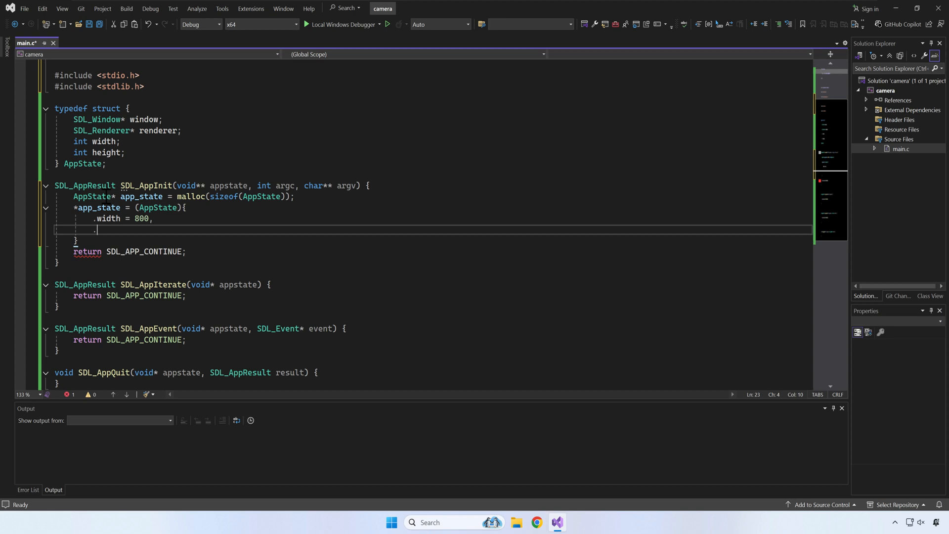
{"action": "type", "text": ".height = 600"}
{"action": "left_click", "coordinate": [432, 241]}
{"action": "type", "text": ";"}
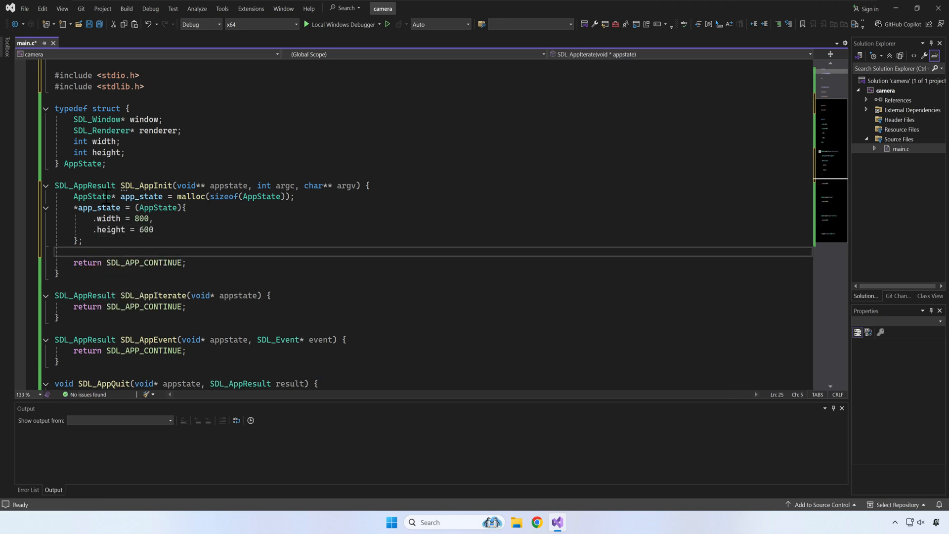
{"action": "type", "text": "*a"}
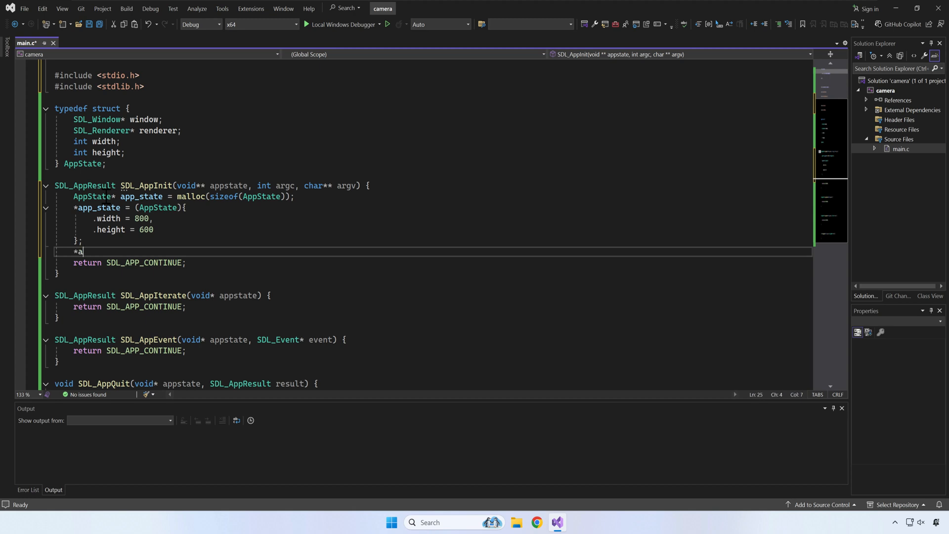
{"action": "type", "text": "ppstate"}
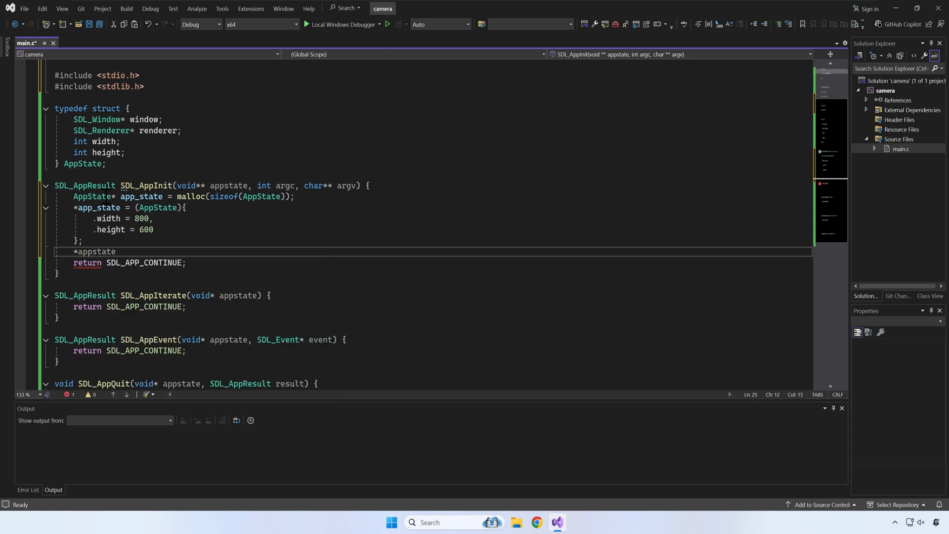
{"action": "type", "text": "= app_state;"}
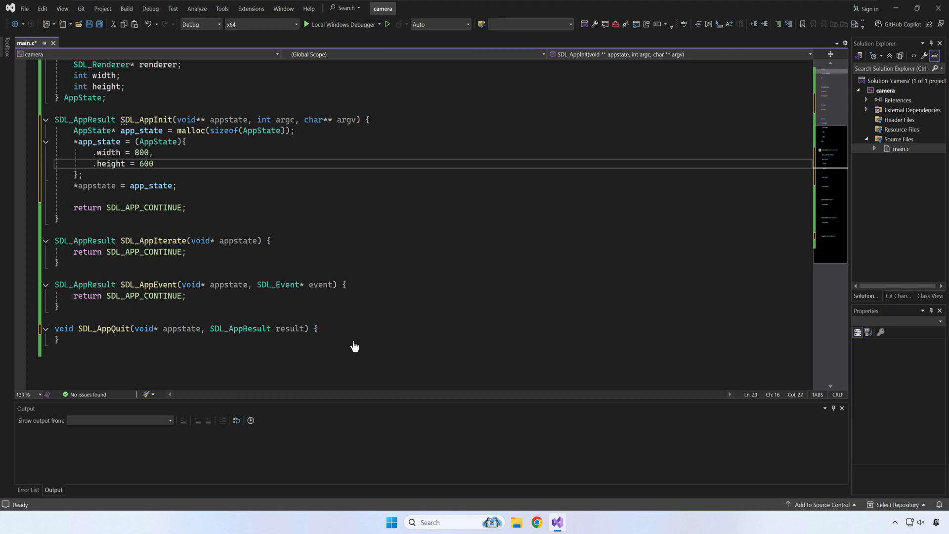
- Free app_state in SDL_AppQuit and return SDL_APP_SUCCESS on SDL_EVENT_QUIT in SDL_AppEvent
{"action": "type", "text": "AppState *"}
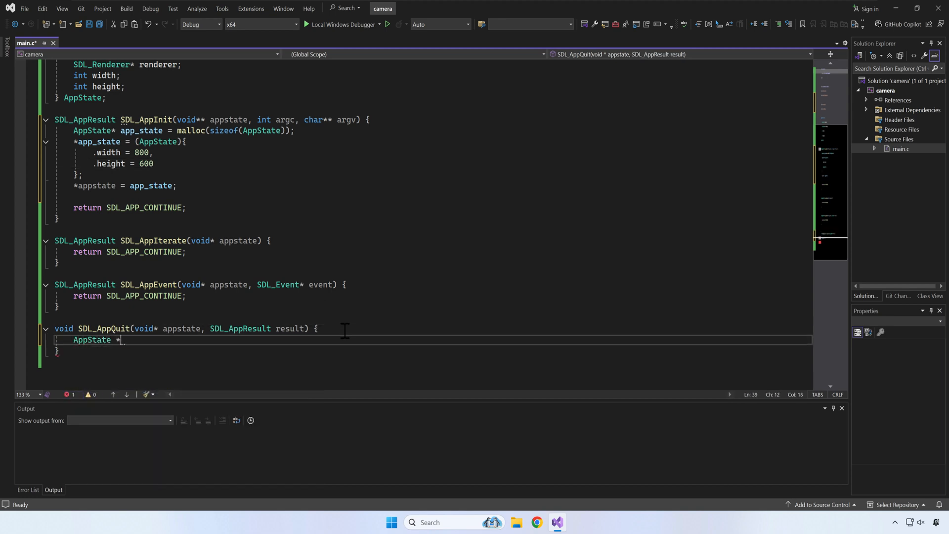
{"action": "type", "text": "app_state = appstate;"}
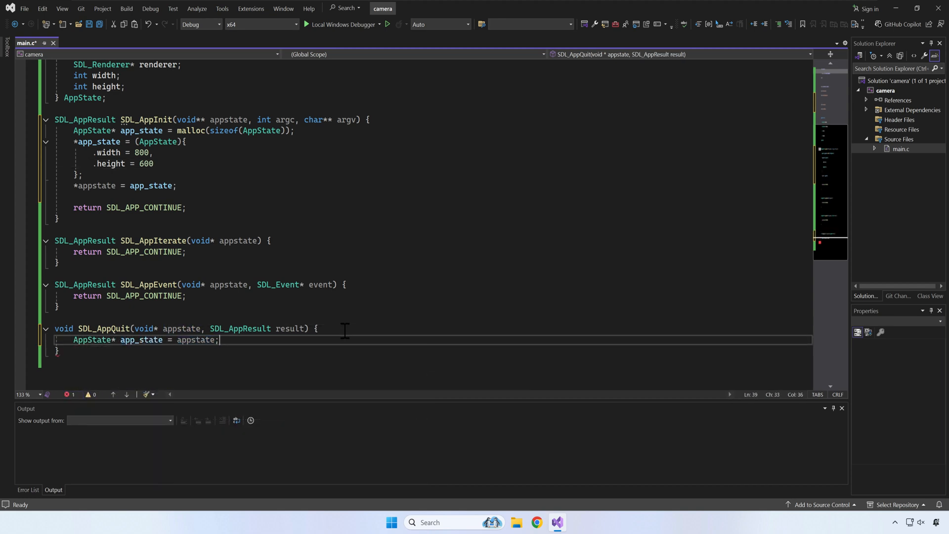
{"action": "type", "text": "free(app_state"}
{"action": "type", "text": "if"}
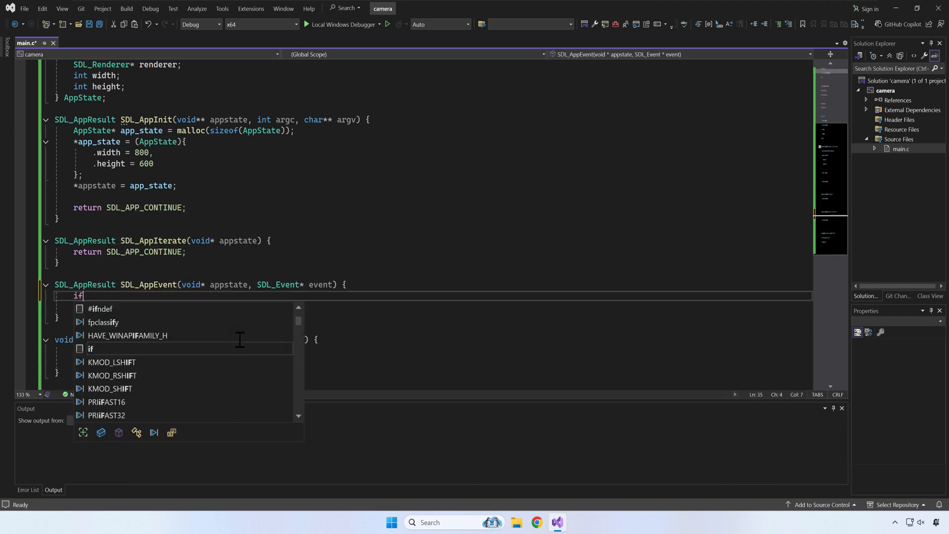
{"action": "type", "text": "(event->type == SDL_EVENT_QUIT) {"}
{"action": "type", "text": "retur"}
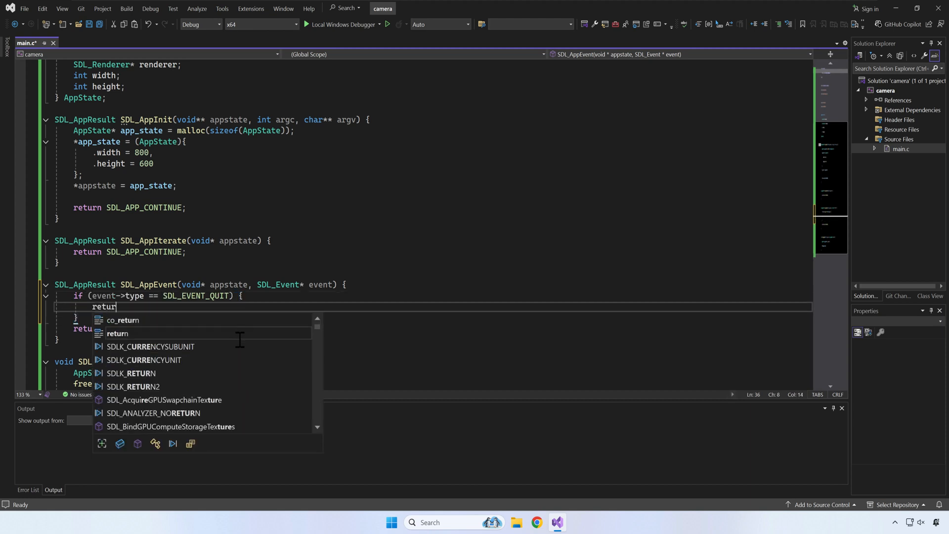
{"action": "type", "text": "SDL_APP_SUCCESS;"}
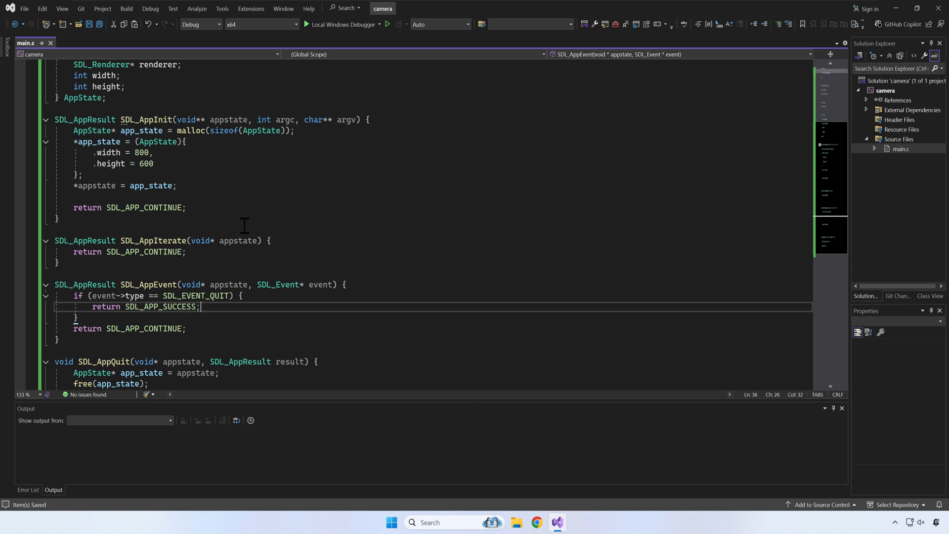
- Guard SDL_init(SDL_INIT_VIDEO | SDL_INIT_CAMERA) with an SDL_Log of SDL_GetError and return SDL_APP_FAILURE
{"action": "type", "text": "if(!)"}
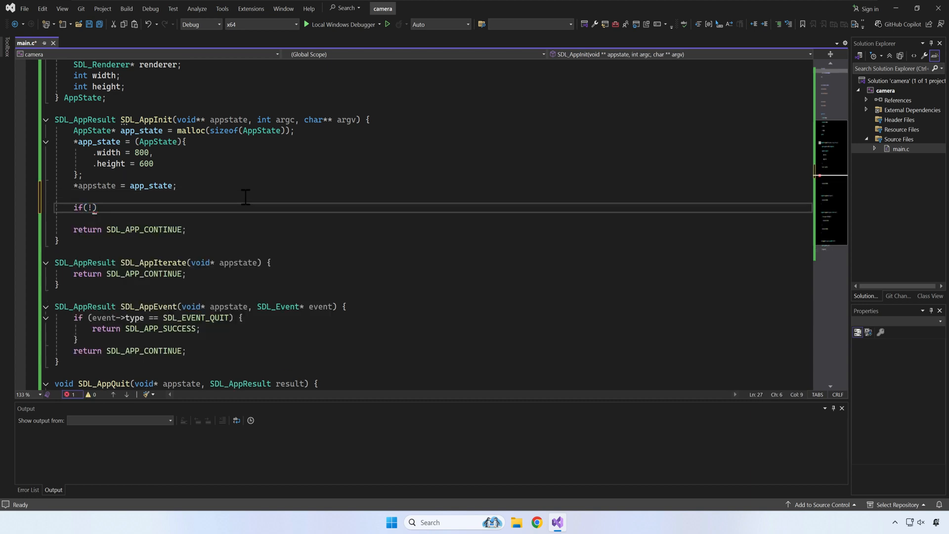
{"action": "type", "text": "SDL_init(S"}
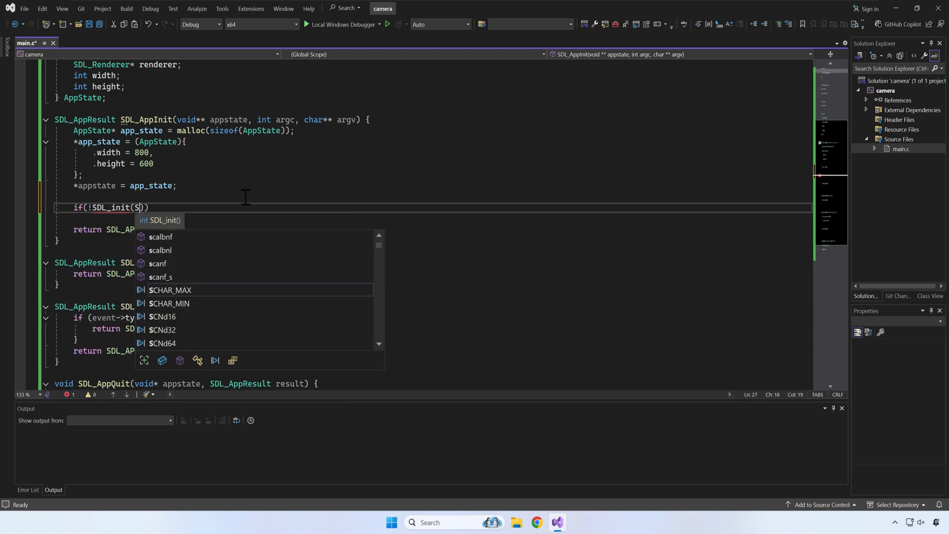
{"action": "type", "text": "DL_INIT_VIDEO |"}
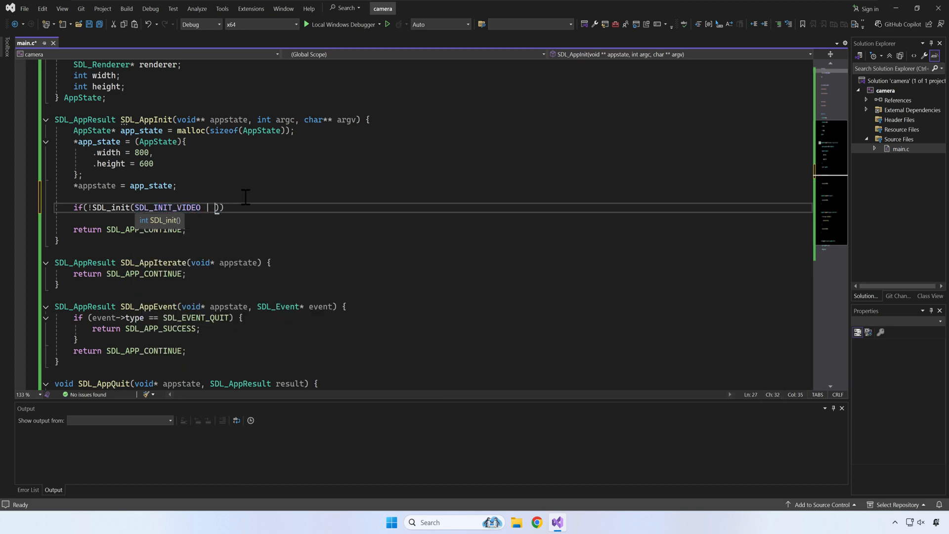
{"action": "type", "text": "SDL_INIT_CAMERA"}
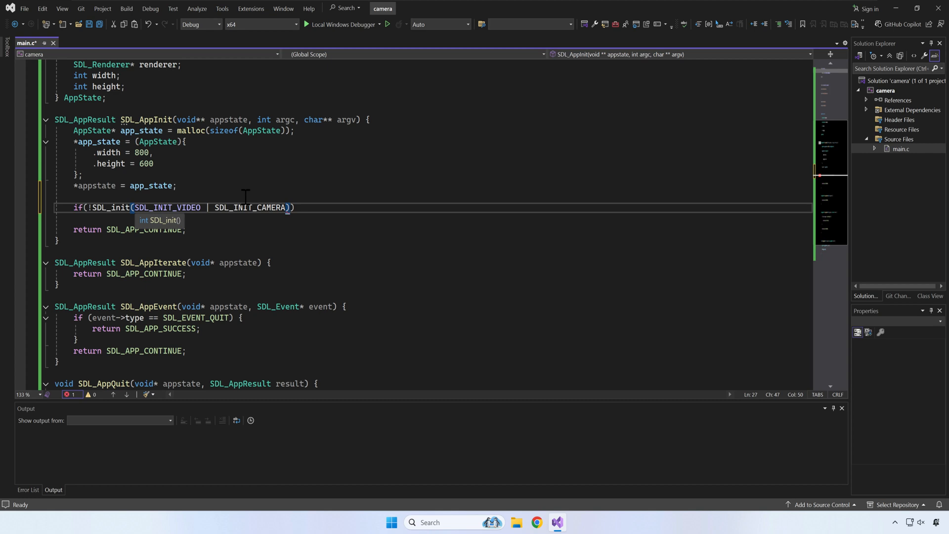
{"action": "type", "text": "{"}
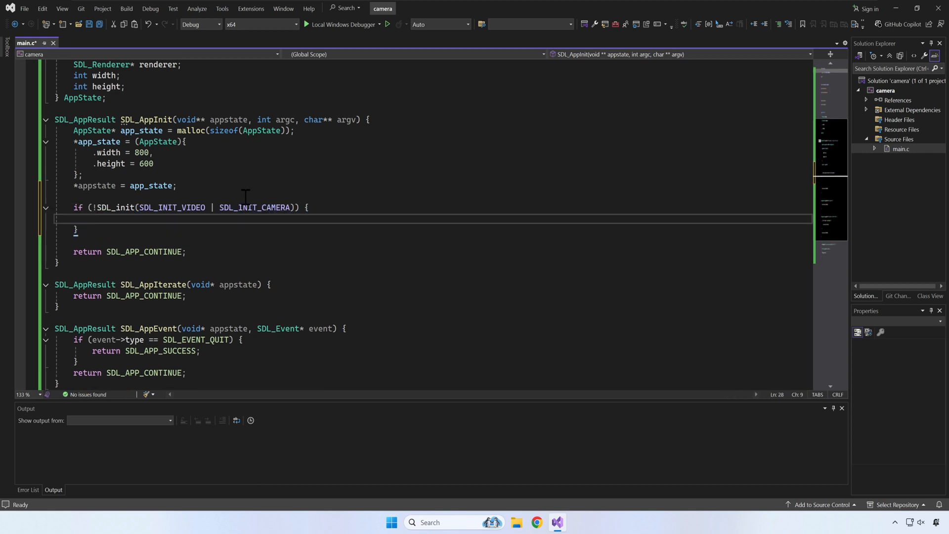
{"action": "type", "text": "SDL_Log(\"Couldn't initial"}
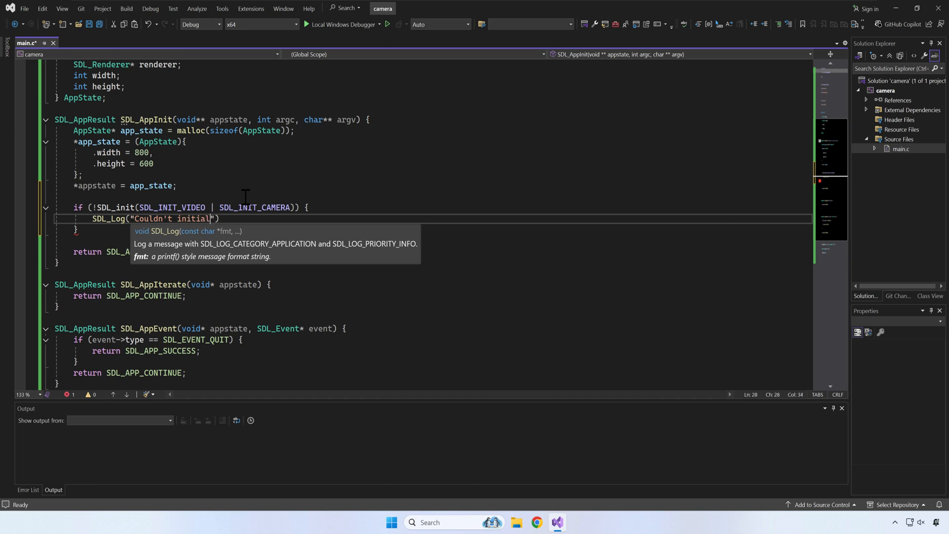
{"action": "type", "text": "ize SDL: %s"}
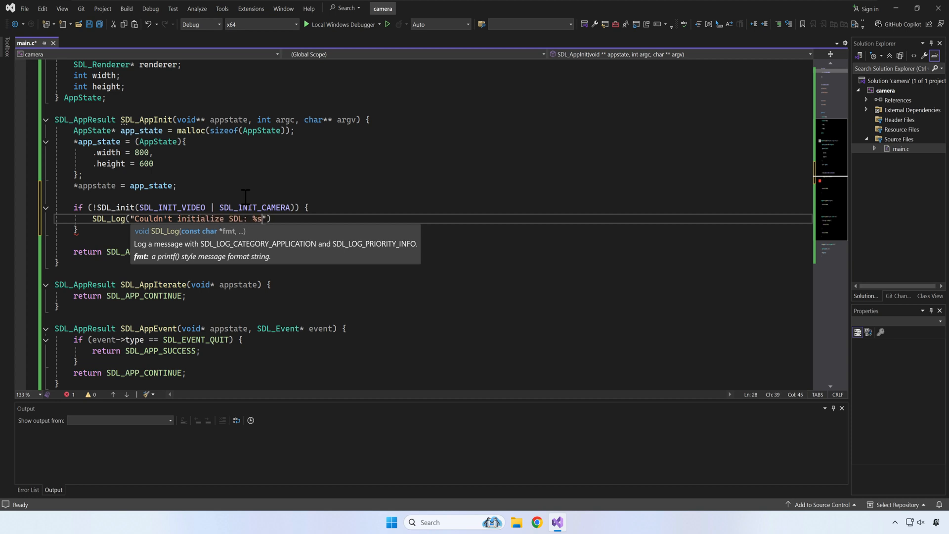
{"action": "type", "text": ", SDL_GetError("}
{"action": "type", "text": "return SDL"}
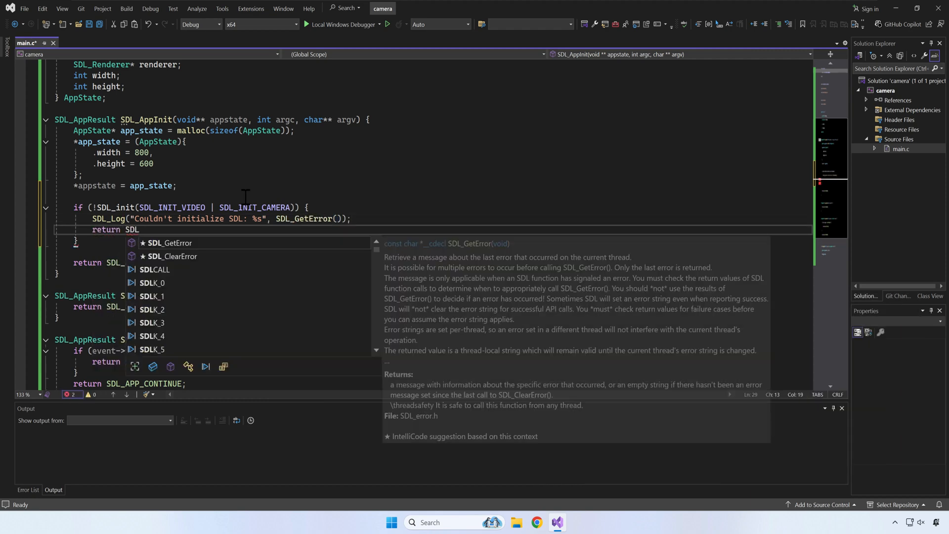
{"action": "type", "text": "_APP_FAILURE;"}
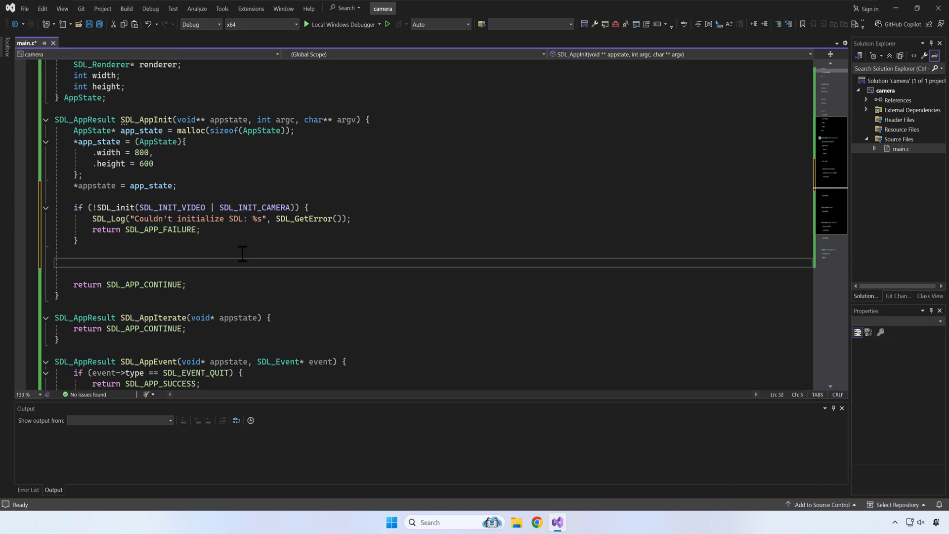
- Create the "SDL3 Camera Demo" window and renderer from app_state width/height, logging and failing on error
{"action": "type", "text": "if(!SDL_CreateWindowAndRenderer(\""}
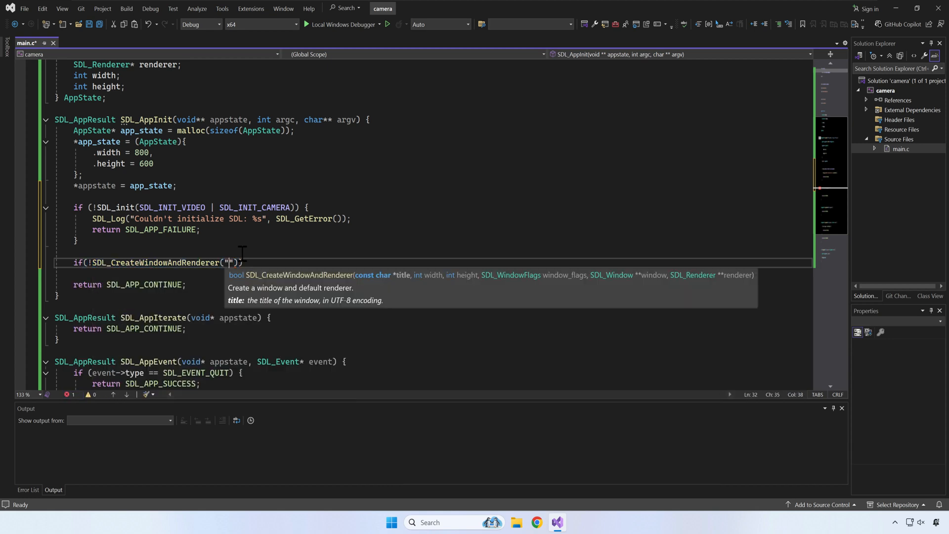
{"action": "type", "text": "SDL3 Camera Dem"}
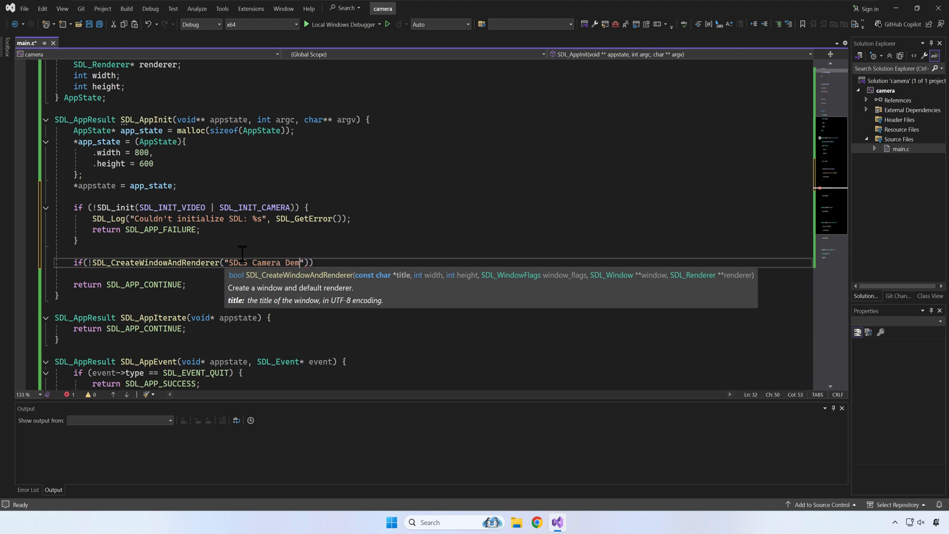
{"action": "type", "text": "o"}
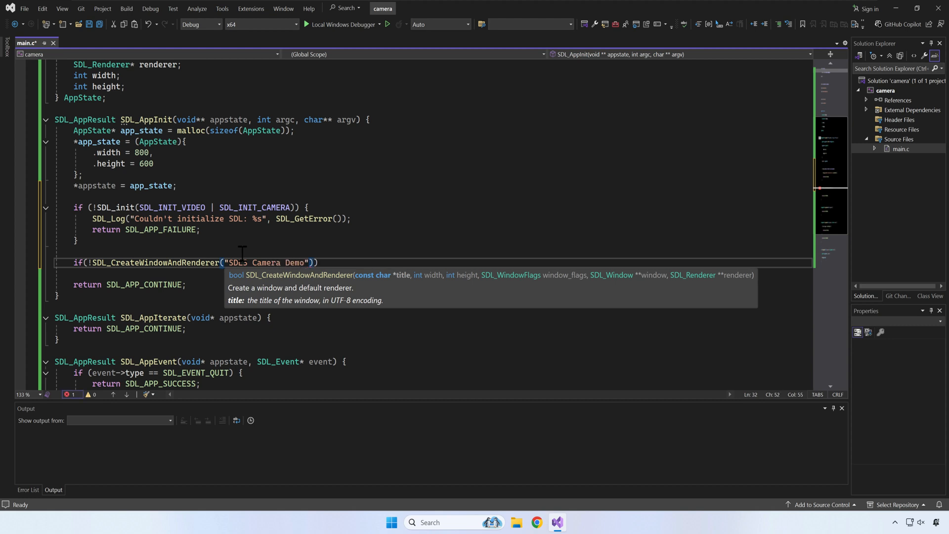
{"action": "type", "text": ", app_state->width"}
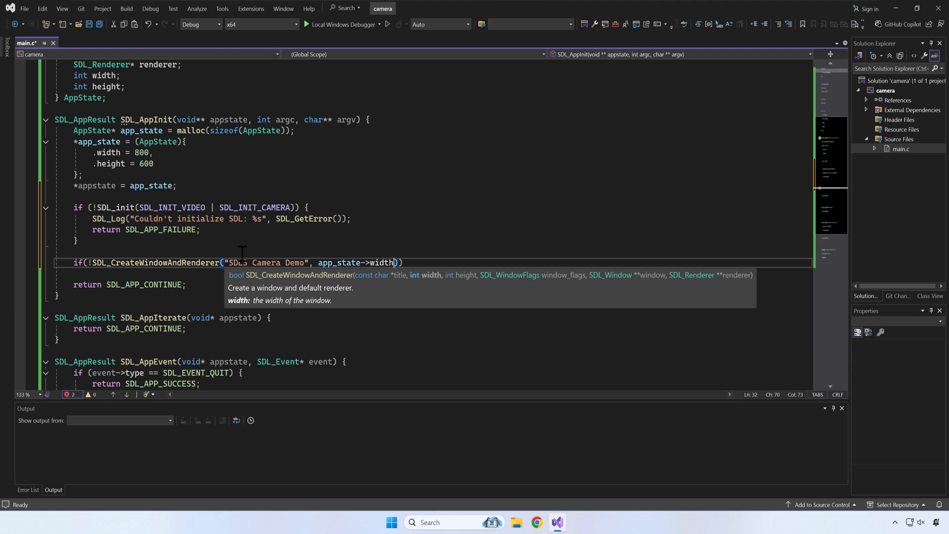
{"action": "type", "text": ", app_state->height, 0,"}
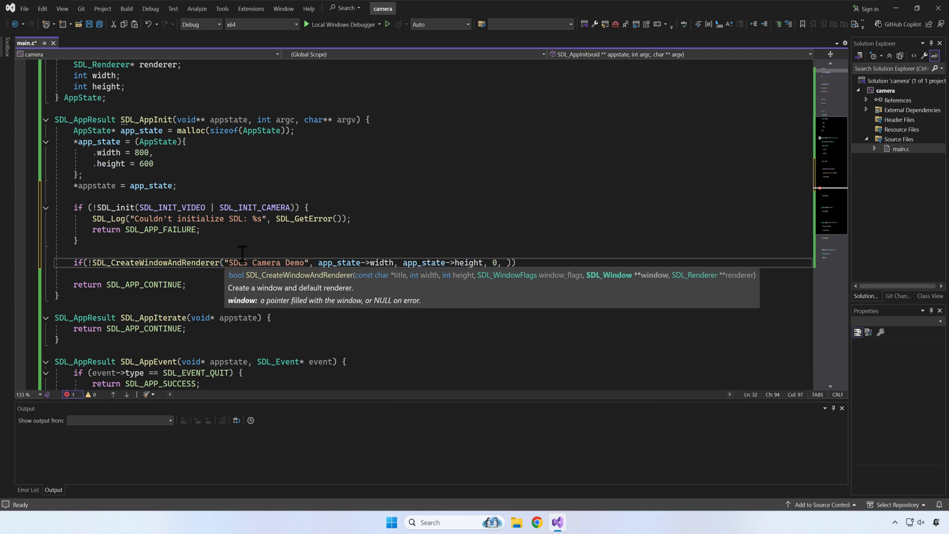
{"action": "type", "text": "&app_state->window),"}
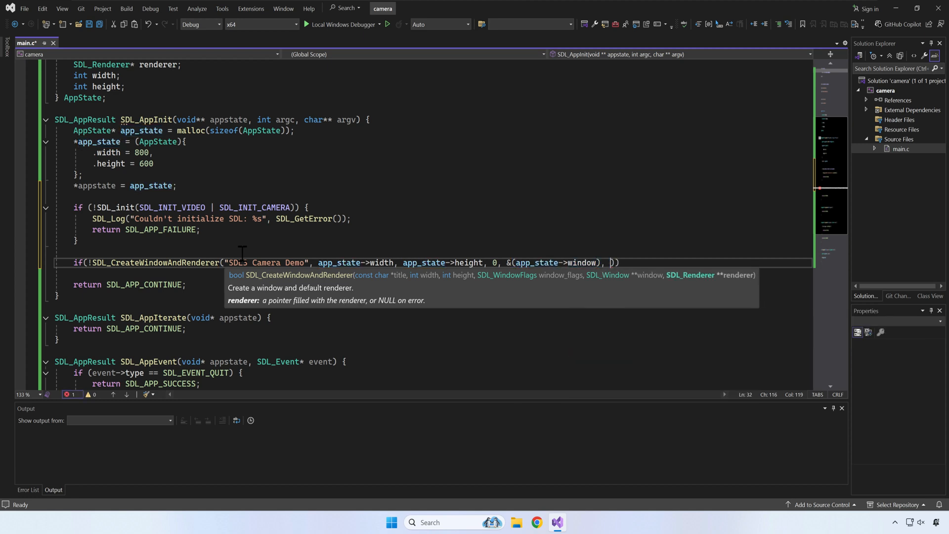
{"action": "type", "text": "app_state->renderer"}
{"action": "type", "text": "SDL_Log(\"Couldn't create window/renderer: %s\", SDL_GetError());"}
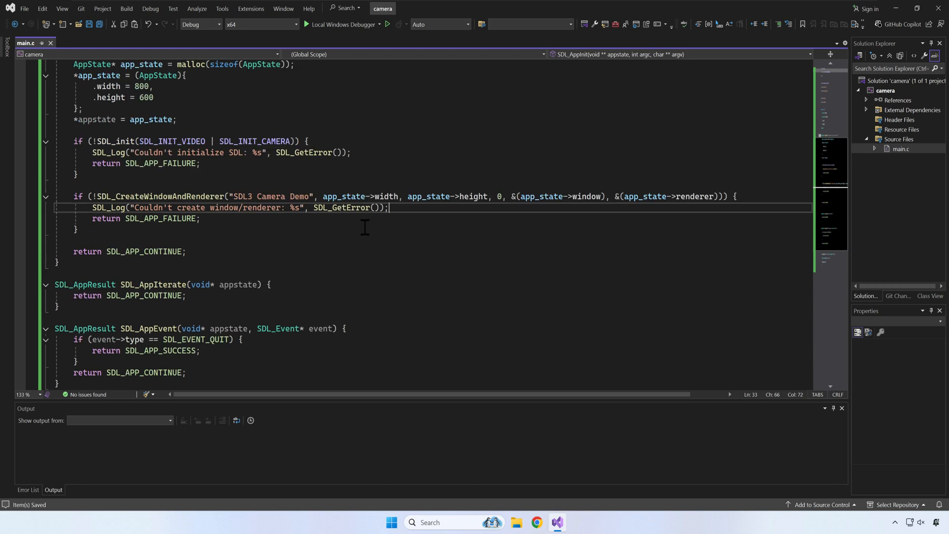
{"action": "scroll", "scroll_direction": "down", "scroll_amount": 3}
{"action": "type", "text": "AppState* app_state = appstate;"}
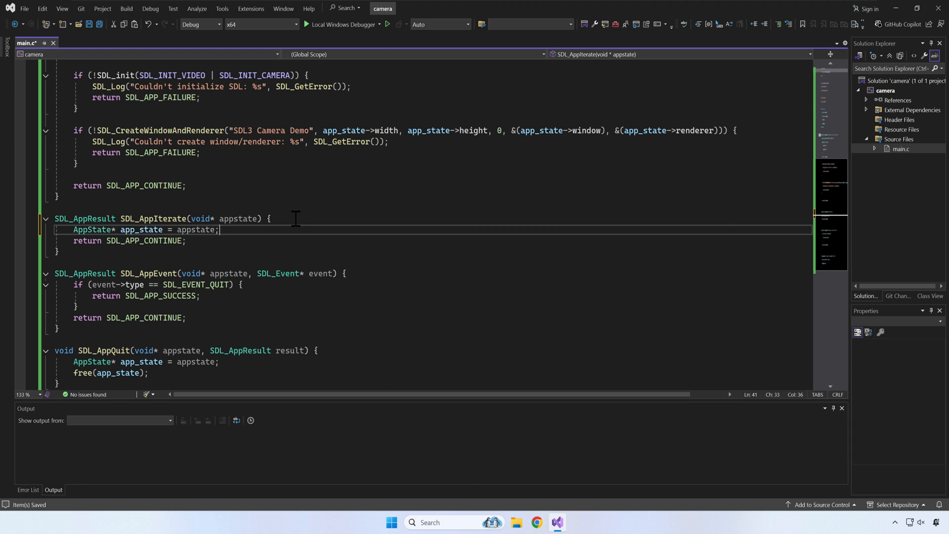
- Set draw colour 0.4f, 0.6f, 1.0f, then SDL_RenderClear and SDL_RenderPresent each frame in SDL_AppIterate
{"action": "type", "text": "SDL_SetRenderDrawColorFloat"}
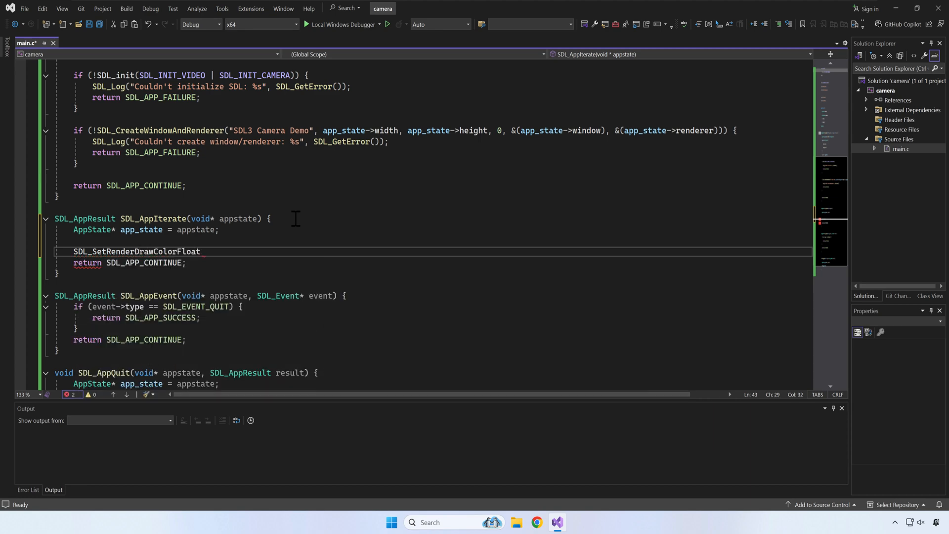
{"action": "type", "text": "(app_state->"}
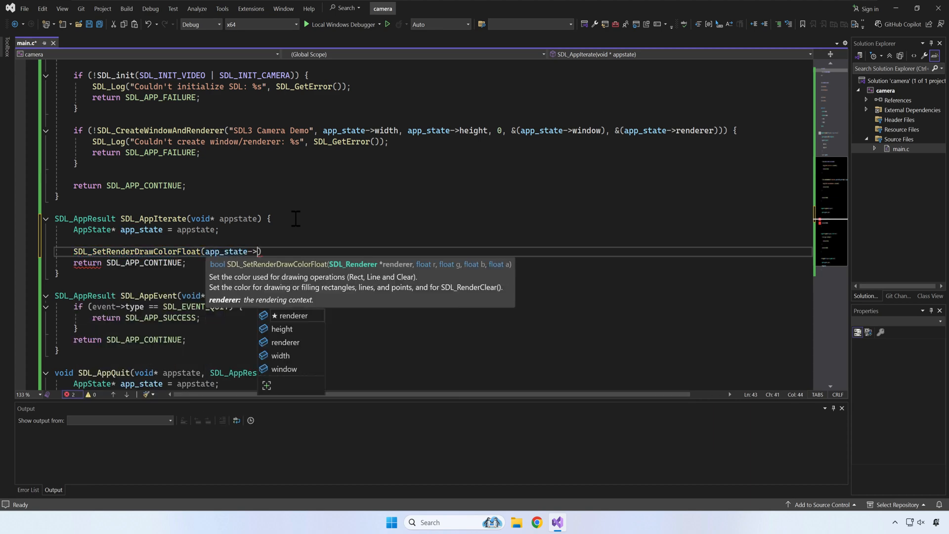
{"action": "type", "text": "renderer, 0.4f, 0."}
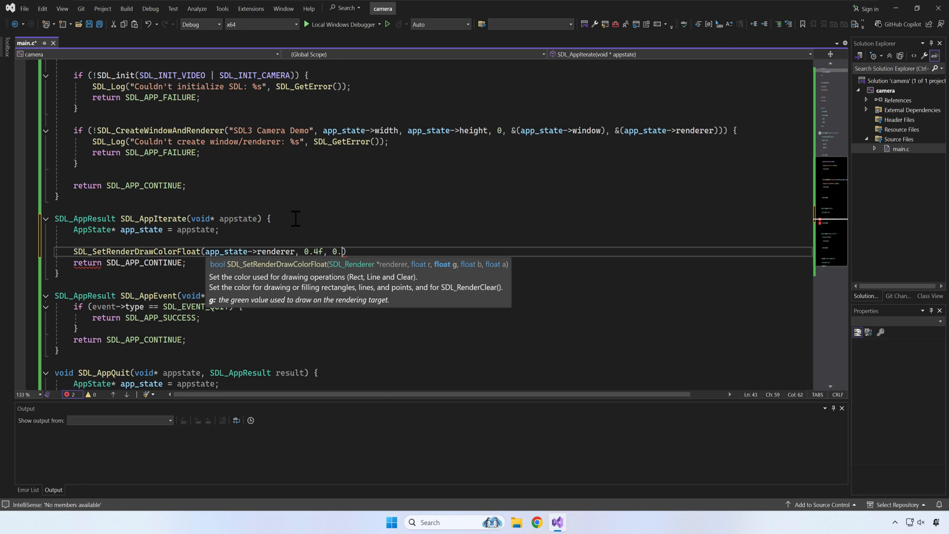
{"action": "type", "text": "6f, 1.0f, SDL_ALPHA_OPAQUE_FLOAT"}
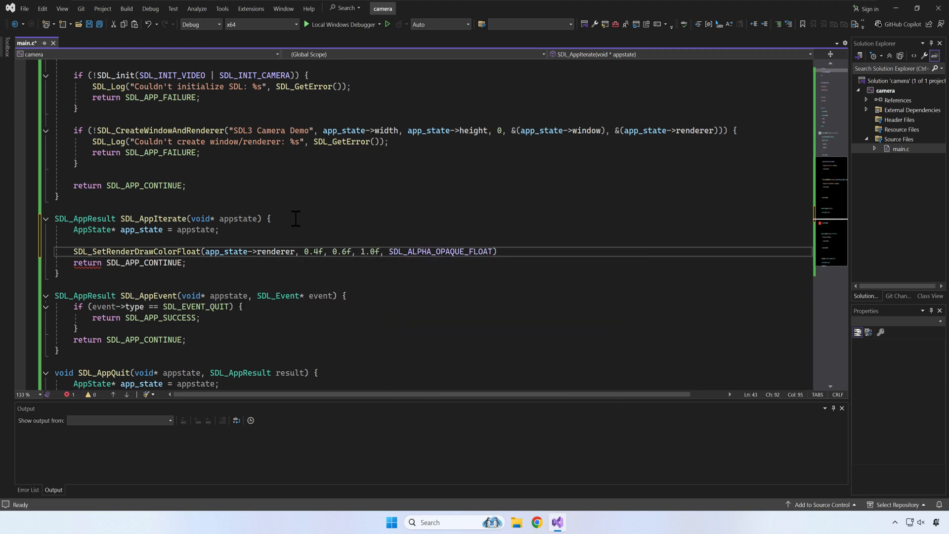
{"action": "type", "text": "SDL_Rendere"}
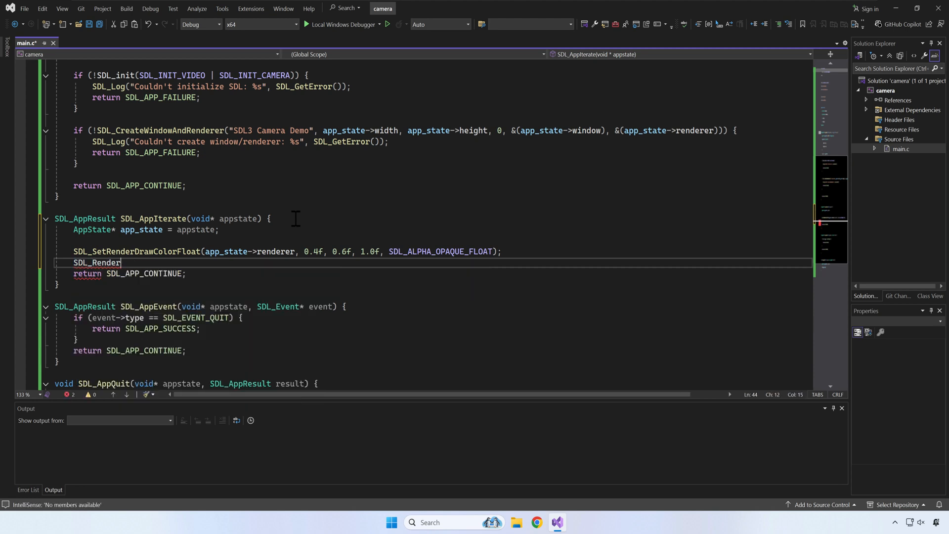
{"action": "type", "text": "Clear(app_state->renderer"}
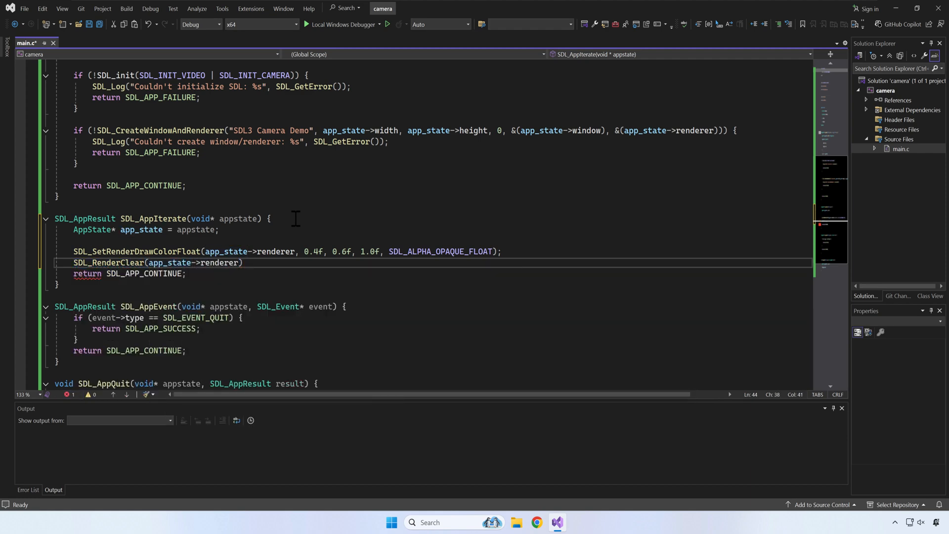
{"action": "type", "text": "SDL_RenderPresent(app_state->renderer);"}
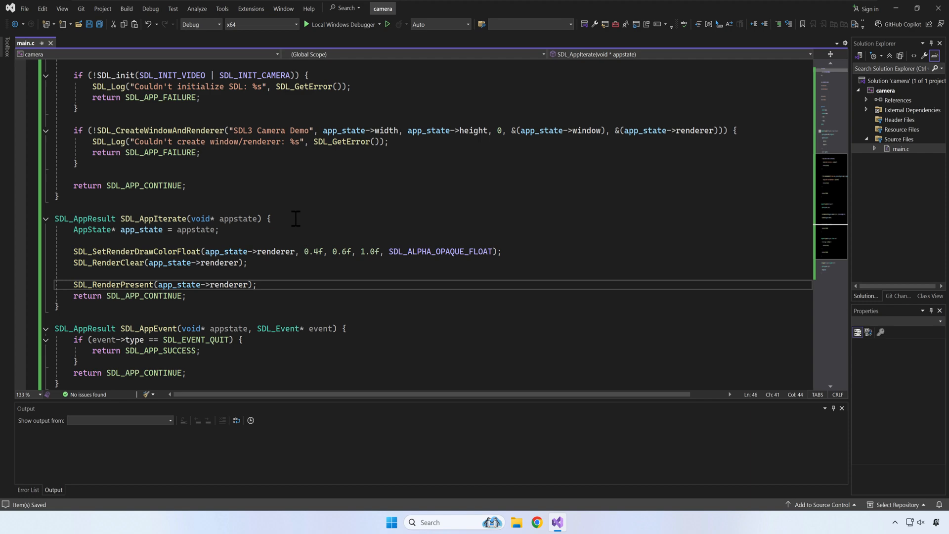
{"action": "scroll", "scroll_direction": "up", "scroll_amount": 3}
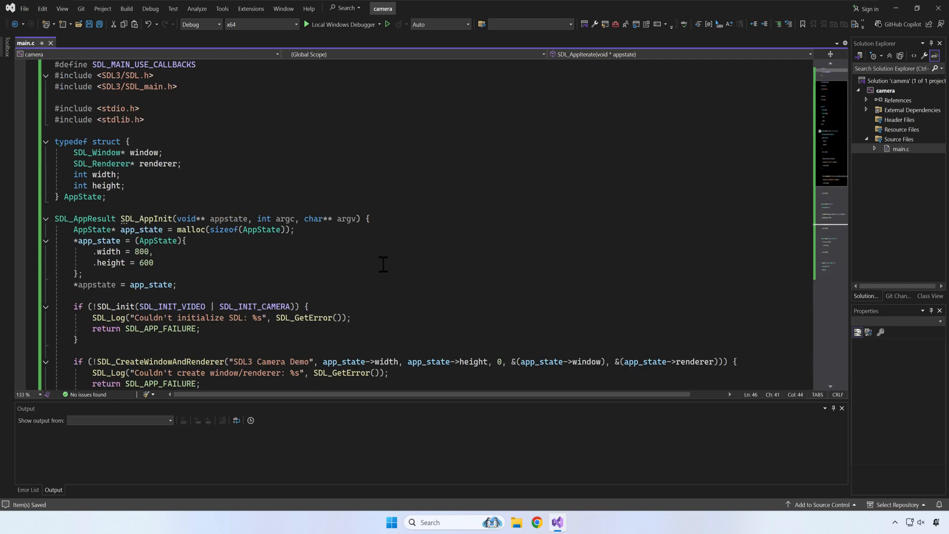
- Build and run the camera solution, then close the blue SDL3 Camera Demo window
{"action": "left_click", "coordinate": [125, 9]}
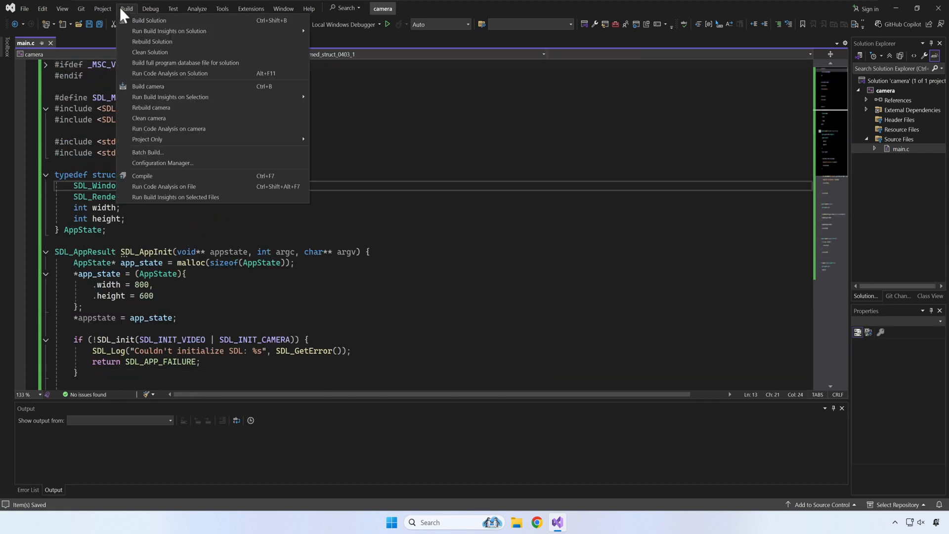
{"action": "left_click", "coordinate": [147, 86]}
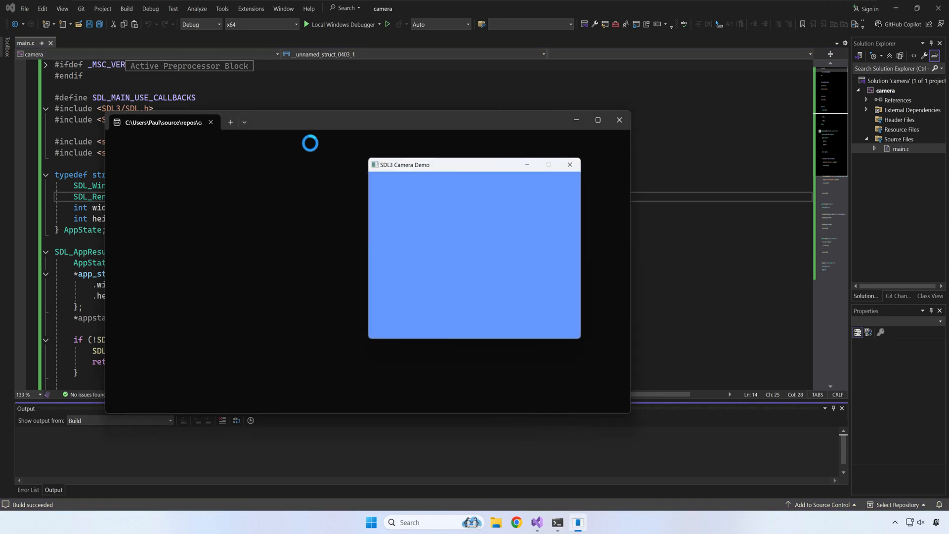
{"action": "mouse_move", "coordinate": [562, 172]}
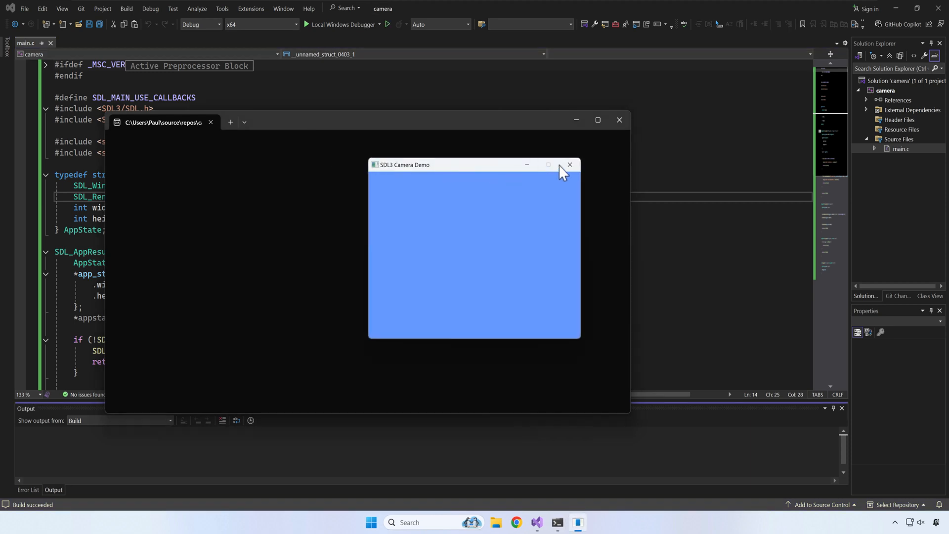
{"action": "left_click", "coordinate": [569, 165]}
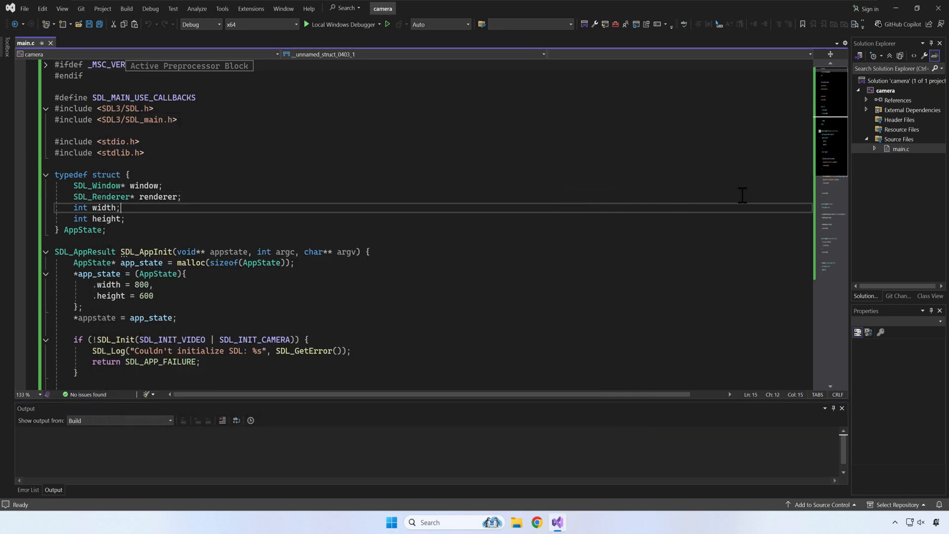
{"action": "scroll", "scroll_direction": "down", "scroll_amount": 3}
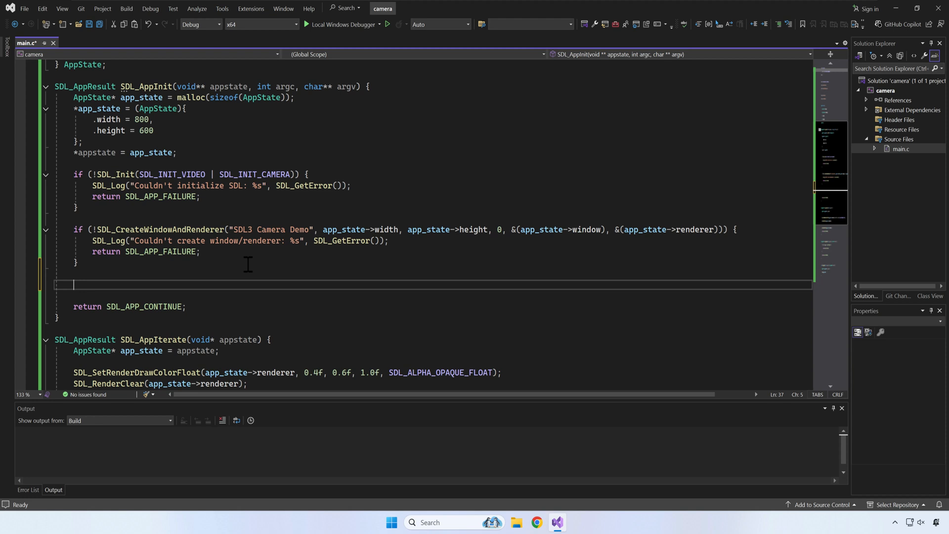
- Fetch devices via SDL_GetCameras(&app_state->camera_count) and add int camera_count to AppState
{"action": "type", "text": "SDL_CameraID *devices ="}
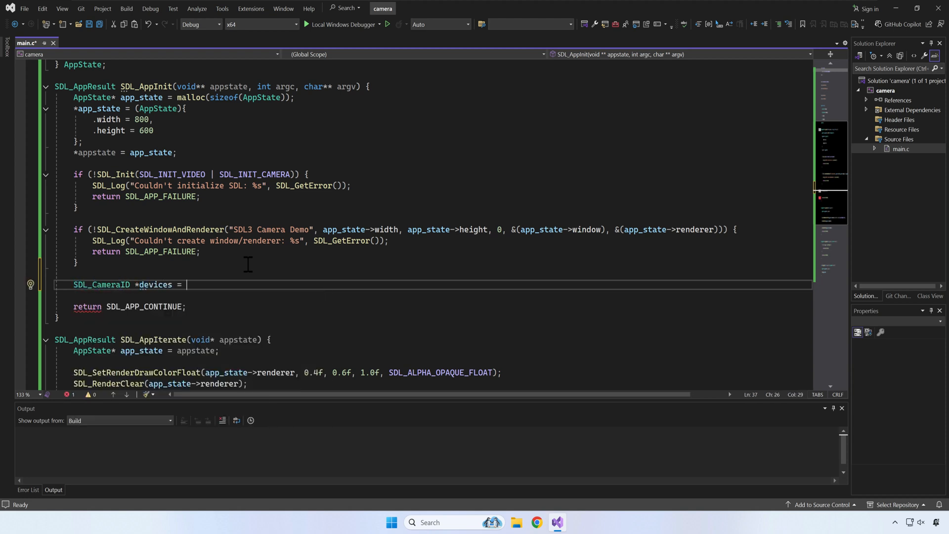
{"action": "type", "text": "SDL_GetCameras"}
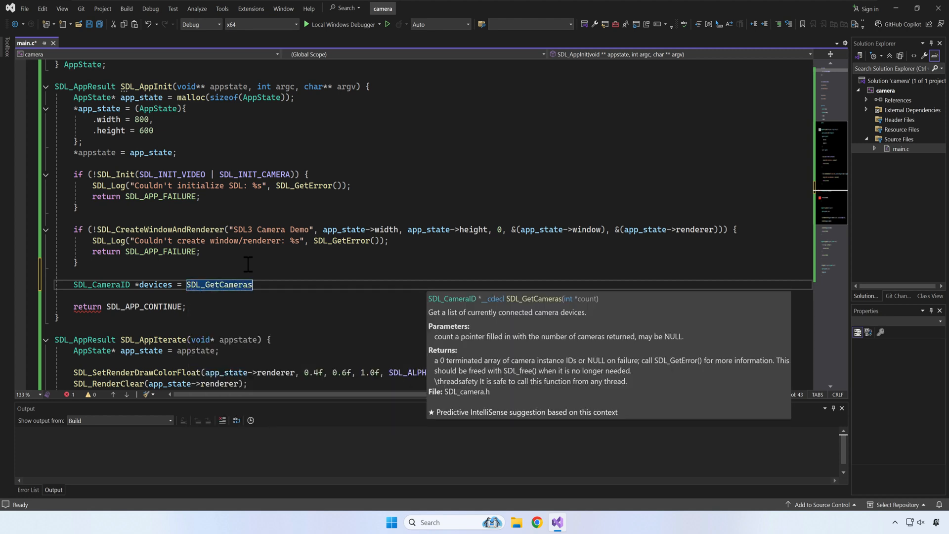
{"action": "type", "text": "()"}
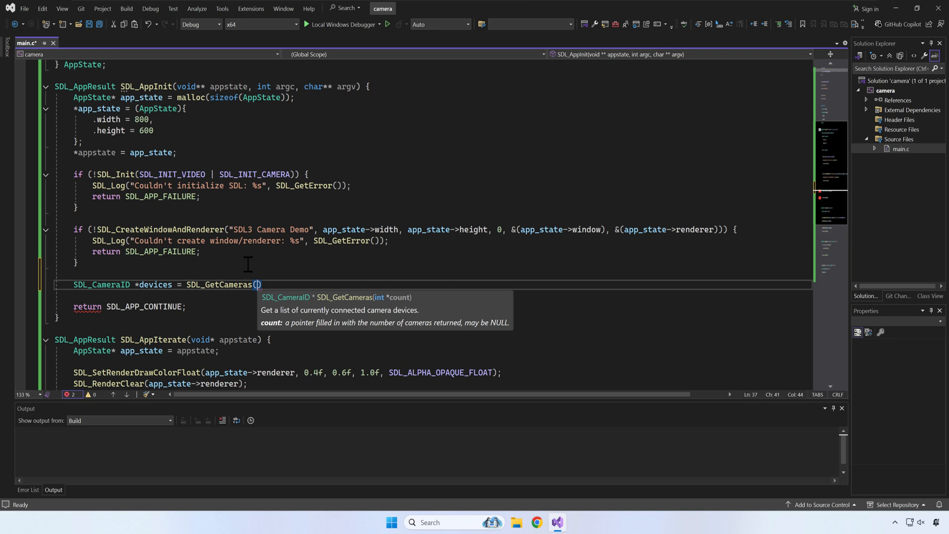
{"action": "type", "text": "&app_state->"}
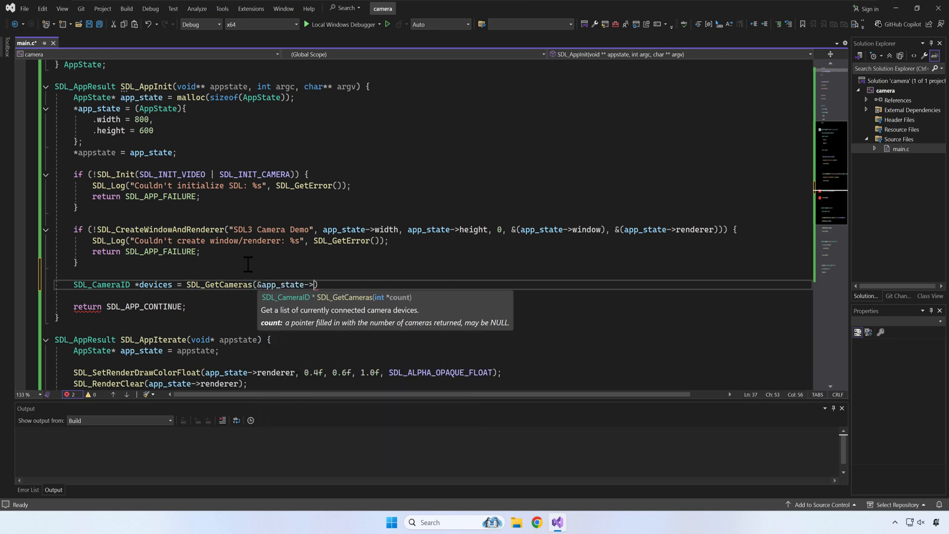
{"action": "type", "text": "camera_count);"}
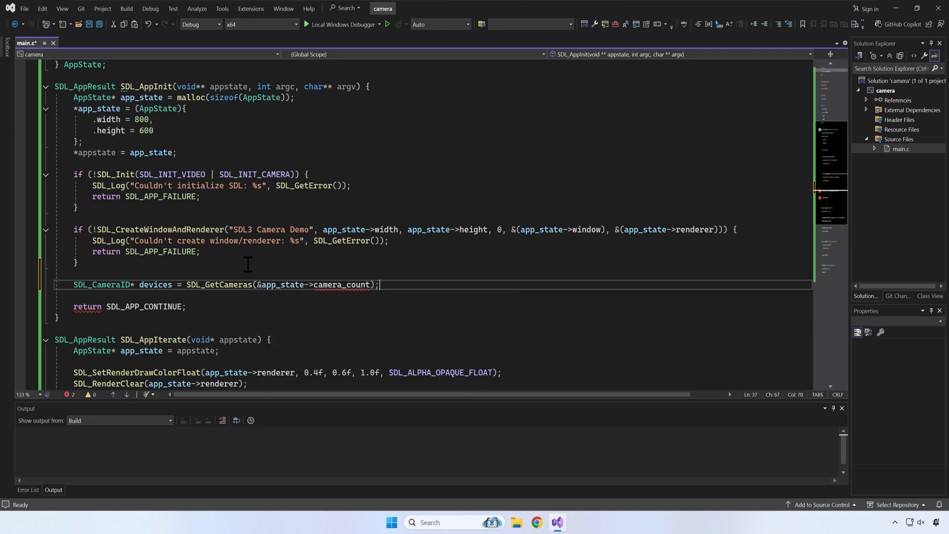
{"action": "scroll", "scroll_direction": "up", "scroll_amount": 3}
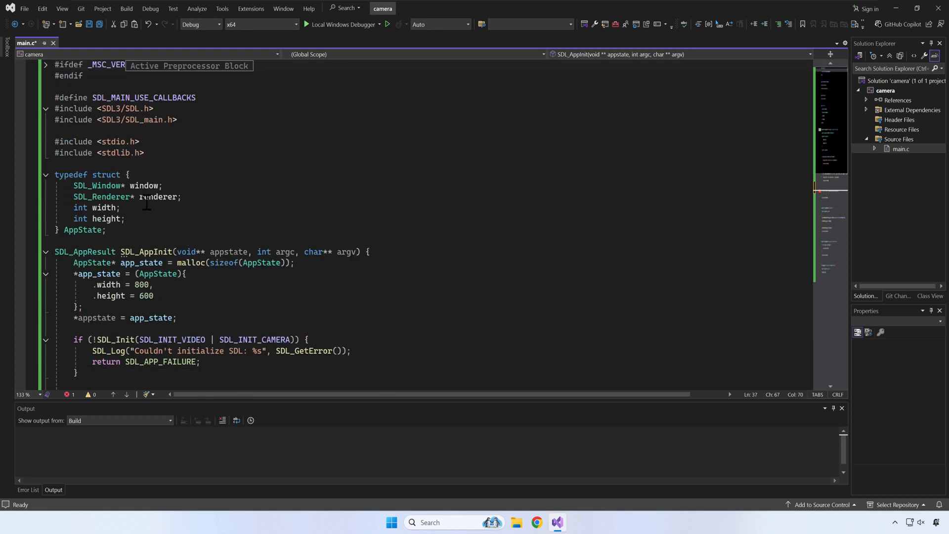
{"action": "left_click", "coordinate": [125, 218]}
{"action": "type", "text": "int cam"}
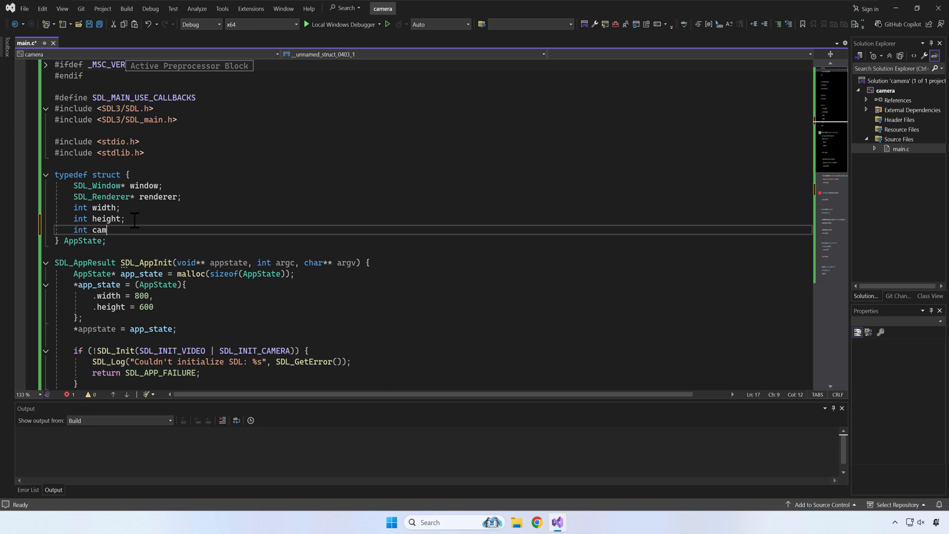
{"action": "type", "text": "era_count);"}
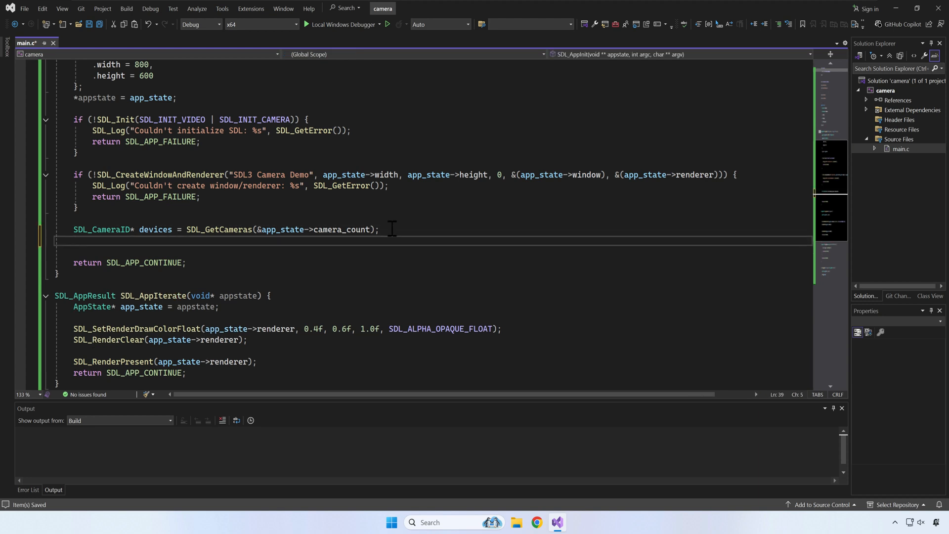
- Fail with a logged SDL_GetError when devices is NULL or camera_count is 0
{"action": "type", "text": "if(devices == NULL )"}
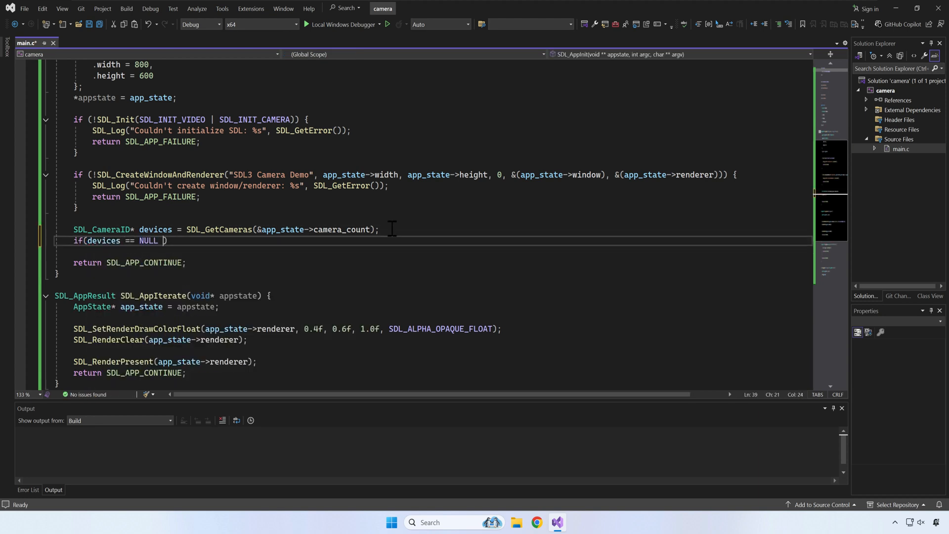
{"action": "type", "text": "|| app_state-)"}
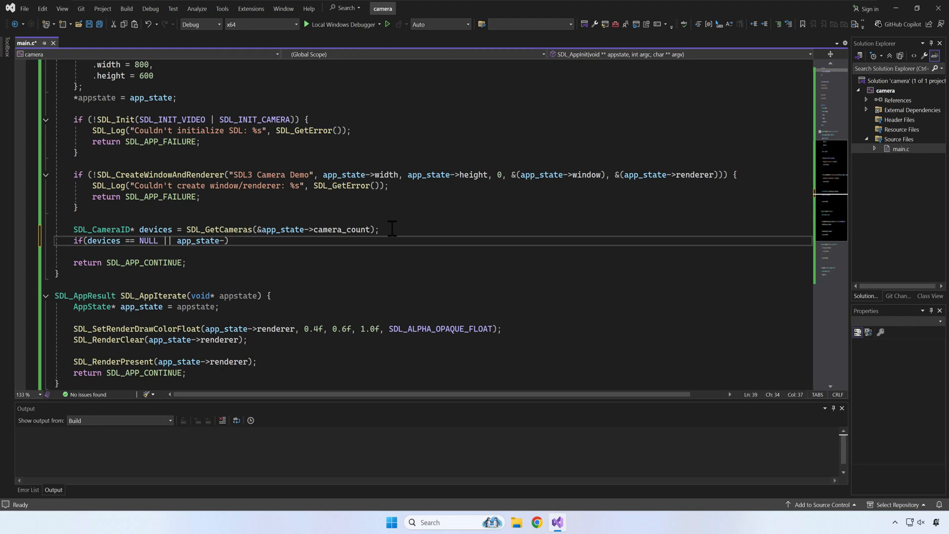
{"action": "type", "text": "camera_count == 0)"}
{"action": "type", "text": "SDL_Log(\"Can't enumerate available devices"}
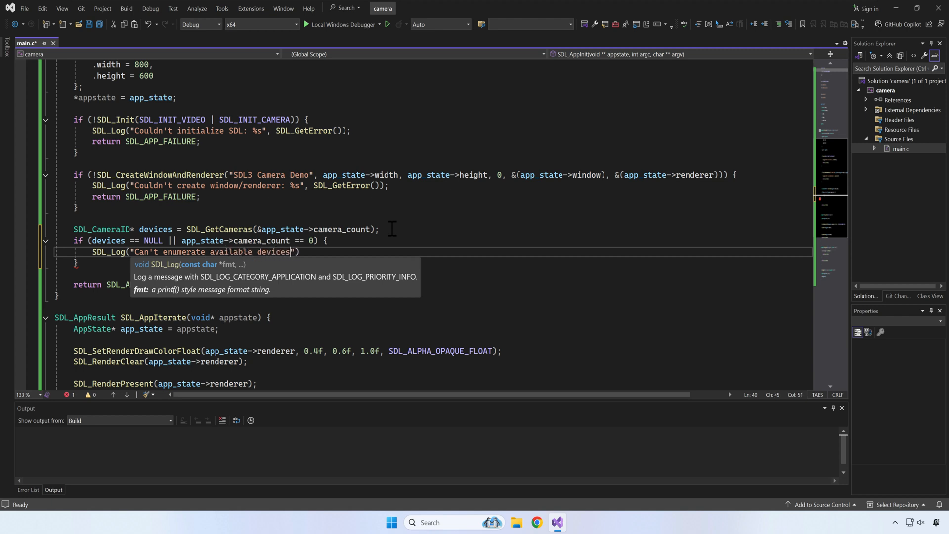
{"action": "type", "text": "or no camera is attached"}
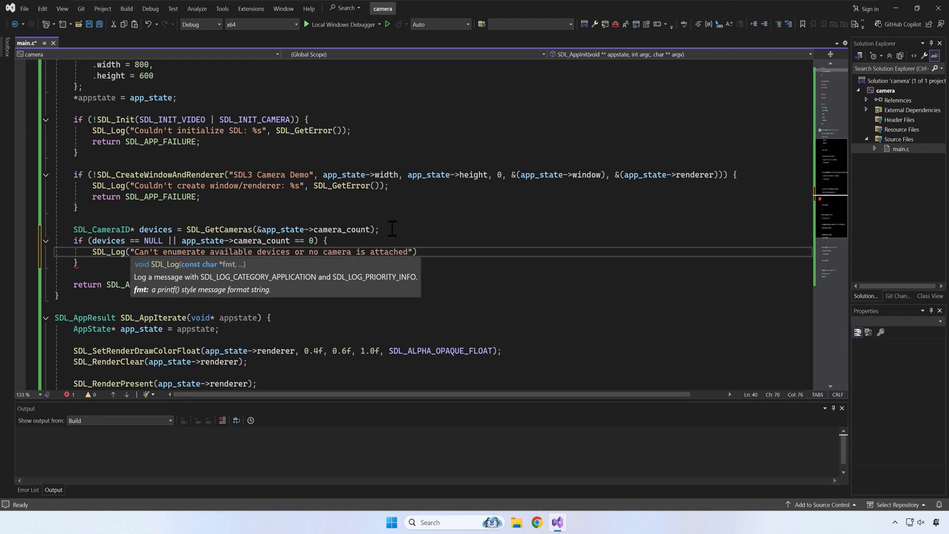
{"action": "type", "text": ": %s\","}
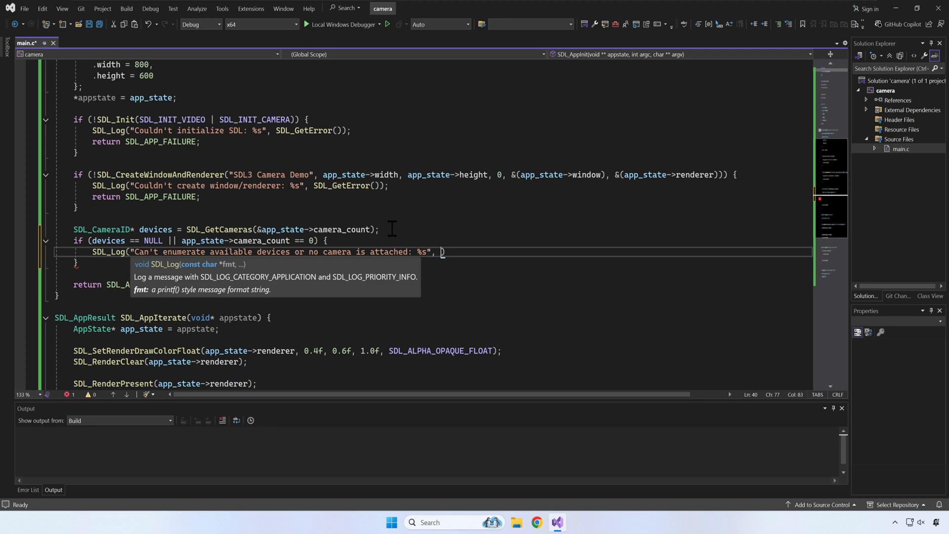
{"action": "type", "text": "SDL_GetError()"}
{"action": "type", "text": "return SDL_APP_FAILURE;"}
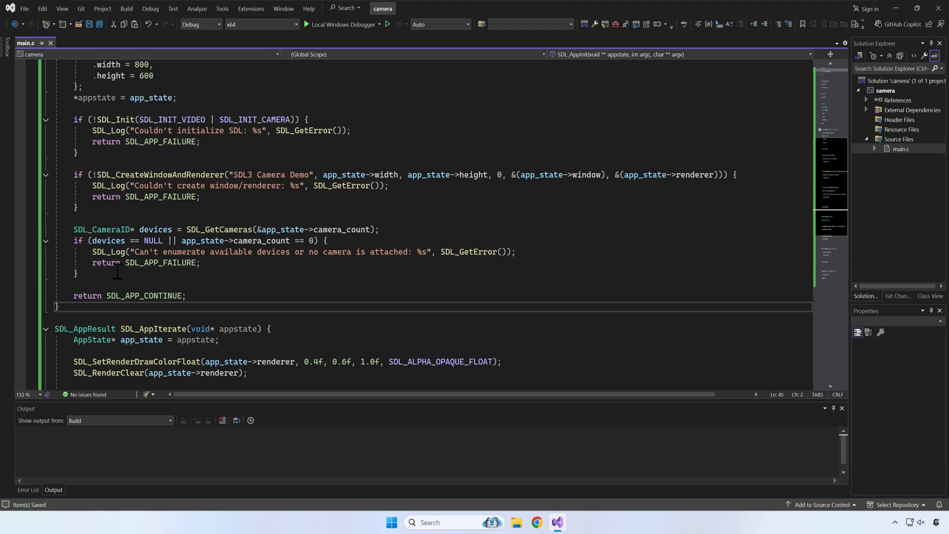
- Log "Found %d cameras!" with camera_count and add an SDL_CameraID* devices field to AppState
{"action": "type", "text": "SDL_Log(\"Found %d cameras!\", app_state)"}
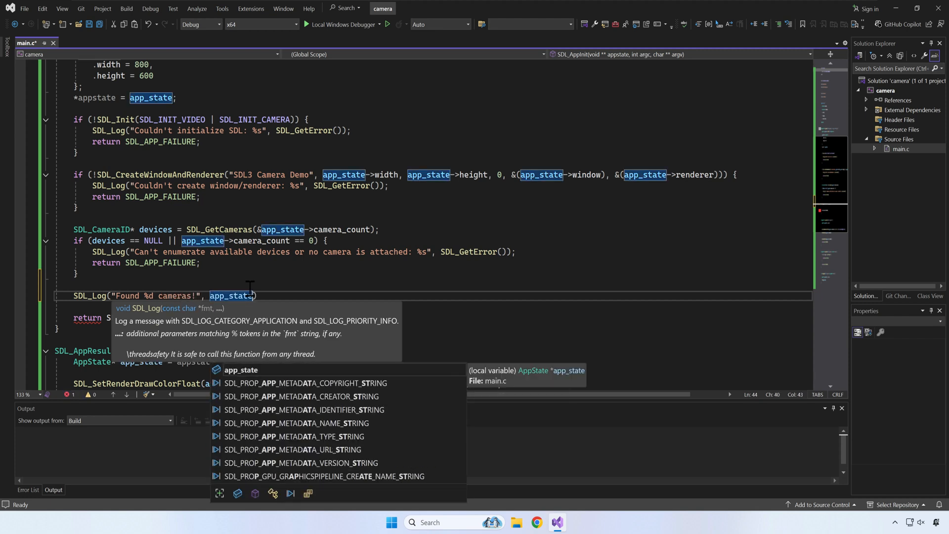
{"action": "type", "text": "->camera_count"}
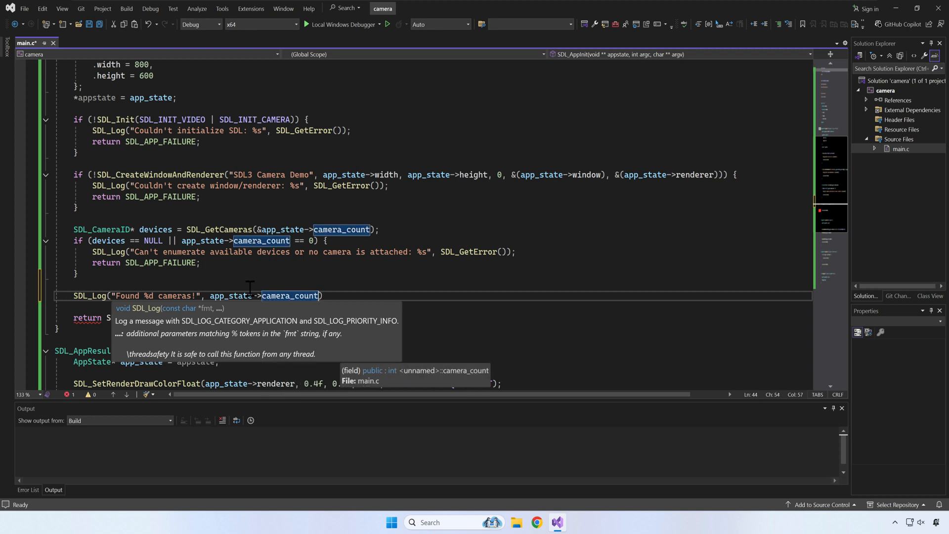
{"action": "key", "text": "ctrl+s"}
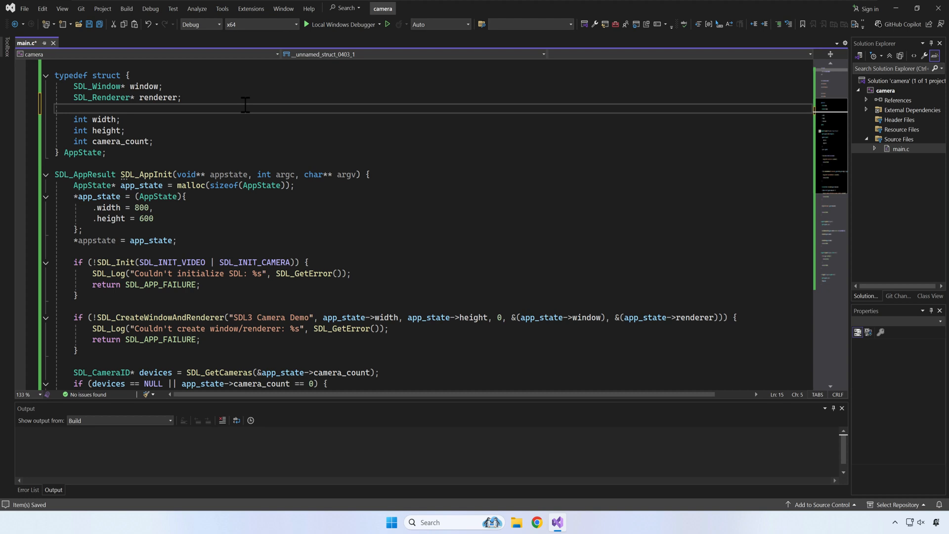
{"action": "type", "text": "SDL_CameraID *devuc"}
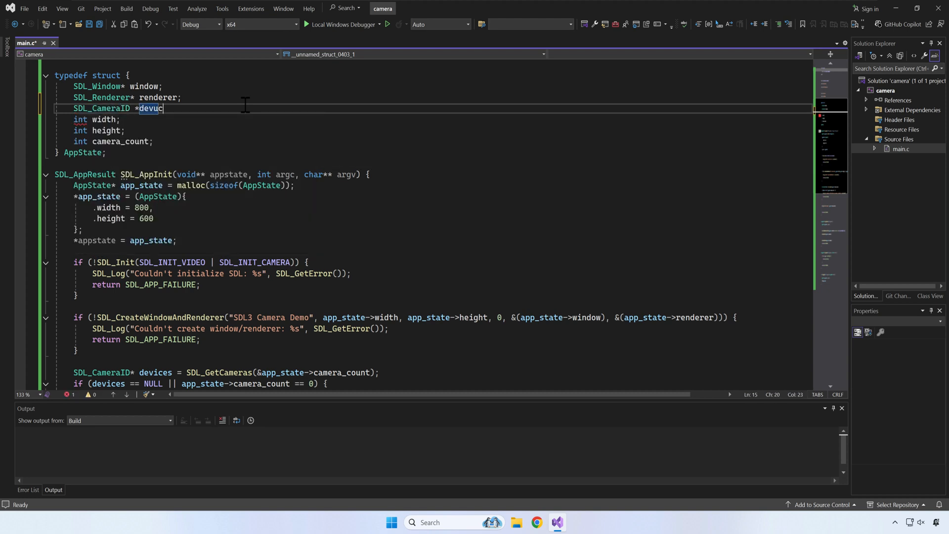
{"action": "type", "text": "devices;"}
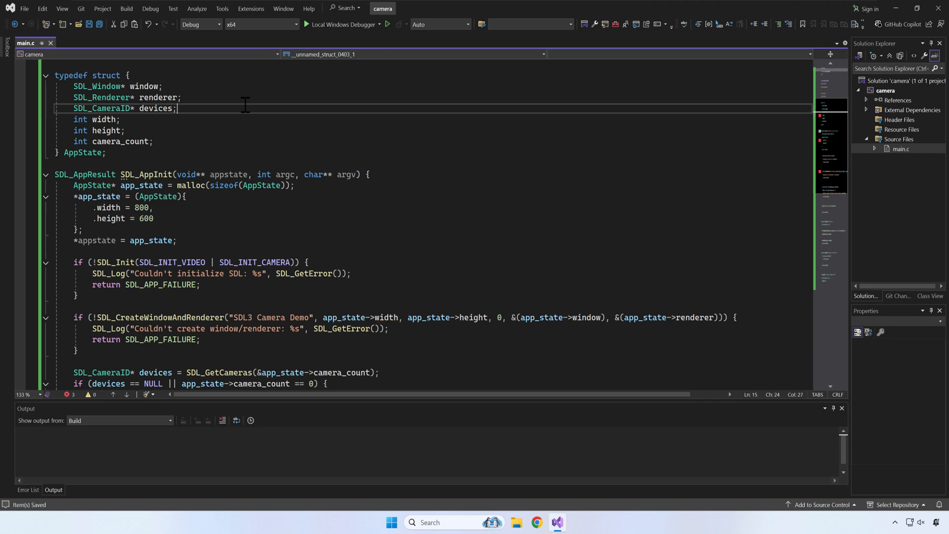
- Store the camera list with app_state->devices = devices
{"action": "scroll", "scroll_direction": "down", "scroll_amount": 3}
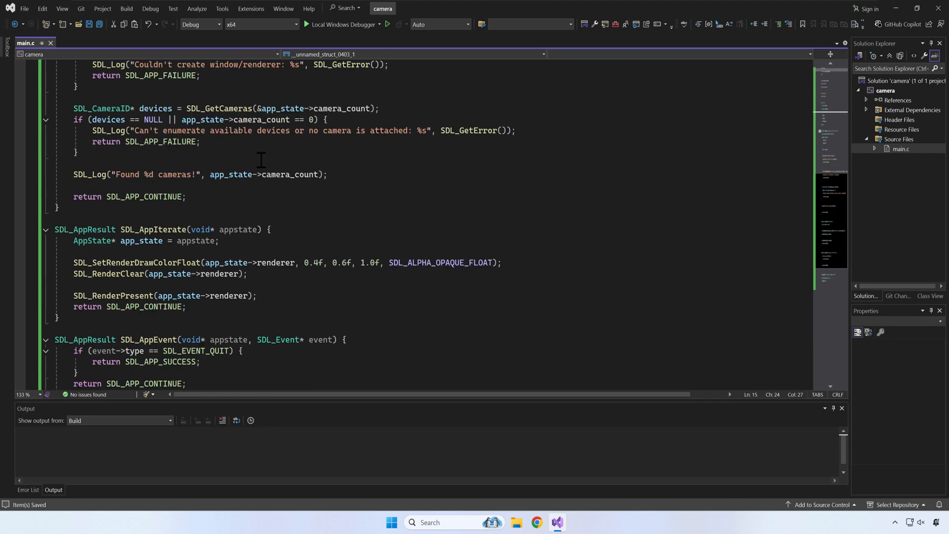
{"action": "scroll", "scroll_direction": "up", "scroll_amount": 3}
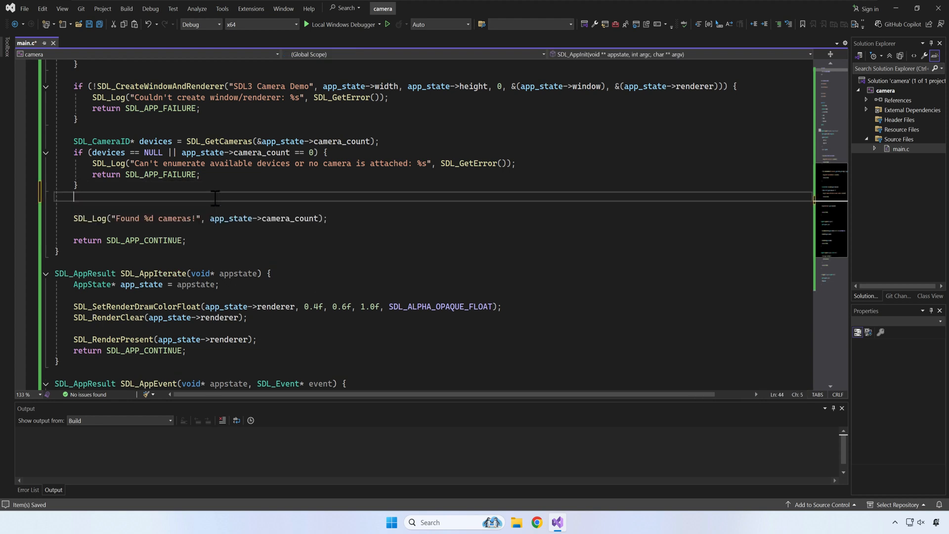
{"action": "type", "text": "app_state->devices = d"}
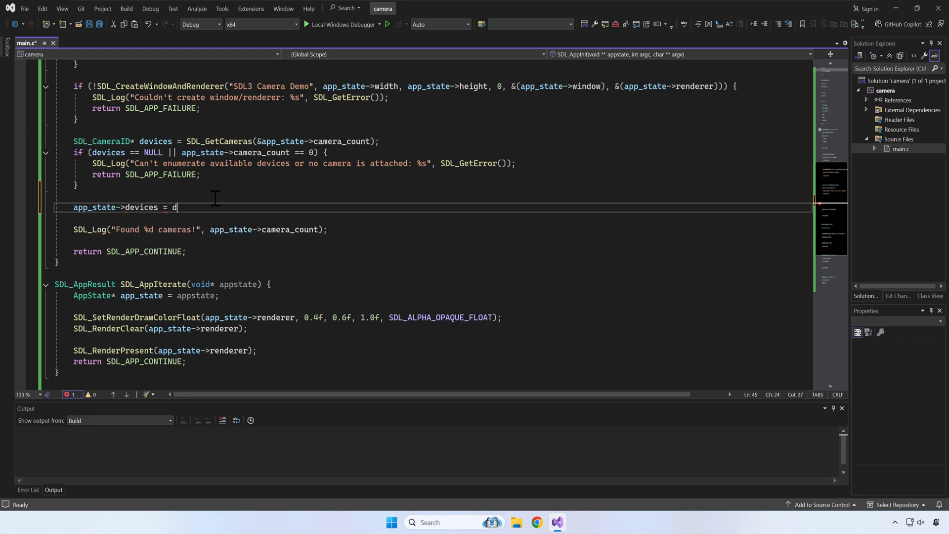
{"action": "type", "text": "evices;"}
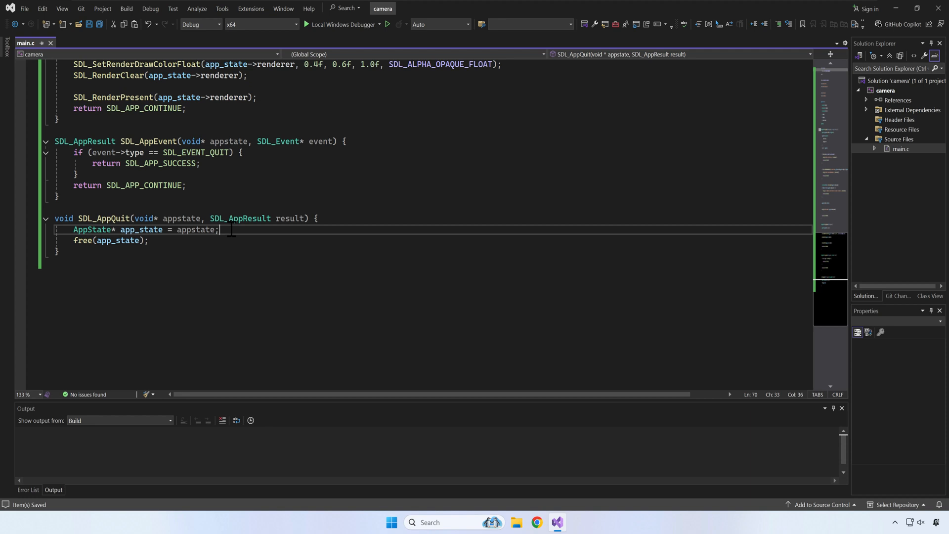
{"action": "type", "text": "if(app_state->c"}
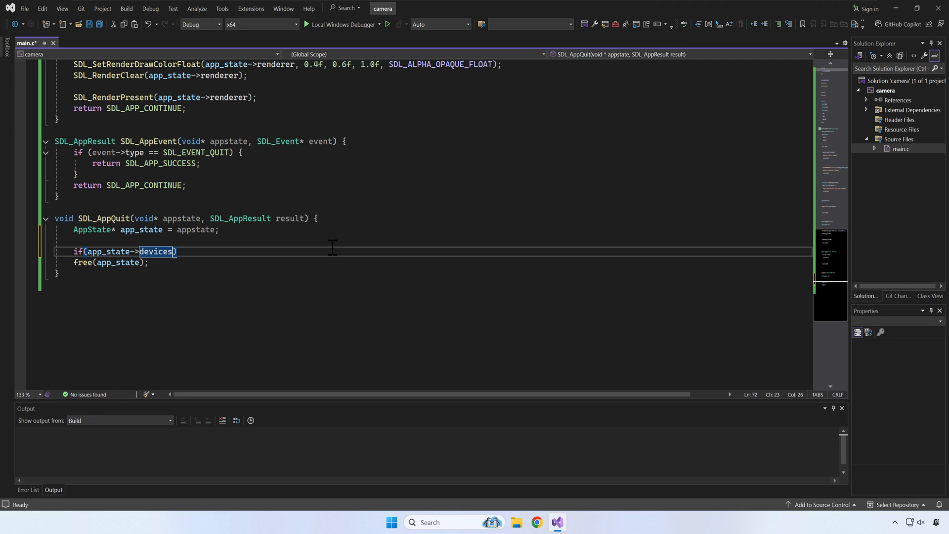
{"action": "type", "text": "!= NULL"}
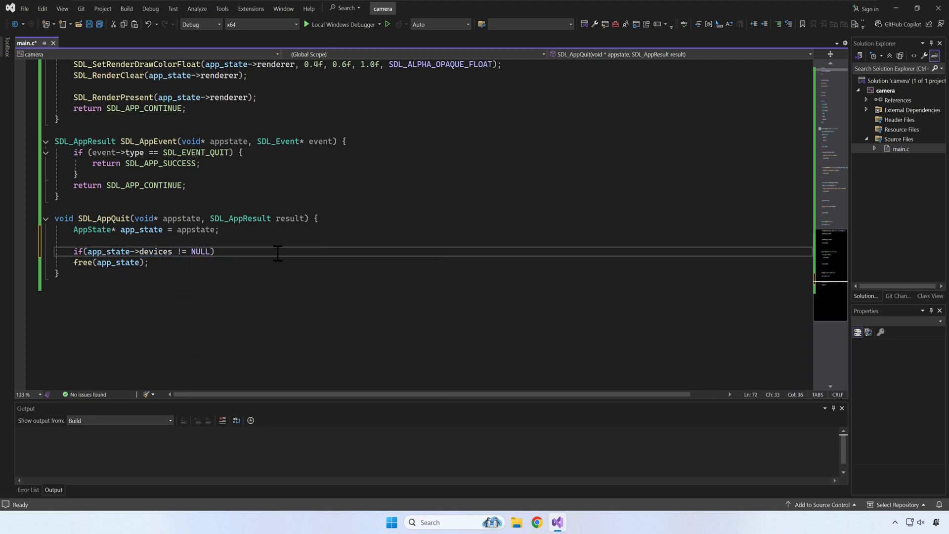
{"action": "type", "text": "SDL_free(app_state->devices);"}
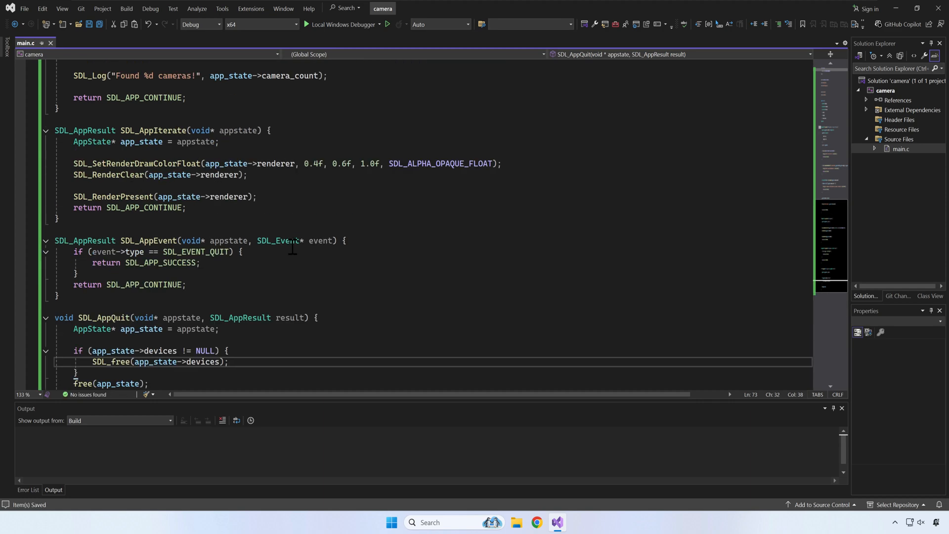
{"action": "scroll", "scroll_direction": "up", "scroll_amount": 3}
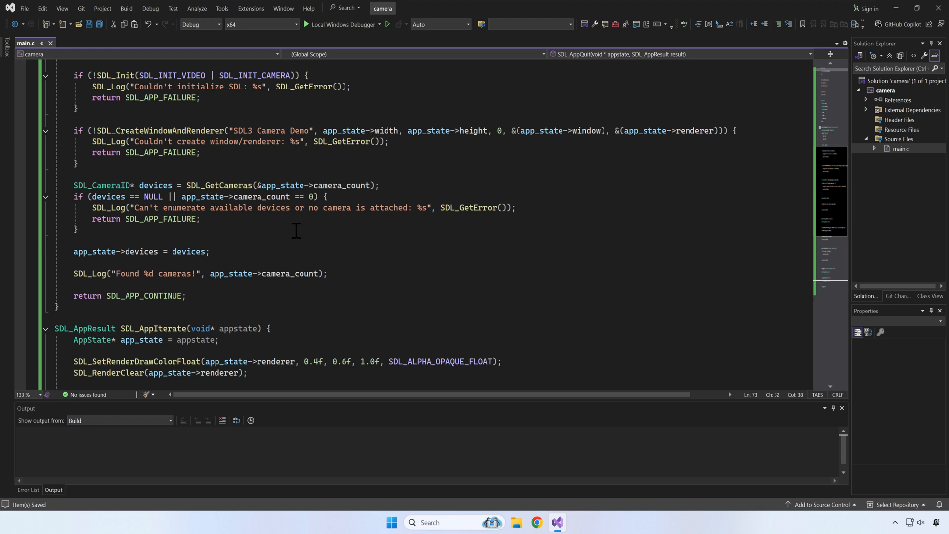
- Start the program without debugging, check the camera count output, and close the demo window
{"action": "left_click", "coordinate": [150, 9]}
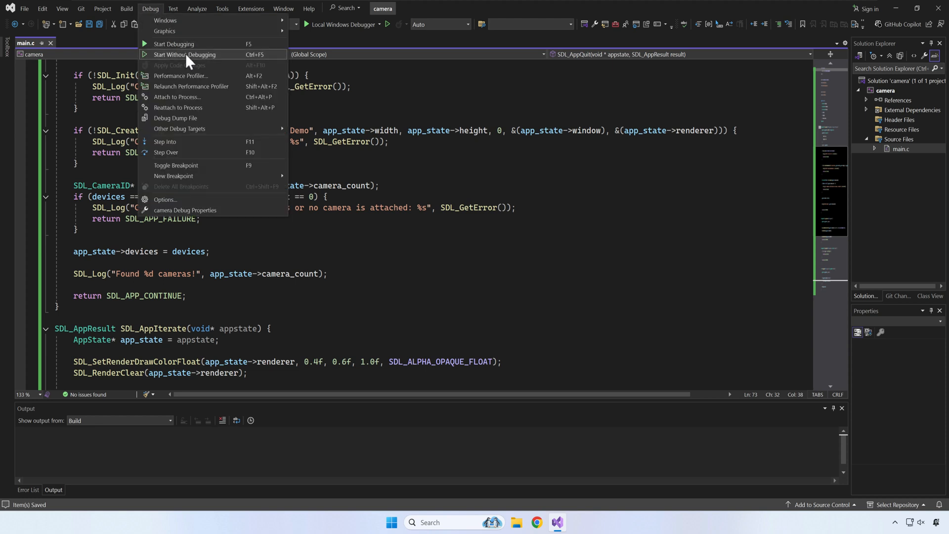
{"action": "left_click", "coordinate": [188, 54]}
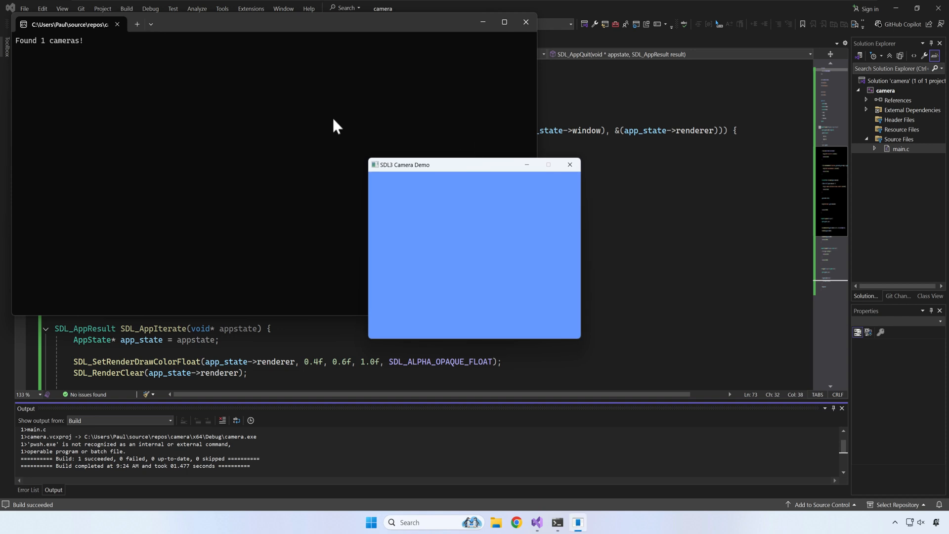
{"action": "mouse_move", "coordinate": [460, 199]}
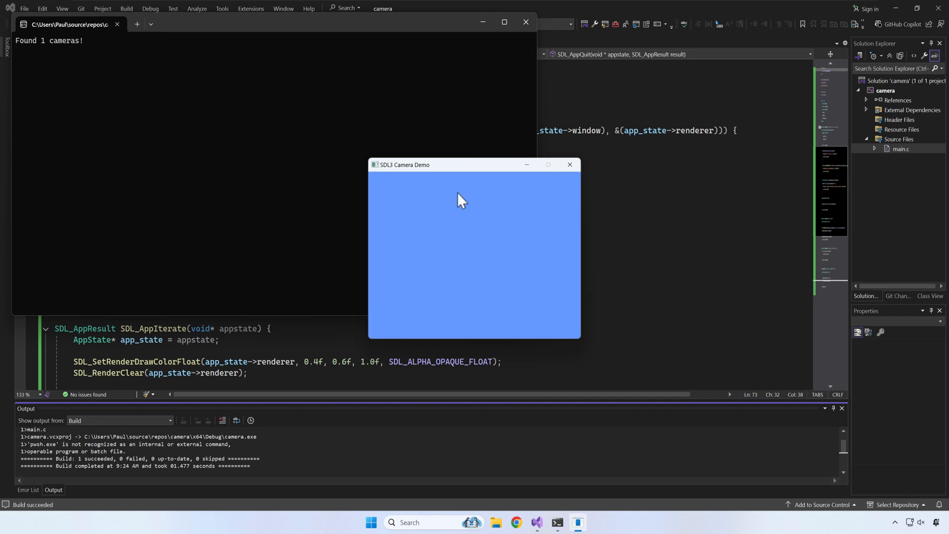
{"action": "left_click", "coordinate": [569, 164]}
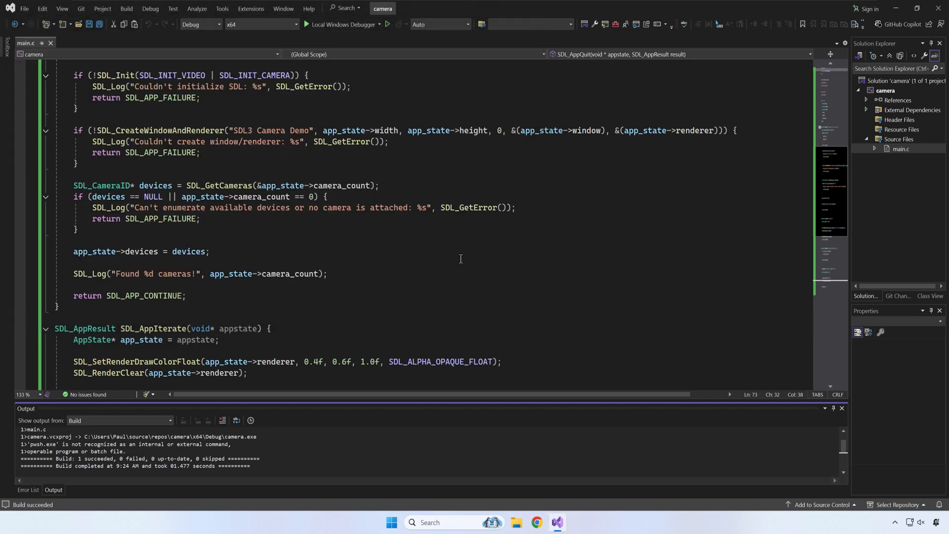
- Add an "Open first camera" comment and an SDL_Camera* camera field to AppState
{"action": "type", "text": "// Open first"}
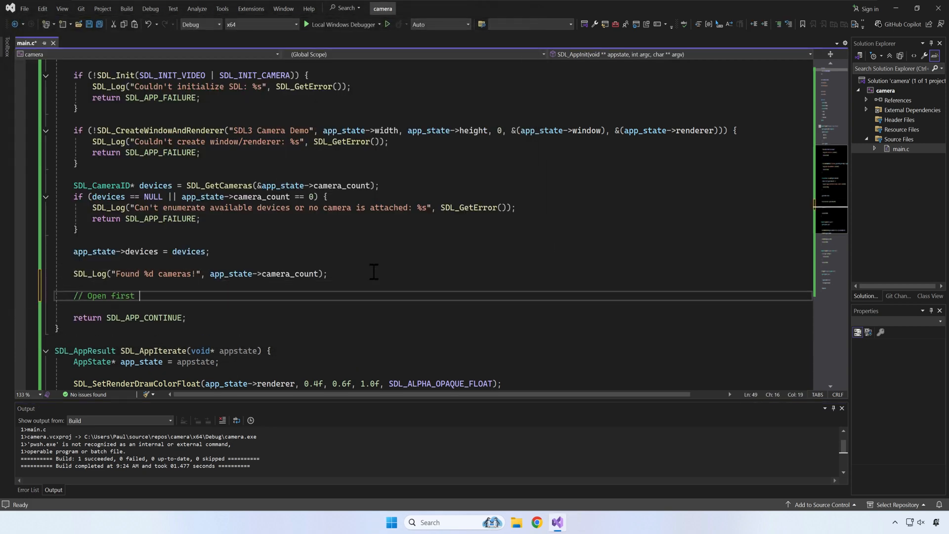
{"action": "type", "text": "camera"}
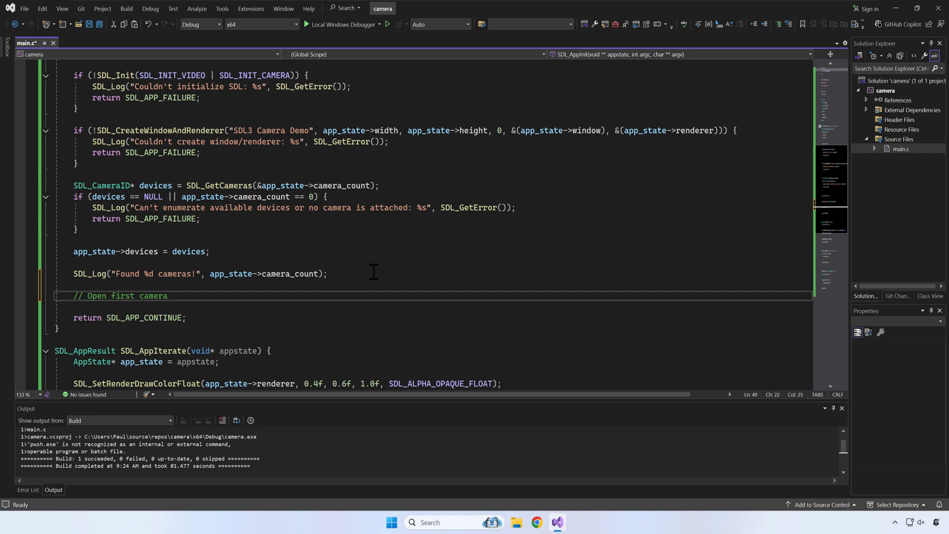
{"action": "key", "text": "enter"}
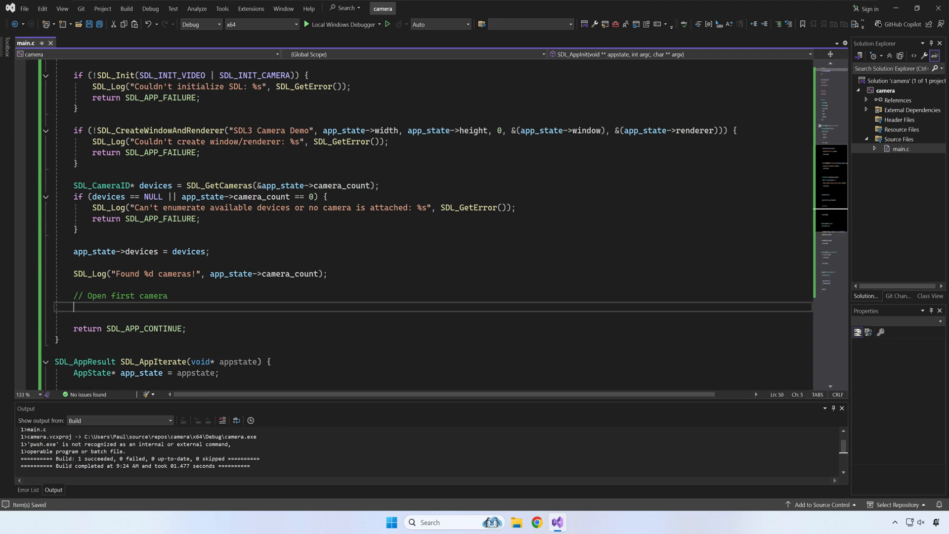
{"action": "scroll", "scroll_direction": "up", "scroll_amount": 3}
{"action": "type", "text": "SDL_Camera"}
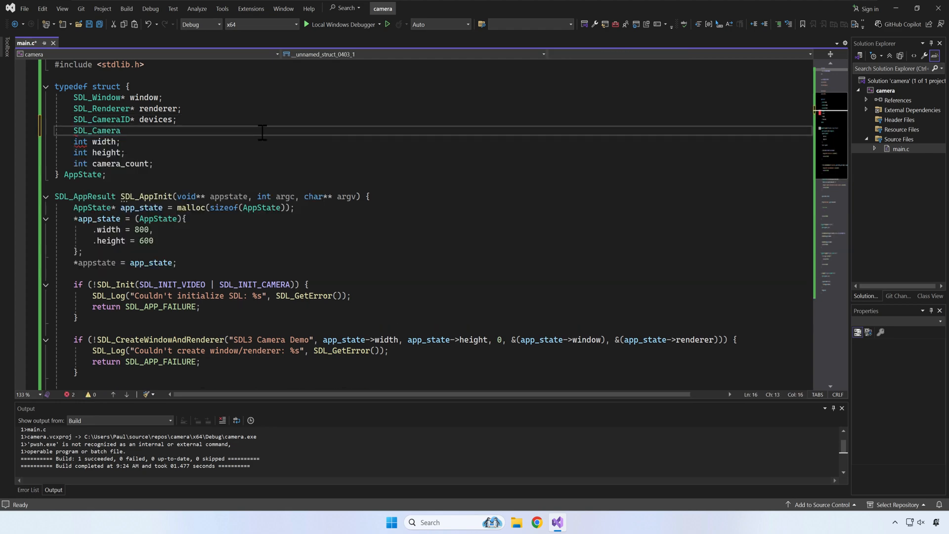
{"action": "type", "text": "* camera;"}
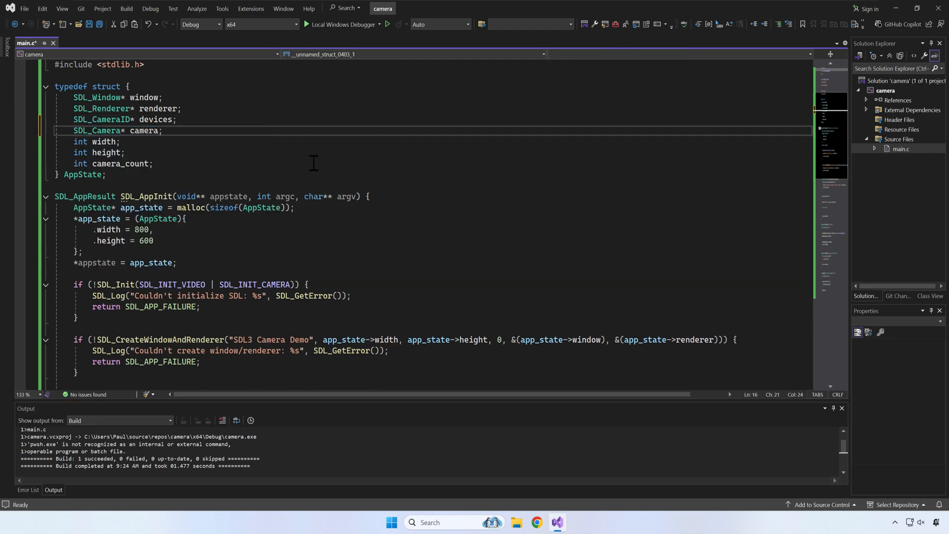
{"action": "scroll", "scroll_direction": "down", "scroll_amount": 3}
{"action": "type", "text": "app_state->camera"}
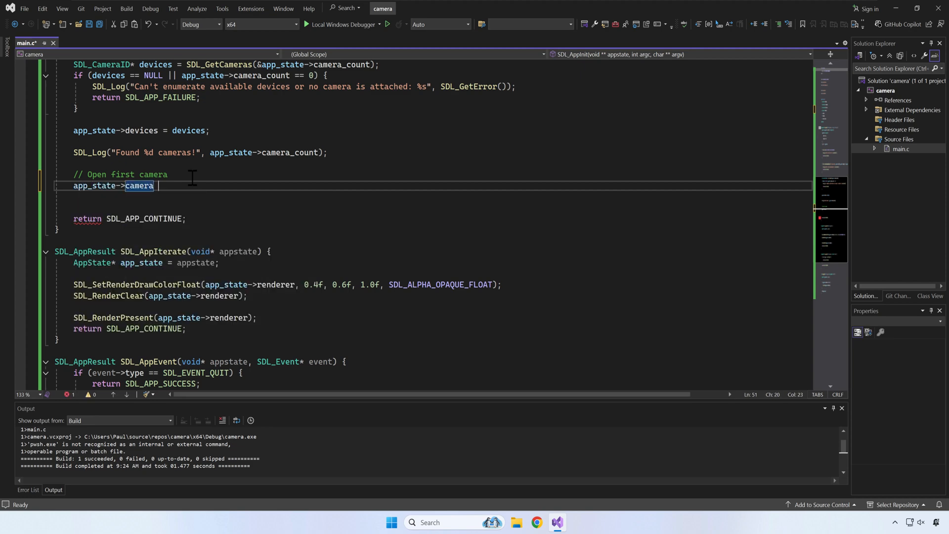
- Open devices[0] with SDL_OpenCamera, logging "Can't open the selected camera" with SDL_GetError on failure
{"action": "type", "text": "= SDL_OpenCamera"}
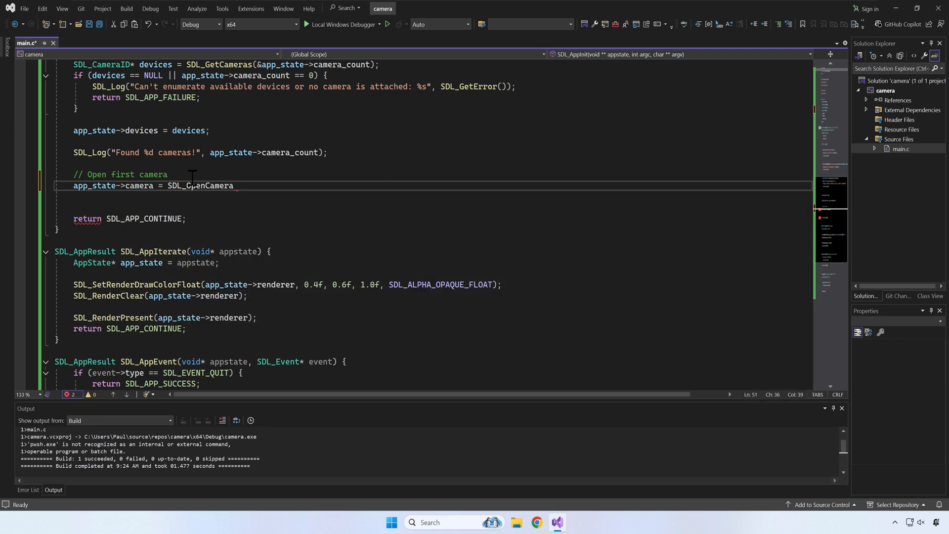
{"action": "type", "text": "(devices"}
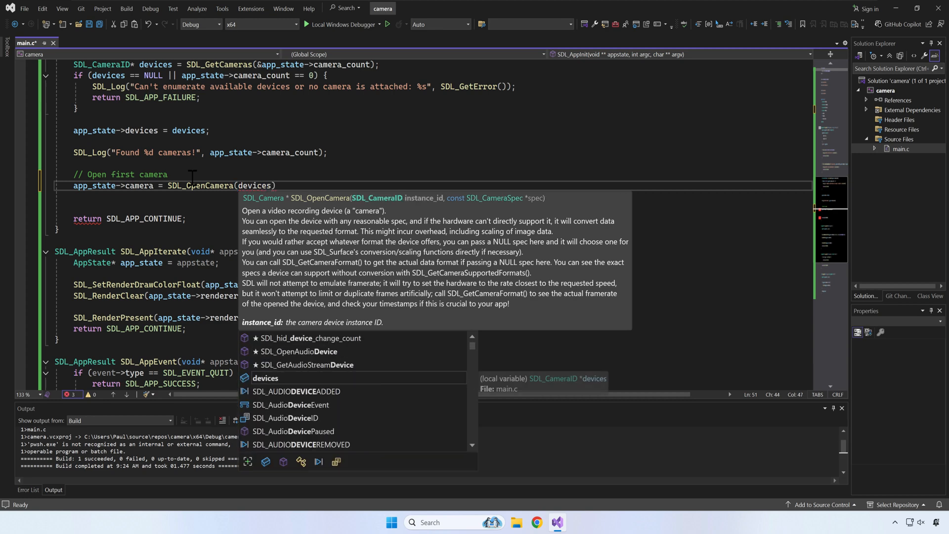
{"action": "type", "text": "[0], NULL"}
{"action": "type", "text": "SDL_Log("}
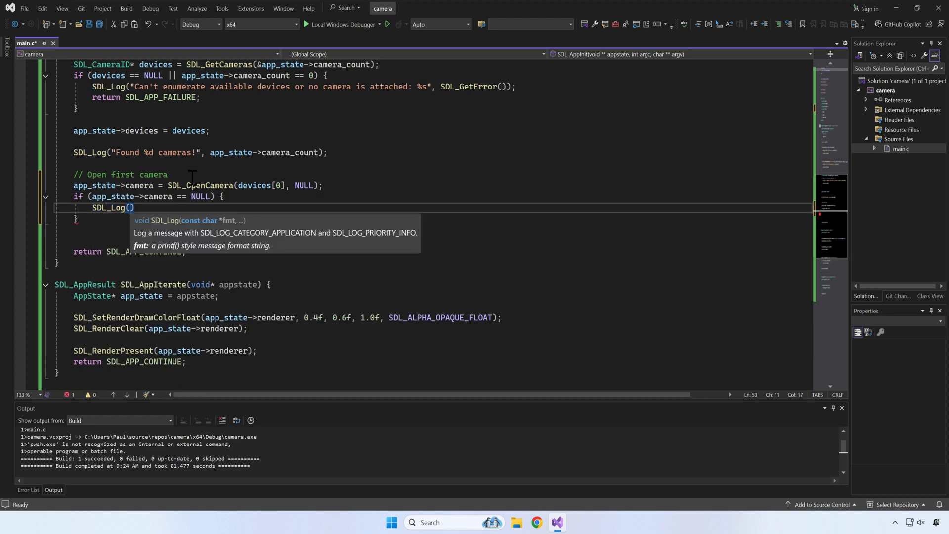
{"action": "type", "text": "\"Can't open the selected camera\""}
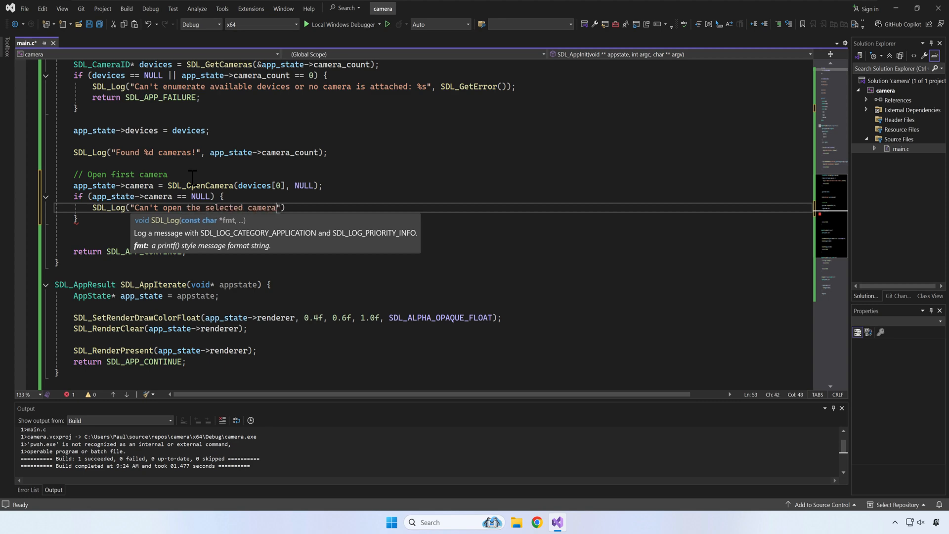
{"action": "type", "text": "%s.\", SD"}
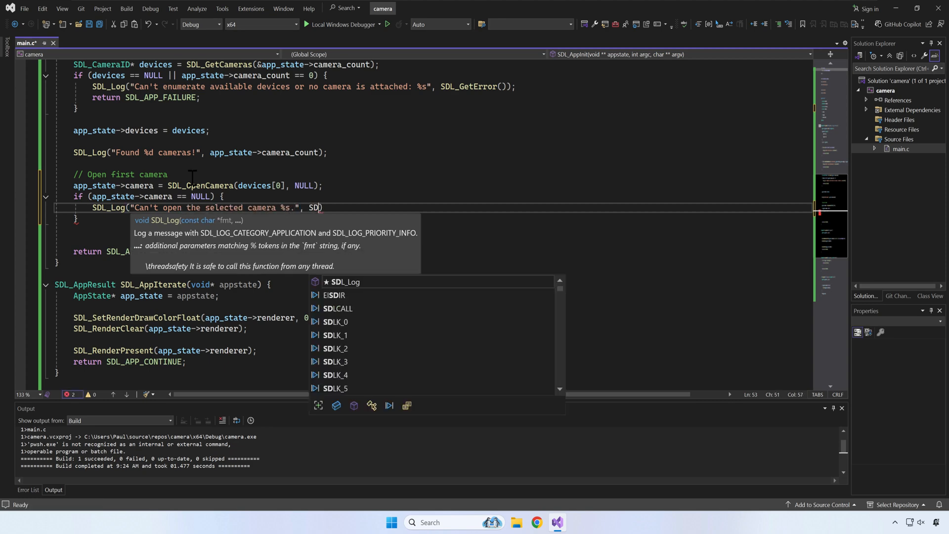
{"action": "type", "text": "_GetError()"}
{"action": "type", "text": "return SDL_APP_FAILURE;"}
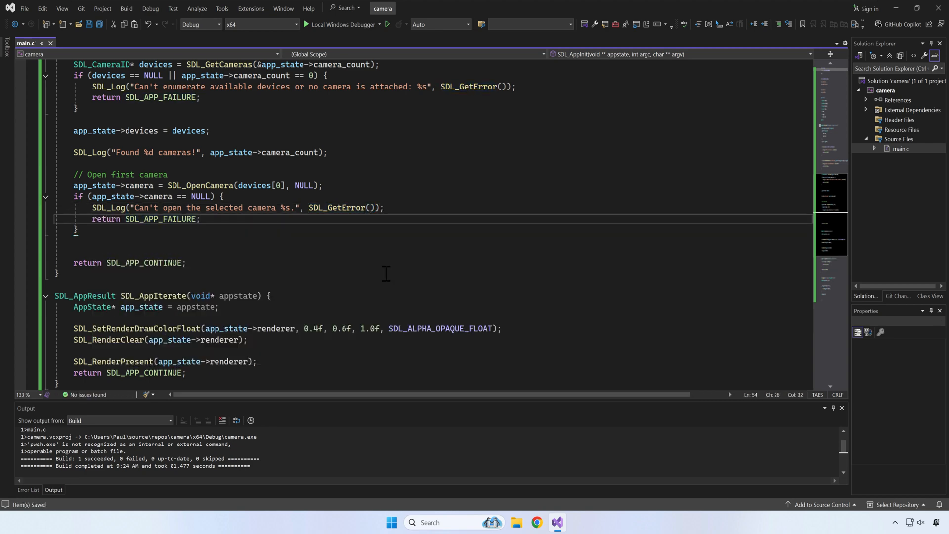
{"action": "type", "text": "if (app_state->camera != NULL) {"}
{"action": "type", "text": "SDLC_"}
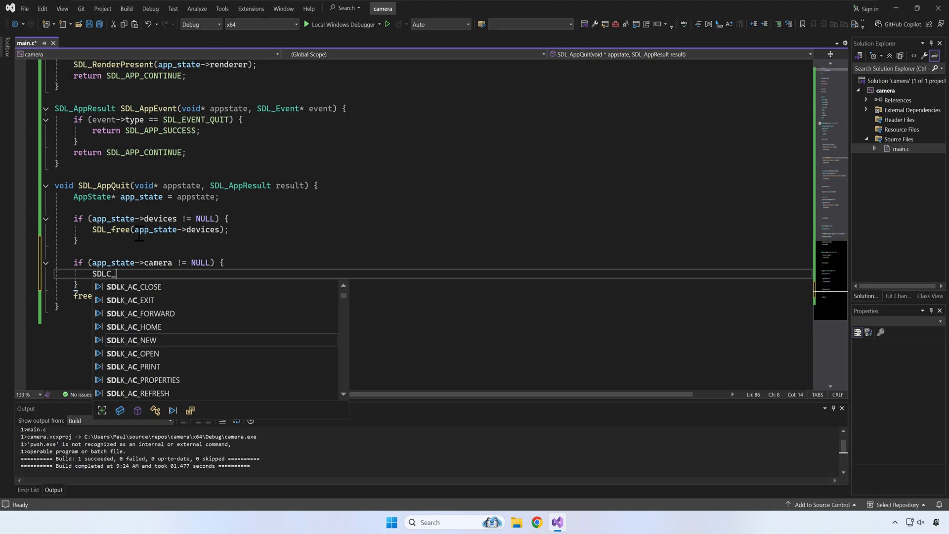
- Close the camera with SDL_CloseCamera in SDL_AppQuit when app_state->camera is not NULL
{"action": "type", "text": "SDL_CloseCamera(a"}
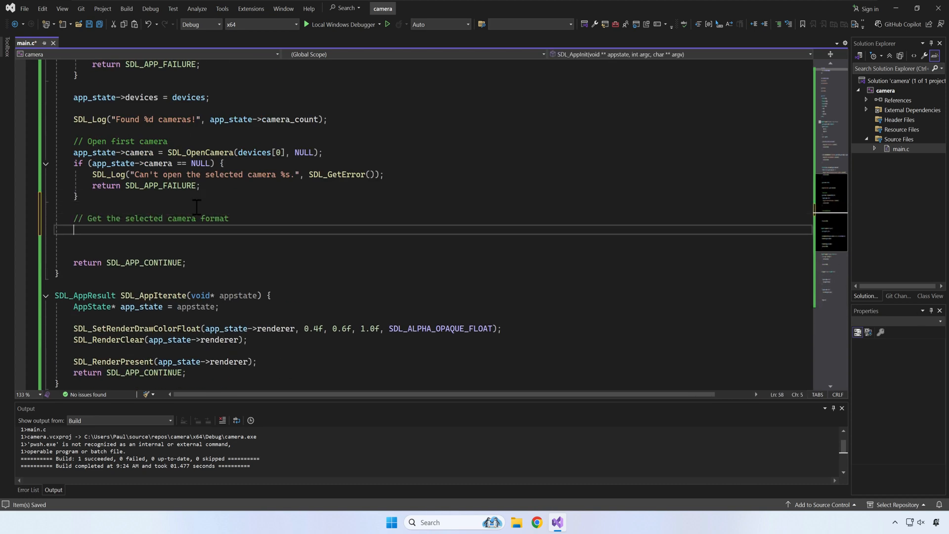
- Read the SDL_CameraSpec, compute FPS from numerator/denominator, and log width, height and FPS
{"action": "type", "text": "SDL_CameraSpec spec"}
{"action": "type", "text": "SDL_GetCameraFormat(app_state->camera, &spec"}
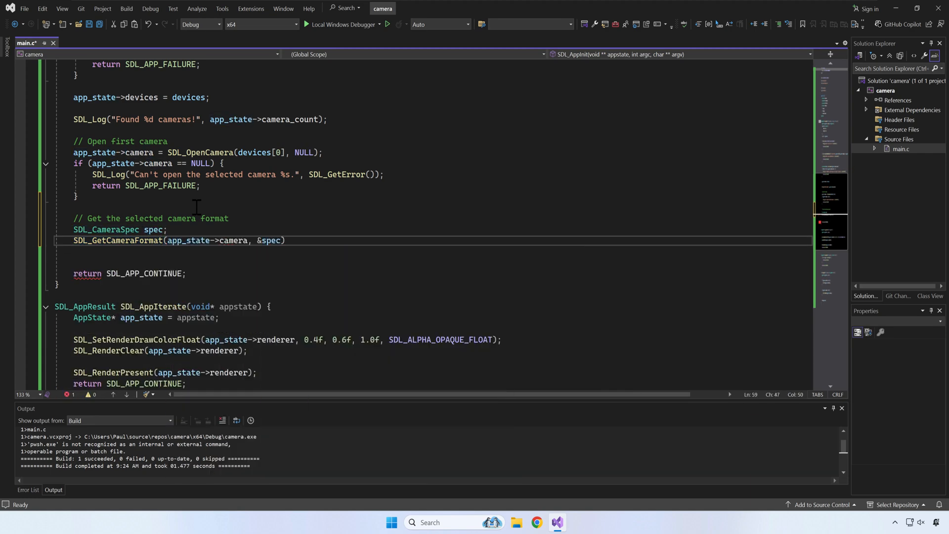
{"action": "type", "text": ";"}
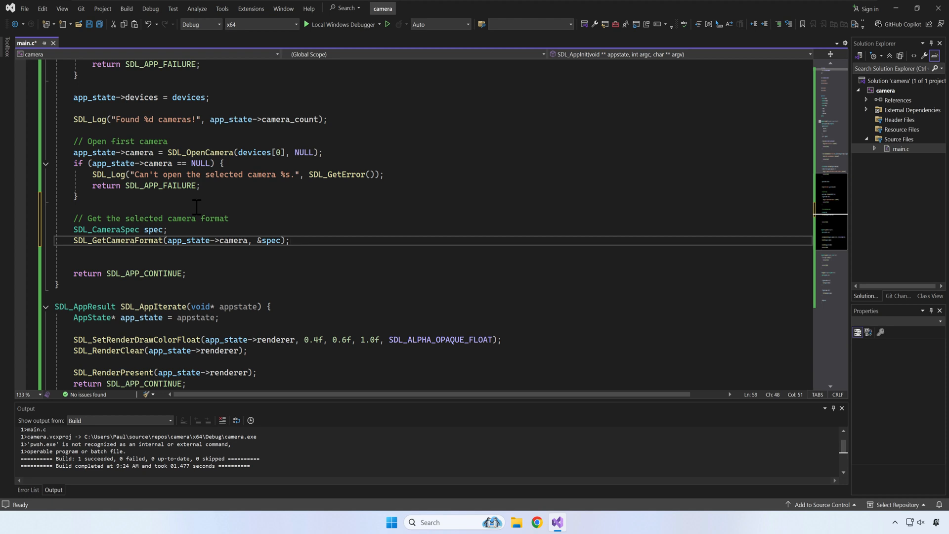
{"action": "type", "text": "in"}
{"action": "type", "text": "SDL_Log(\"Got a camera of %dx%d and "}
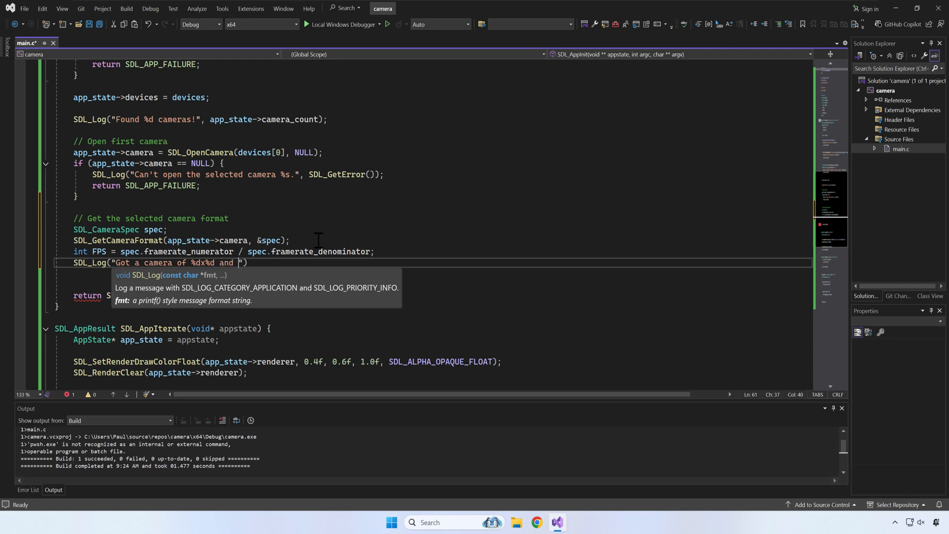
{"action": "type", "text": "FPS %d"}
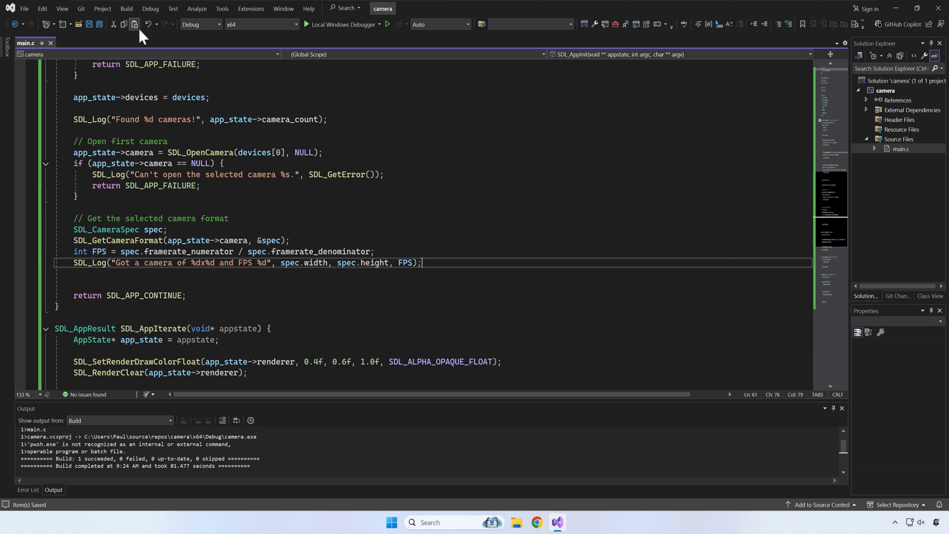
- Run the rebuilt program, confirm the 1920x1080 30 FPS camera report, and close the demo window
{"action": "left_click", "coordinate": [310, 24]}
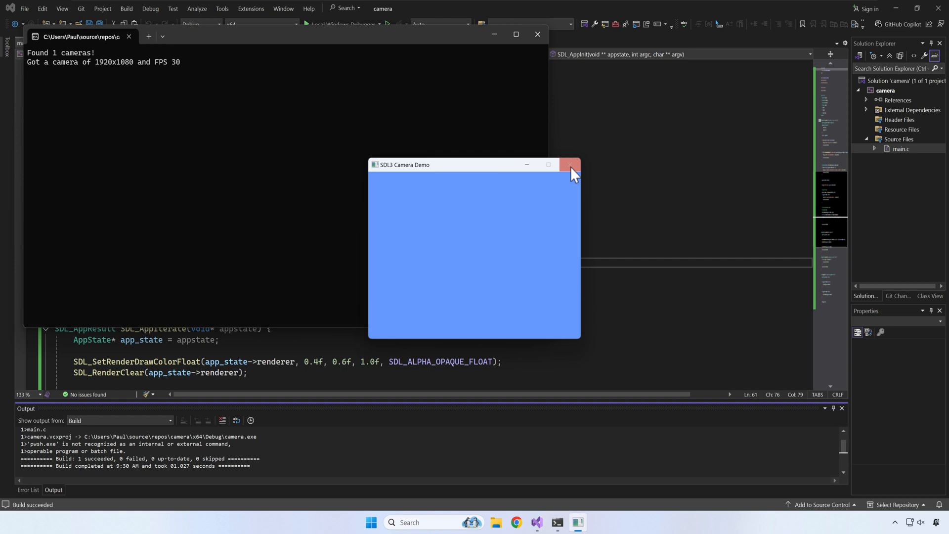
{"action": "left_click", "coordinate": [569, 165]}
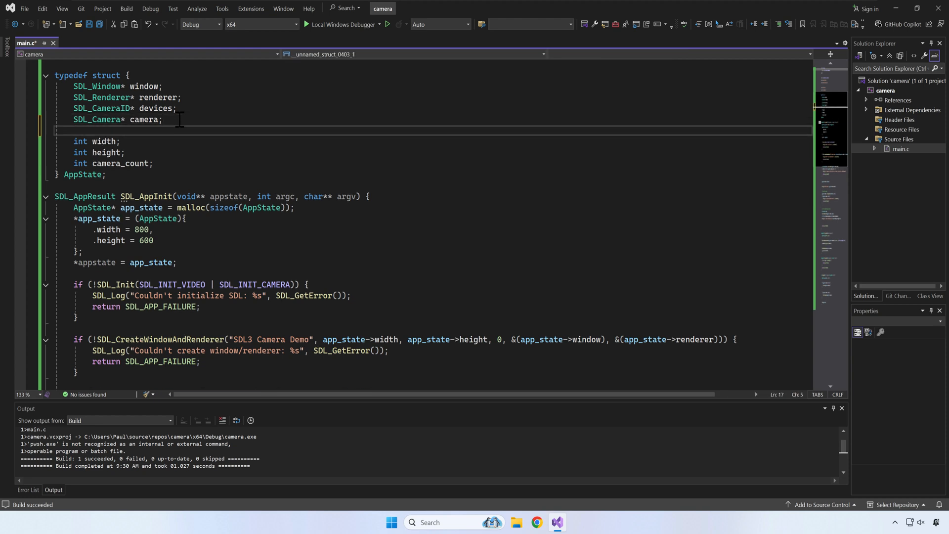
- Add an SDL_Texture* texture field to AppState and move down into SDL_AppIterate
{"action": "type", "text": "S"}
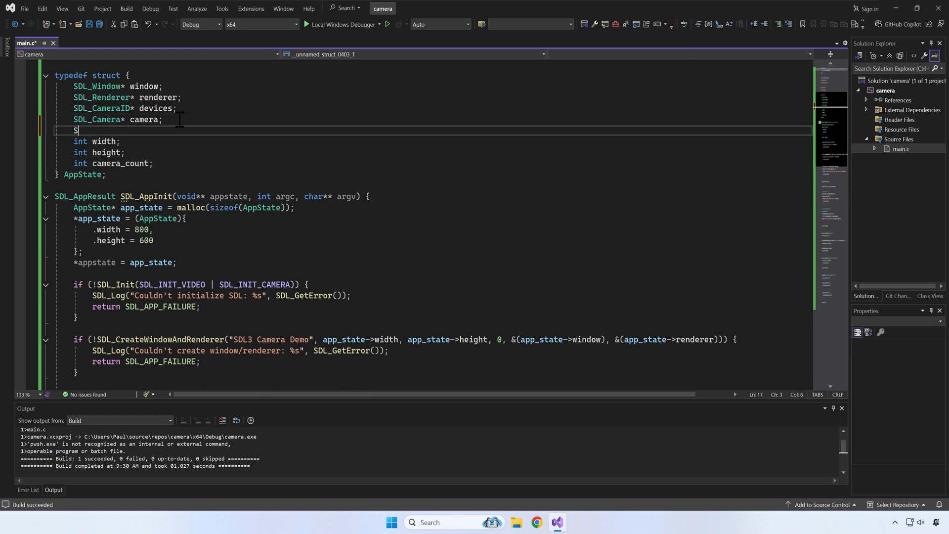
{"action": "type", "text": "DL_Te"}
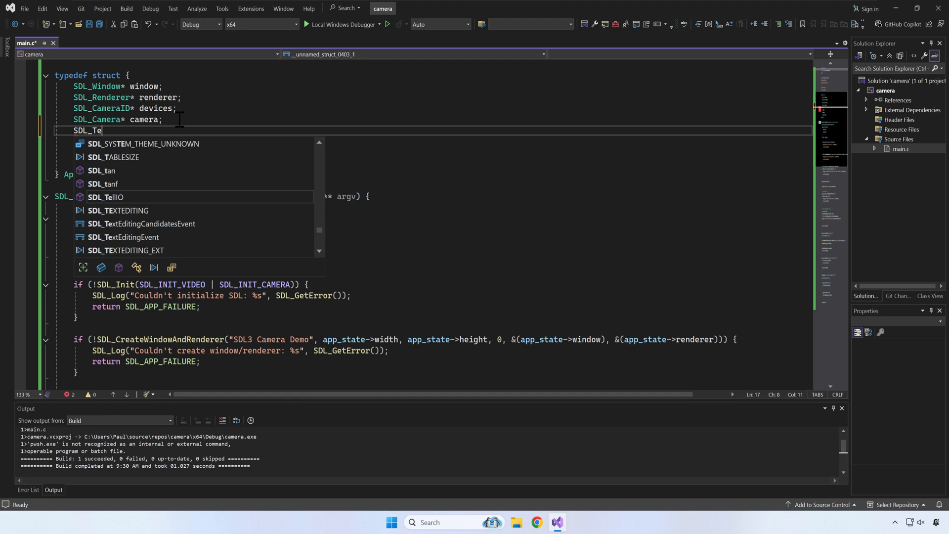
{"action": "type", "text": "xt"}
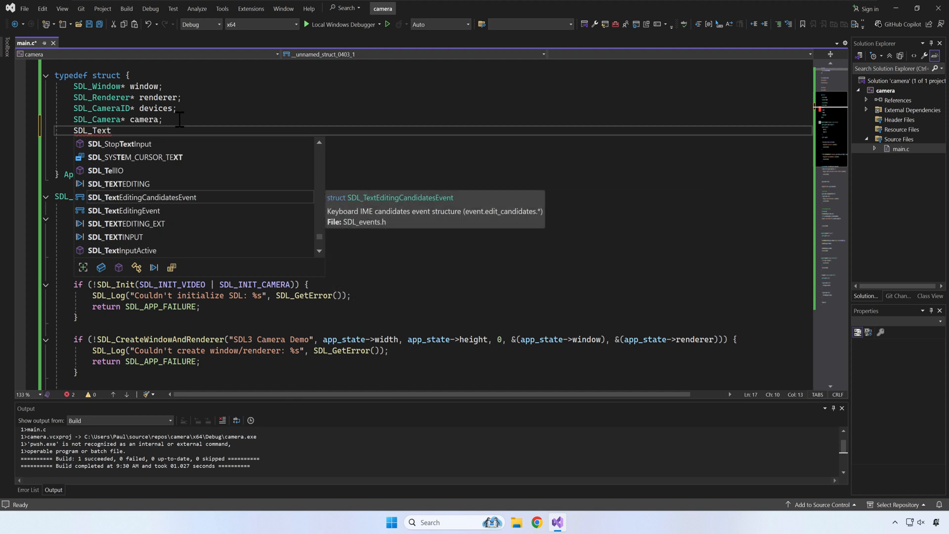
{"action": "type", "text": "u"}
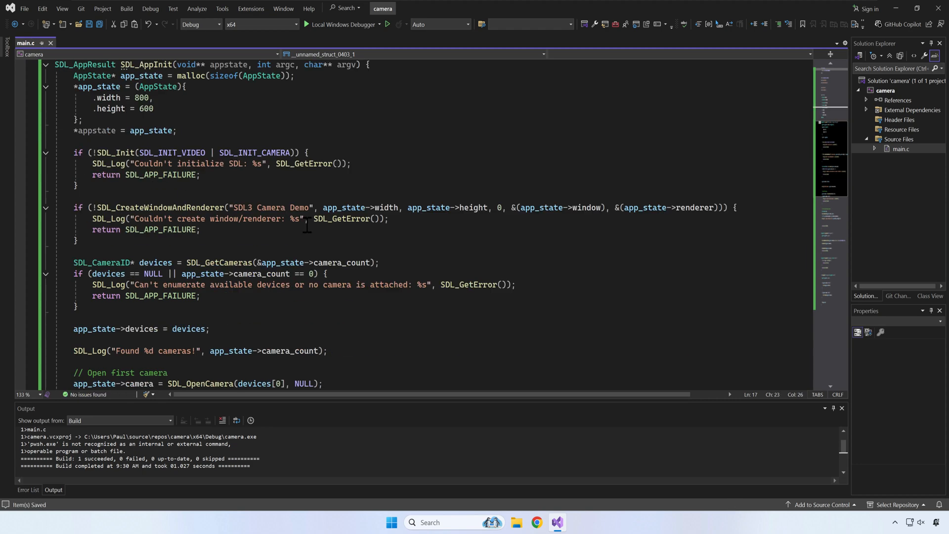
{"action": "scroll", "scroll_direction": "down", "scroll_amount": 3}
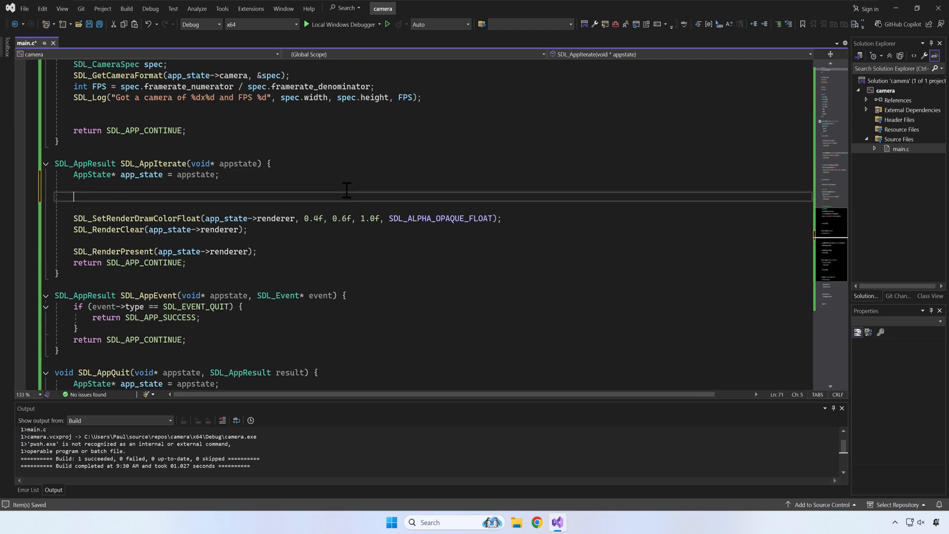
- Declare SDL_Surface* frame = SDL_AcquireCameraFrame(app_state->camera, NULL) in SDL_AppIterate
{"action": "type", "text": "SDL_Surface"}
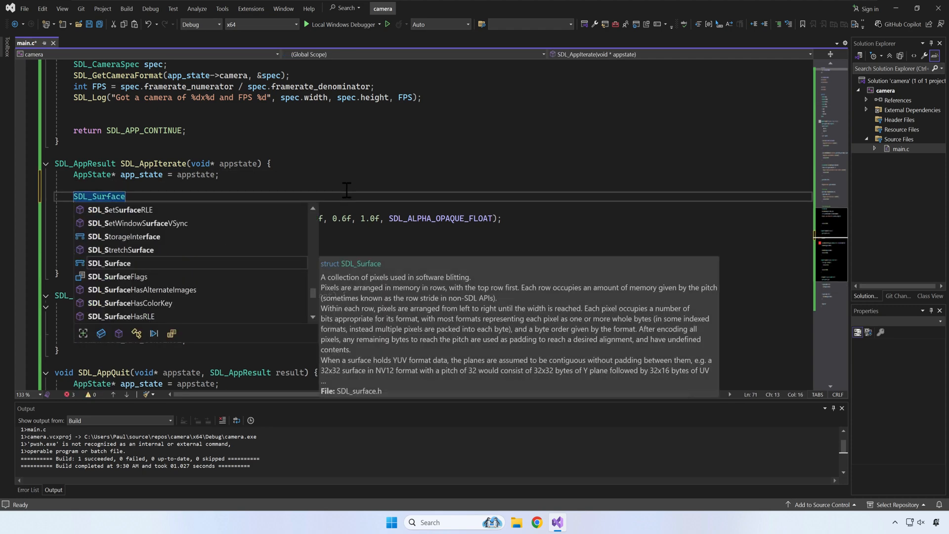
{"action": "type", "text": "*frame ="}
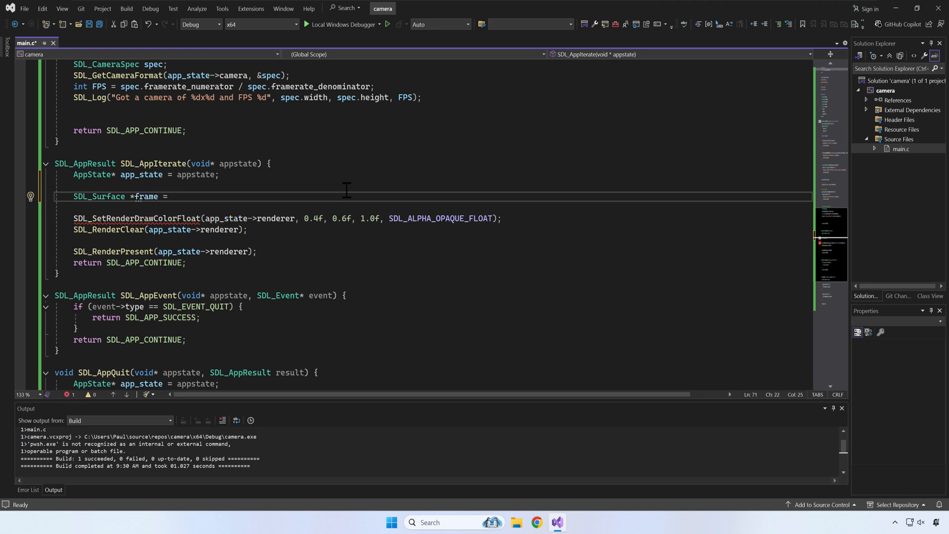
{"action": "type", "text": "SDL_A"}
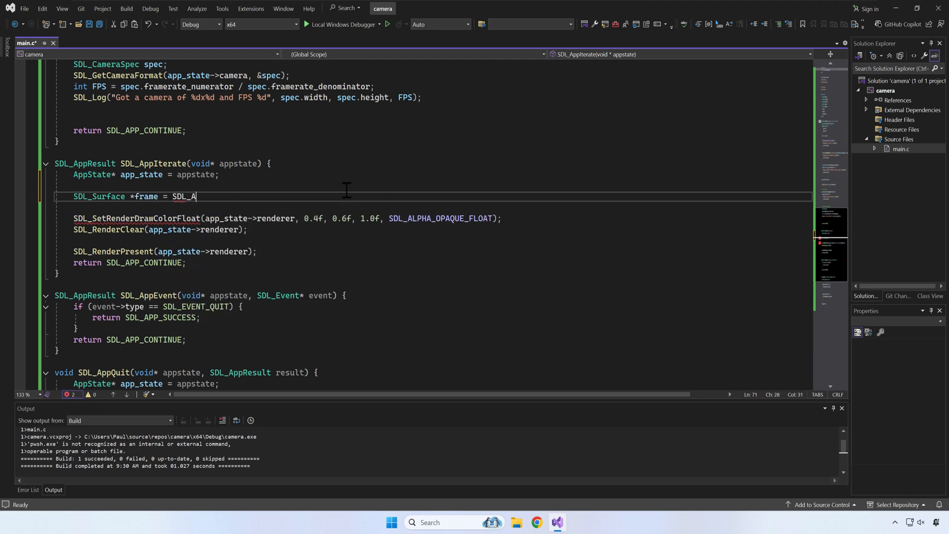
{"action": "type", "text": "q"}
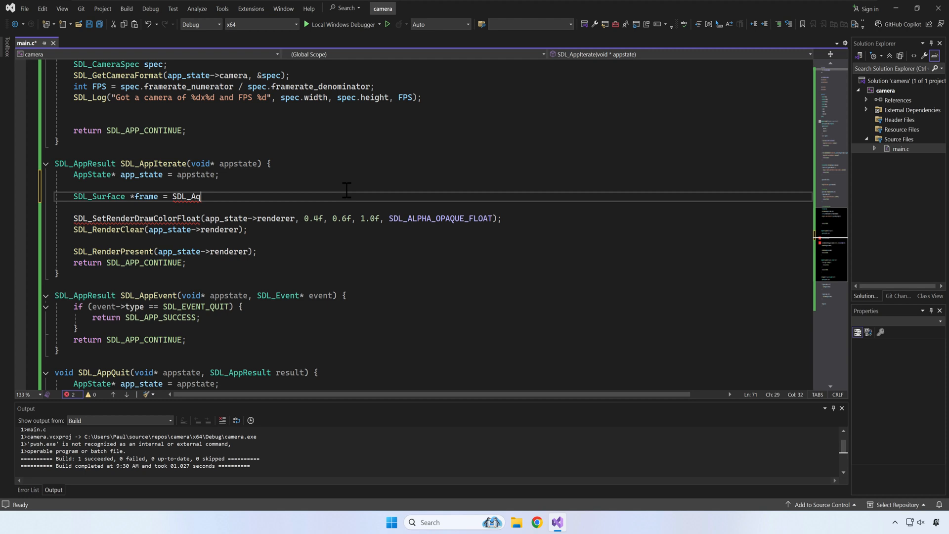
{"action": "type", "text": "quire"}
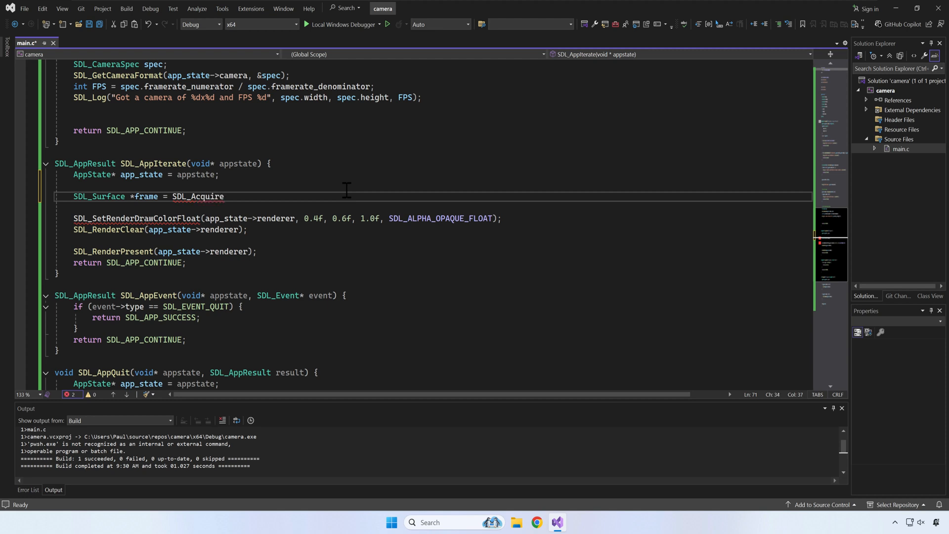
{"action": "type", "text": "CameraF"}
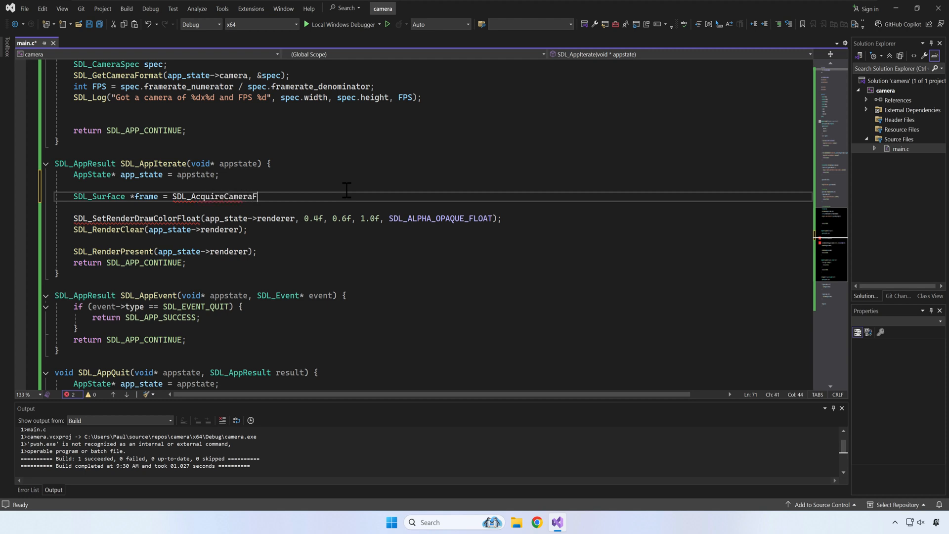
{"action": "type", "text": "rame"}
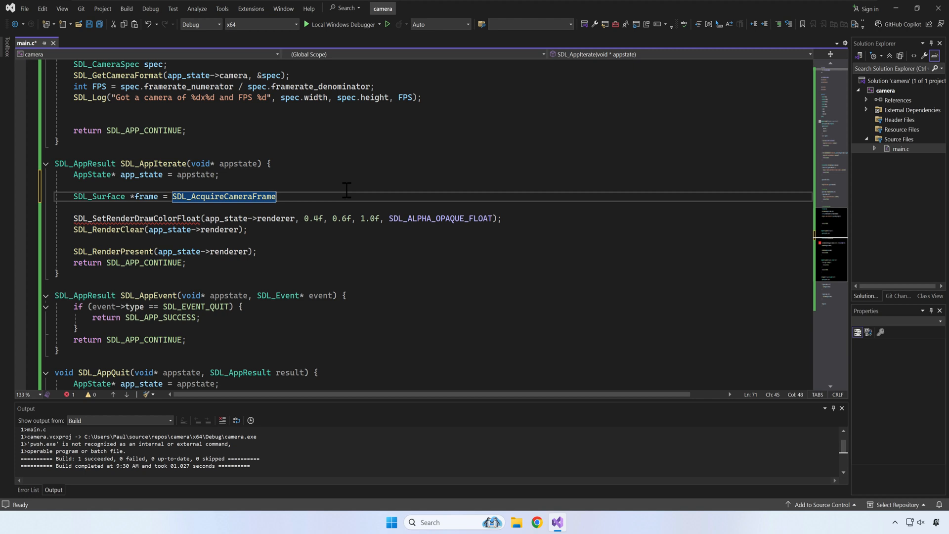
{"action": "type", "text": "("}
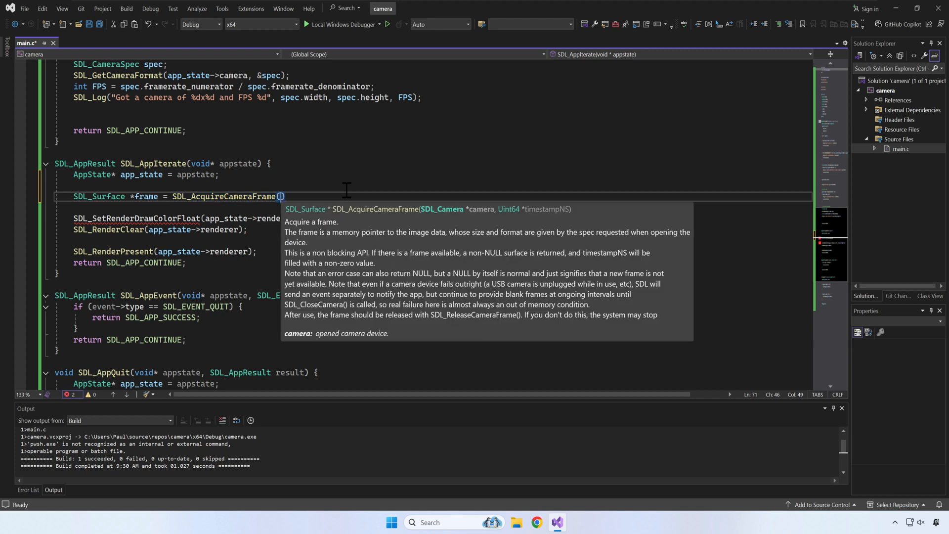
{"action": "type", "text": "app_state->cam"}
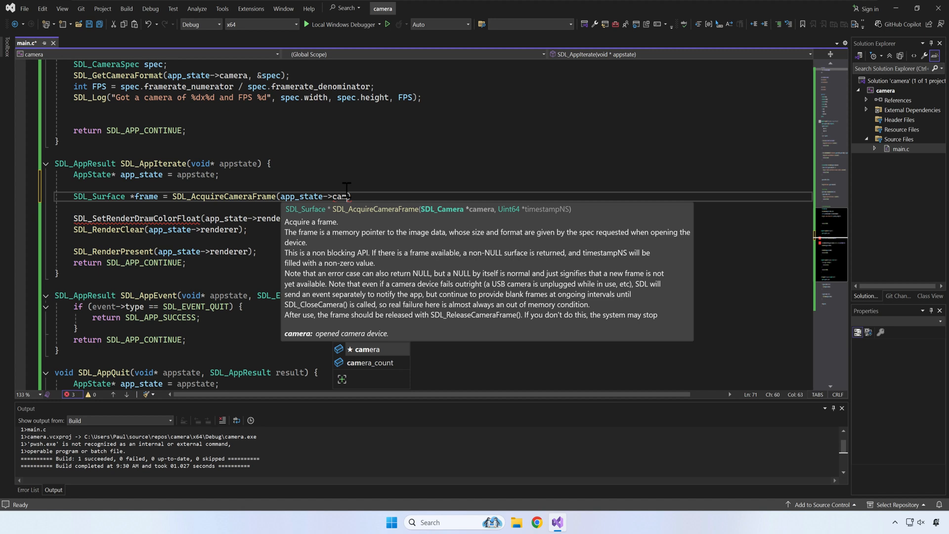
{"action": "type", "text": "mera, NULL);"}
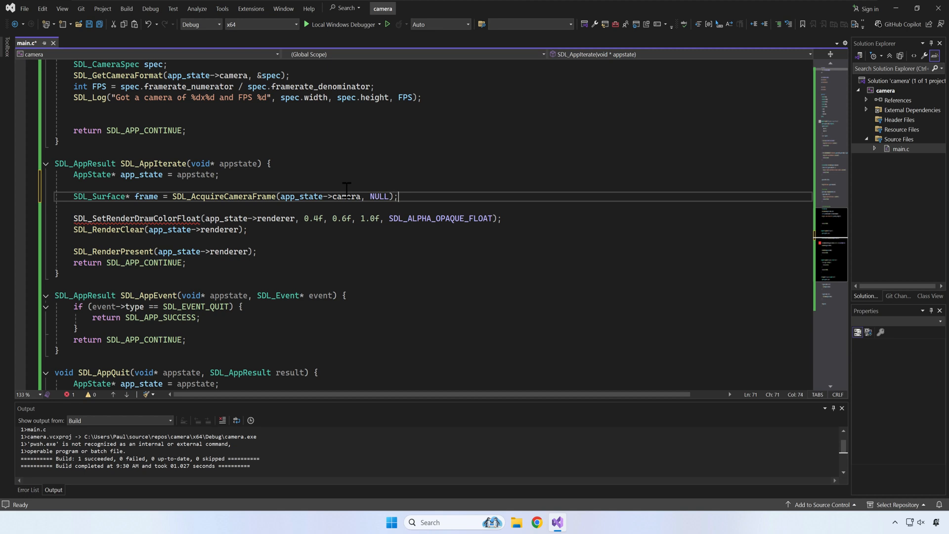
- Begin the if (frame != NULL) check with a nested app_state condition
{"action": "type", "text": "if(frame != NULL) {"}
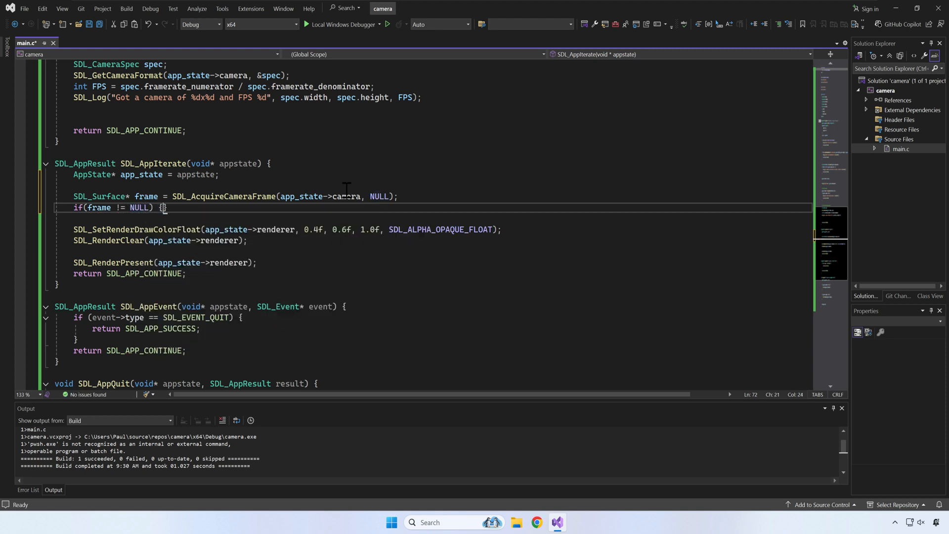
{"action": "type", "text": "if(app_state"}
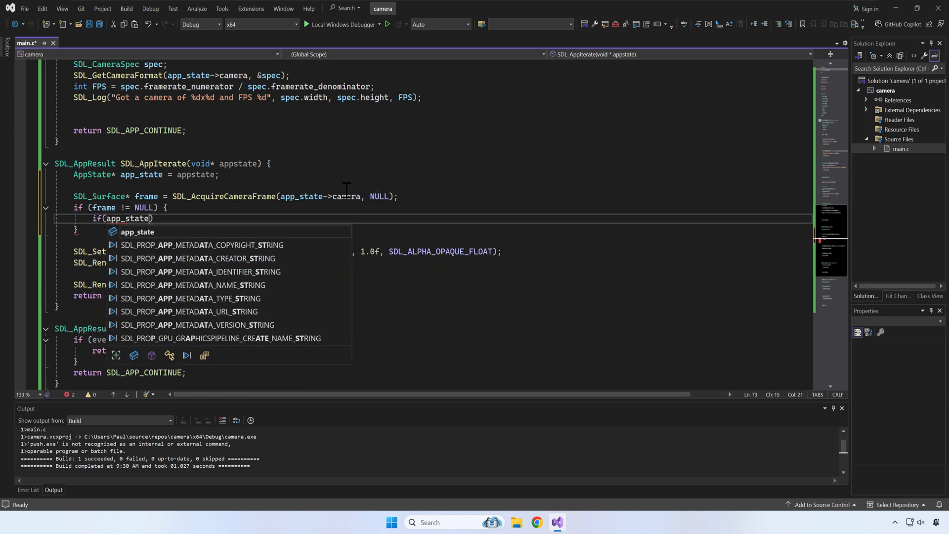
- Create a streaming texture of frame->w by frame->h when app_state->texture is NULL, else update it with the frame pixels
{"action": "type", "text": "->texture == N"}
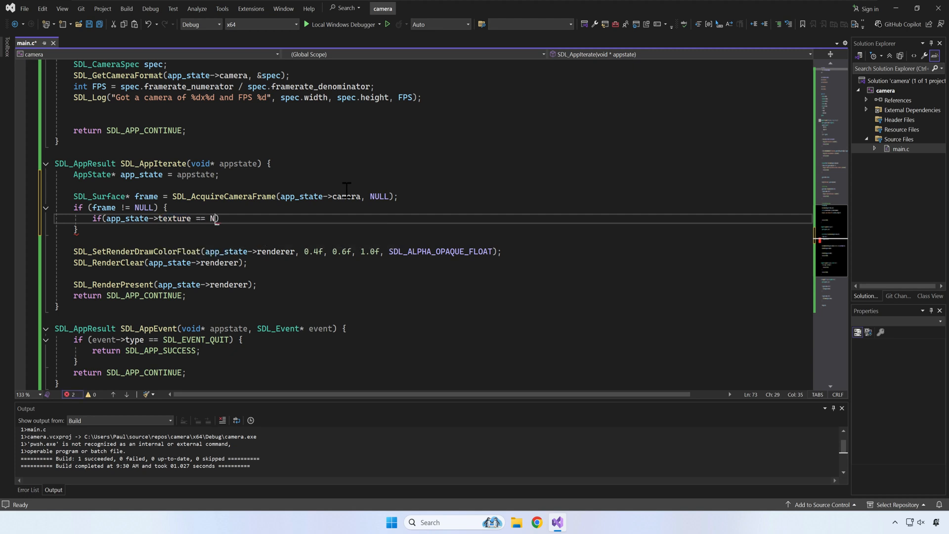
{"action": "type", "text": "app_state->texture"}
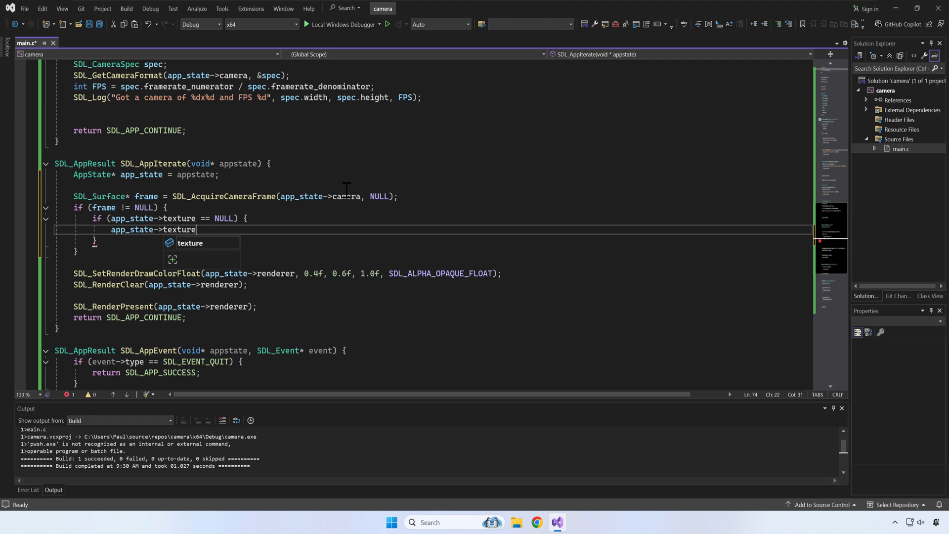
{"action": "type", "text": "= SDL"}
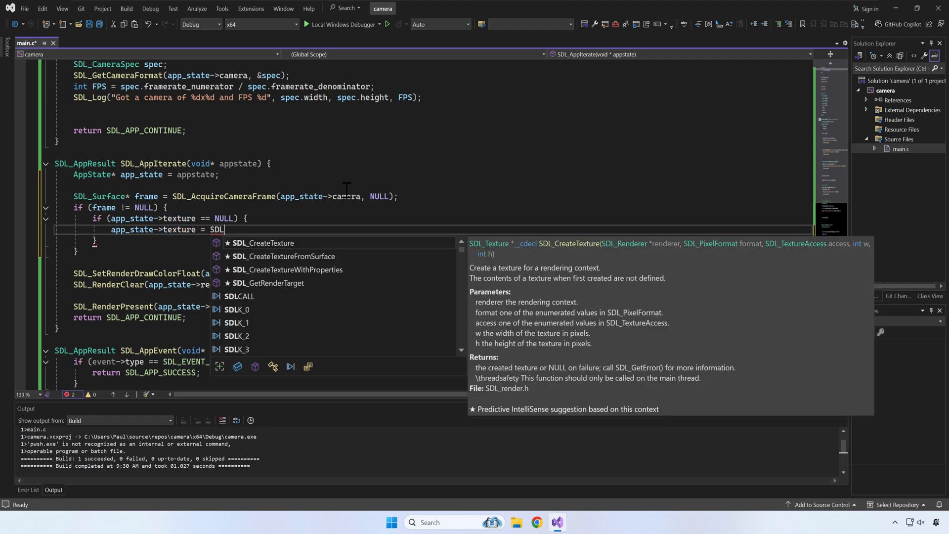
{"action": "type", "text": "_CreateTexture(app_state->renderer, frame->format, SDL_TEXTUREACCESS_STREAMING, frame"}
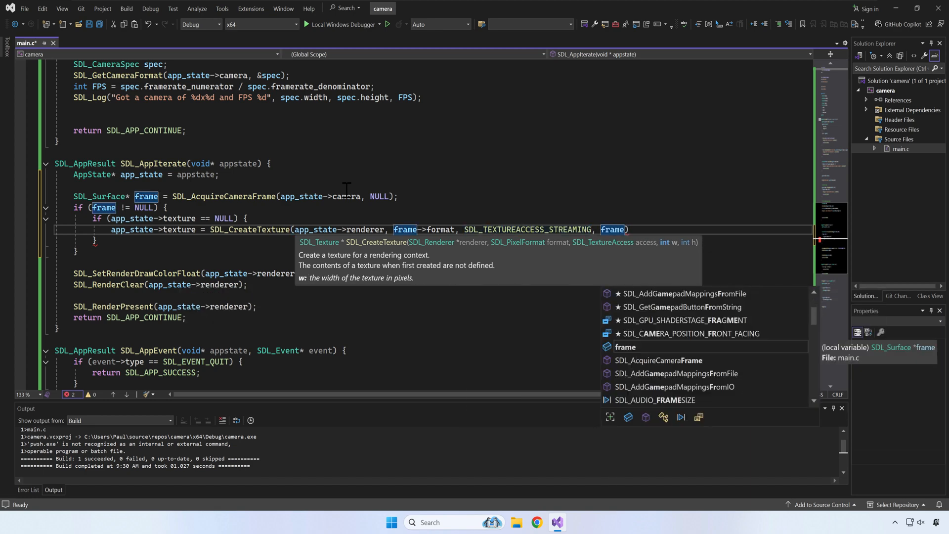
{"action": "type", "text": "->w, frame->h"}
{"action": "type", "text": "SDL_UpdateTexture(app_state->texture, NULL, frame->pixels, frame->pitch);"}
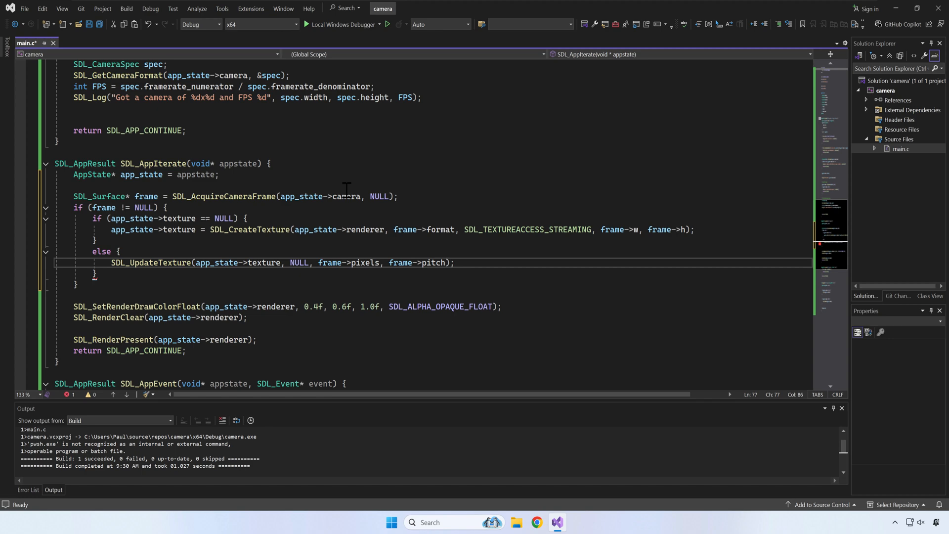
- Release the frame with SDL_ReleaseCameraFrame(app_state->camera, frame), save, and start the texture check in SDL_AppQuit
{"action": "type", "text": "SDL_ReleaseCameraFrame"}
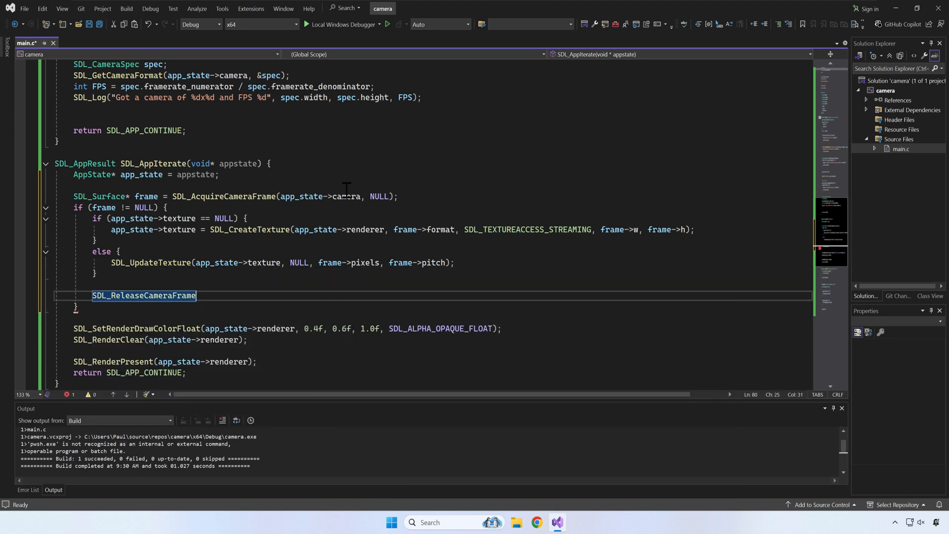
{"action": "type", "text": "(app_state->camera, frame);"}
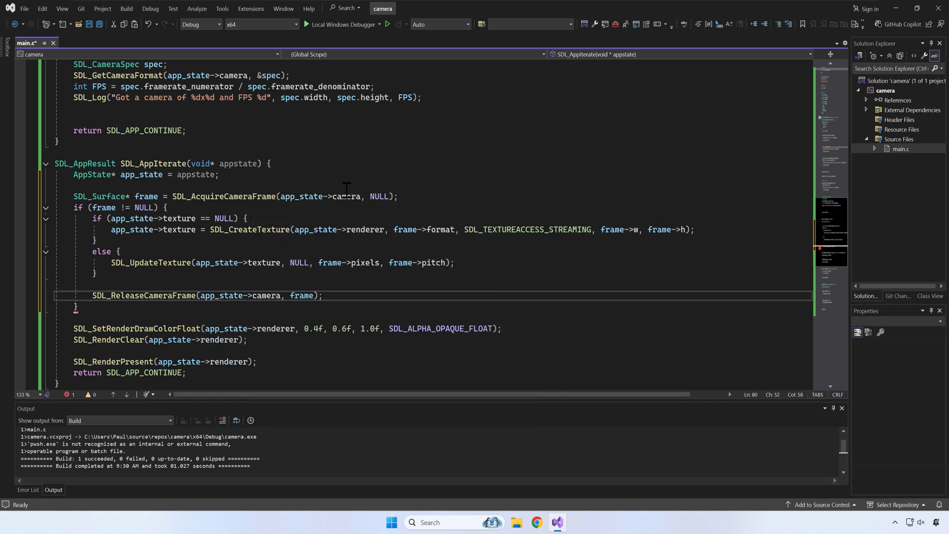
{"action": "key", "text": "ctrl+s"}
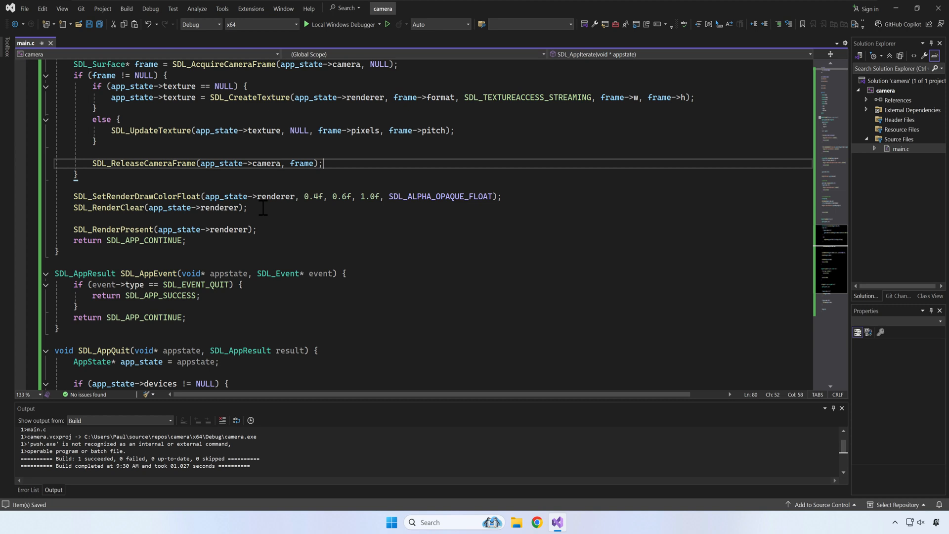
{"action": "type", "text": "if(app_state->texture)"}
{"action": "type", "text": "SDL_DestroyTexture(app_state->texture);"}
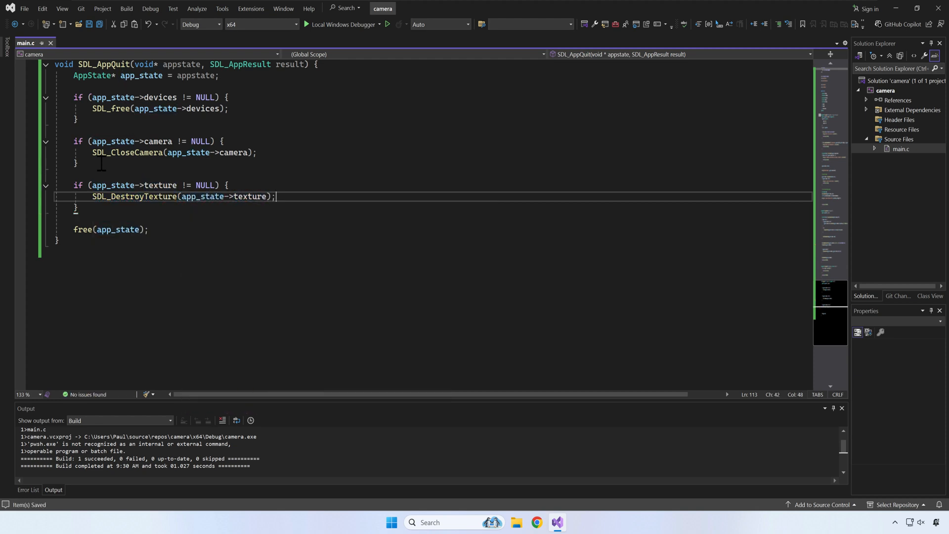
- Destroy the texture in SDL_AppQuit when it is not NULL
{"action": "scroll", "scroll_direction": "up", "scroll_amount": 3}
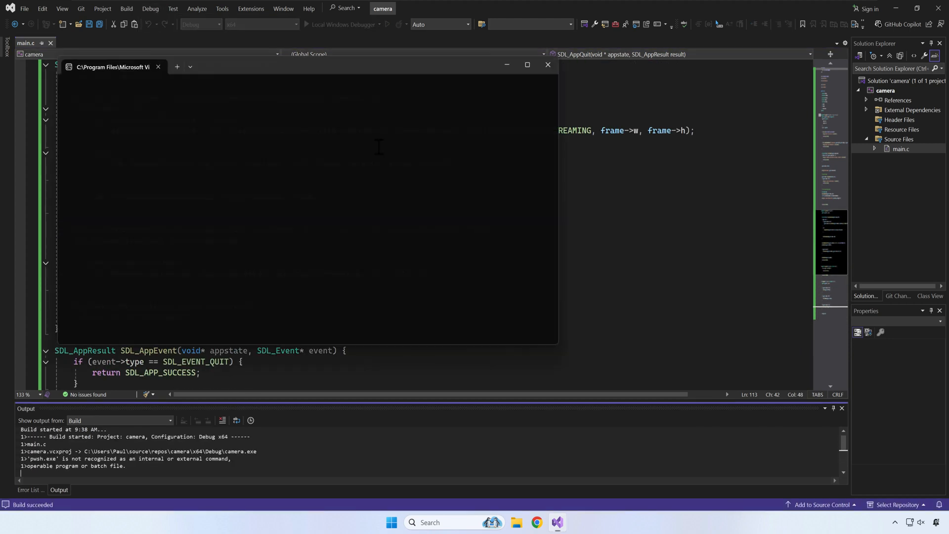
- Run the build, view the live webcam feed in the SDL3 Camera Demo window, and close it
{"action": "left_click", "coordinate": [307, 24]}
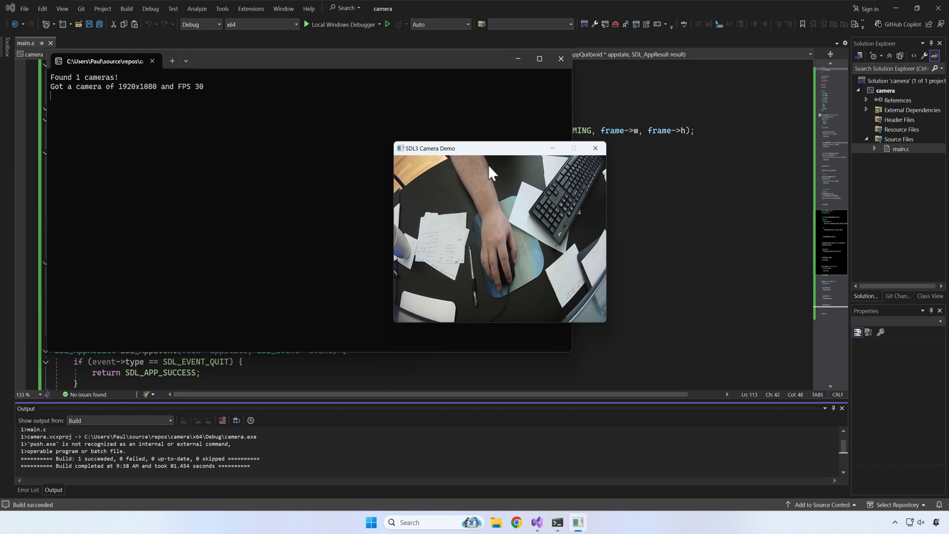
{"action": "left_click", "coordinate": [594, 149]}
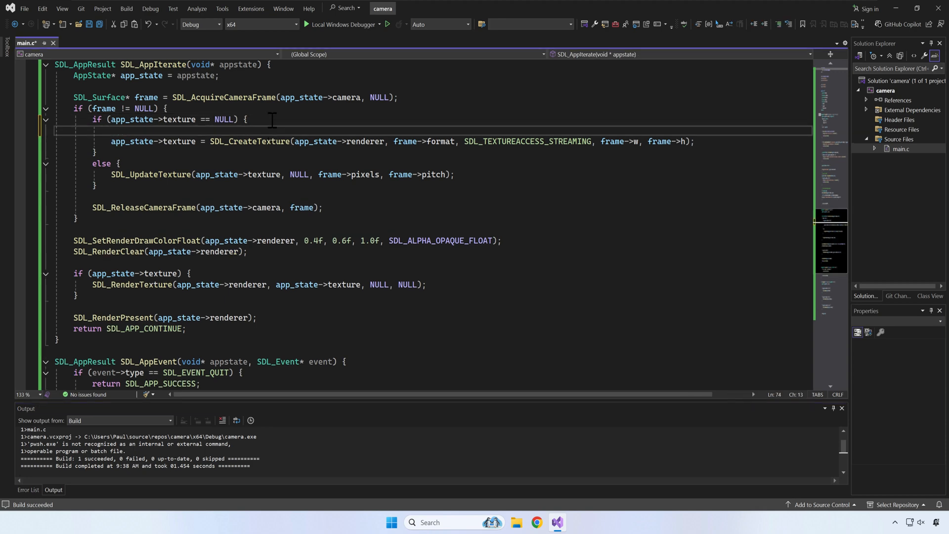
- Resize the window to frame->w by frame->h with SDL_SetWindowSize and store width and height in app_state
{"action": "type", "text": "SDL_SetWindowSize("}
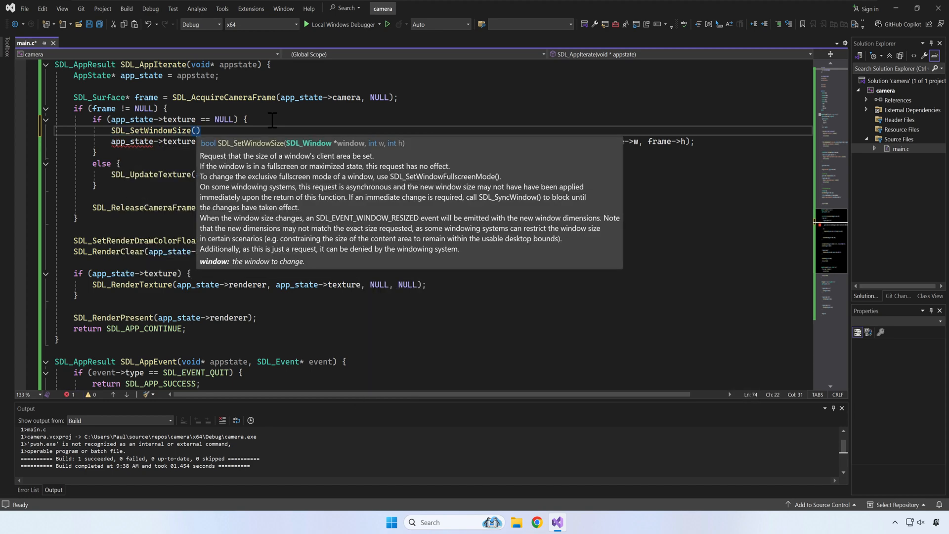
{"action": "type", "text": "app_state->window"}
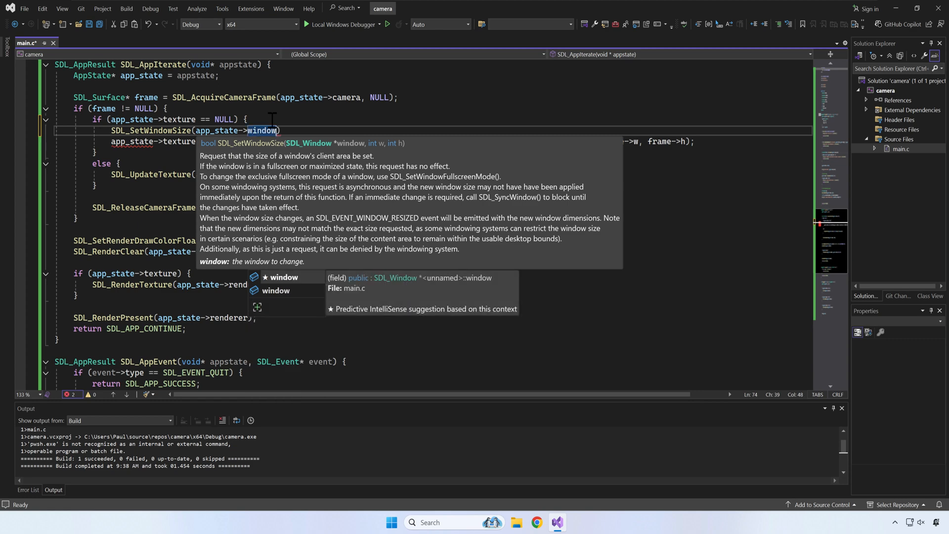
{"action": "type", "text": ", frame->w"}
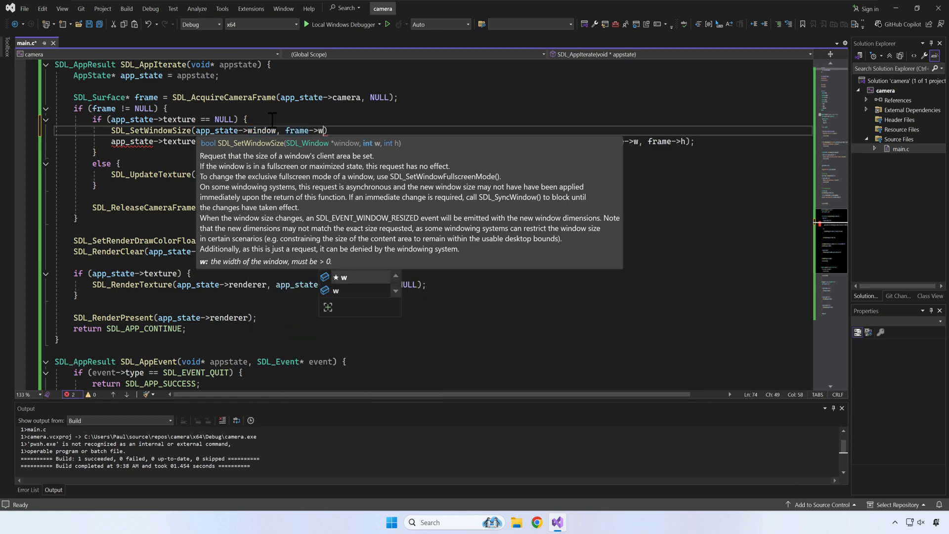
{"action": "type", "text": ", frame->h"}
{"action": "type", "text": "app_state->height"}
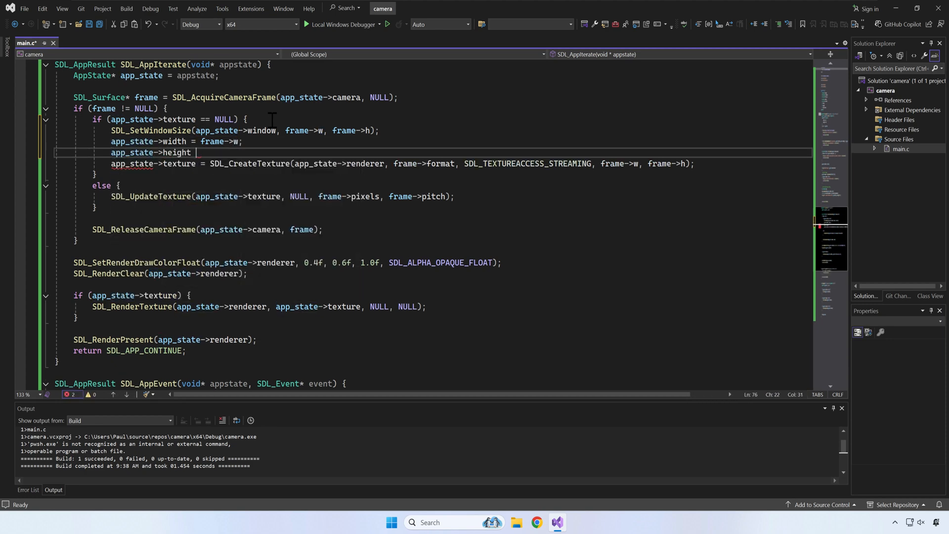
{"action": "type", "text": "= frame->h;"}
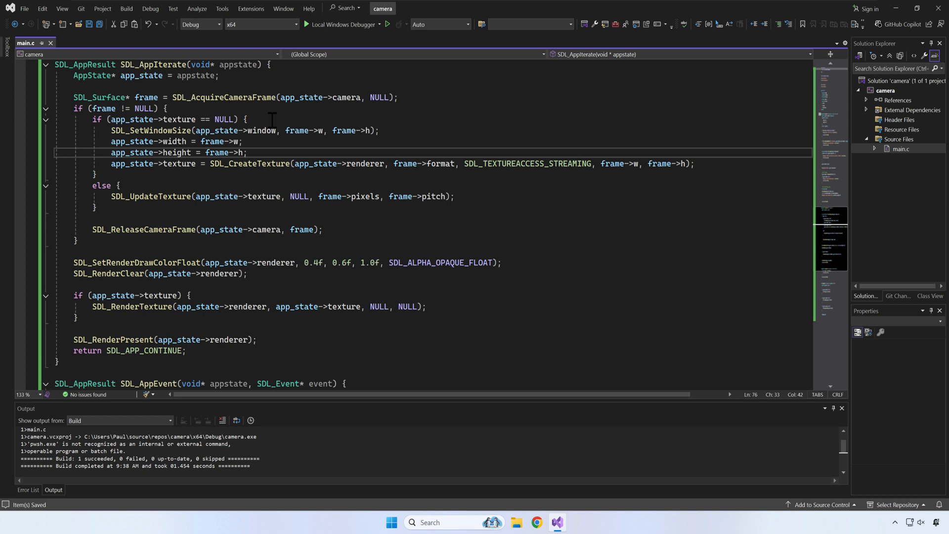
- Rebuild and run the project via Debug > Start Without Debugging
{"action": "left_click", "coordinate": [149, 9]}
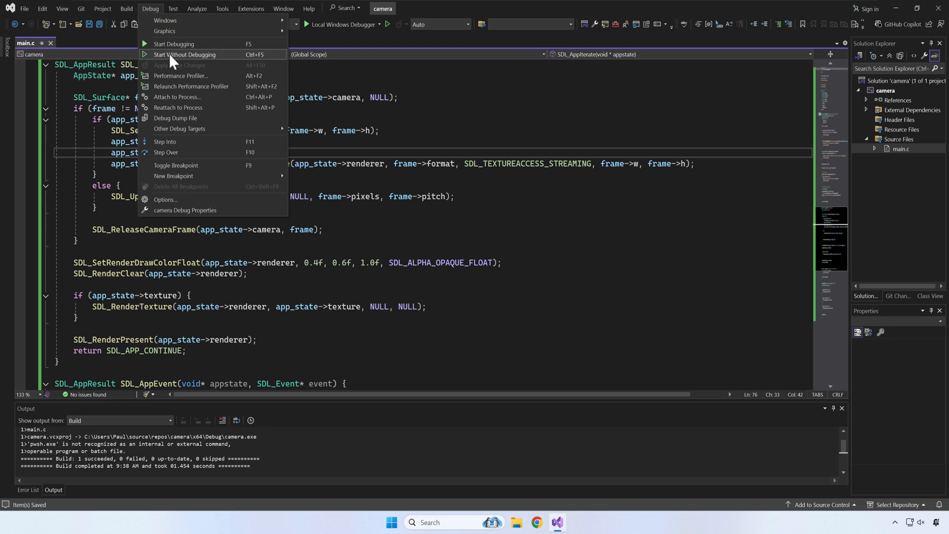
{"action": "left_click", "coordinate": [174, 44]}
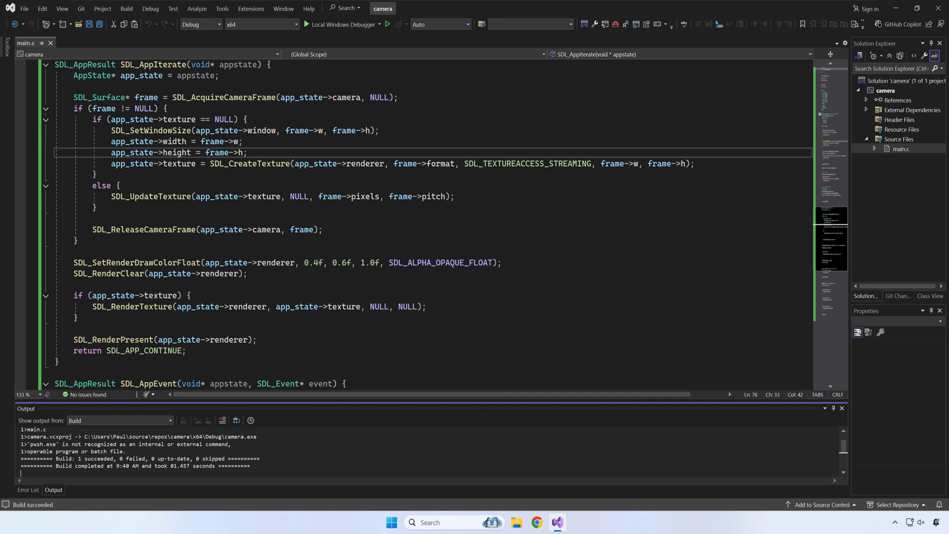
- Add int take_screenshot and int screenshot_no fields to AppState after camera_count
{"action": "scroll", "scroll_direction": "up", "scroll_amount": 3}
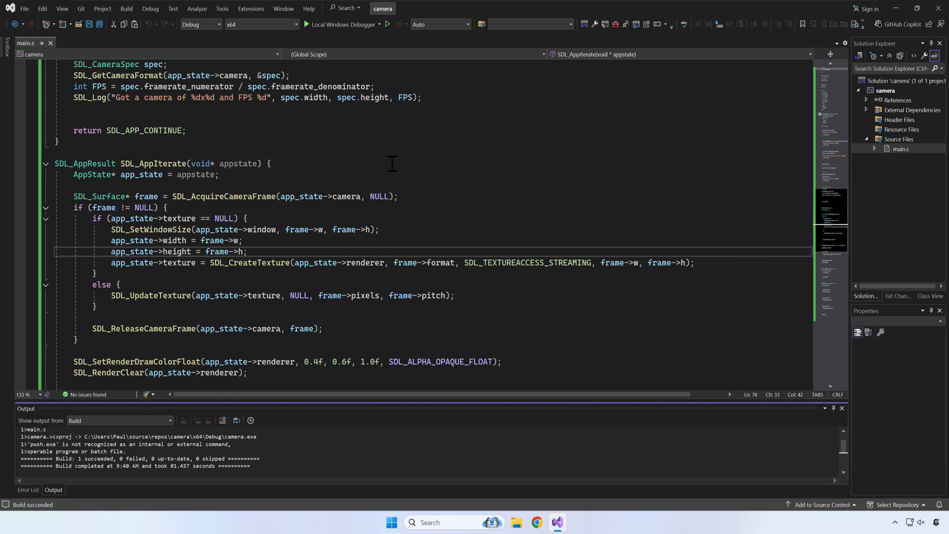
{"action": "scroll", "scroll_direction": "up", "scroll_amount": 3}
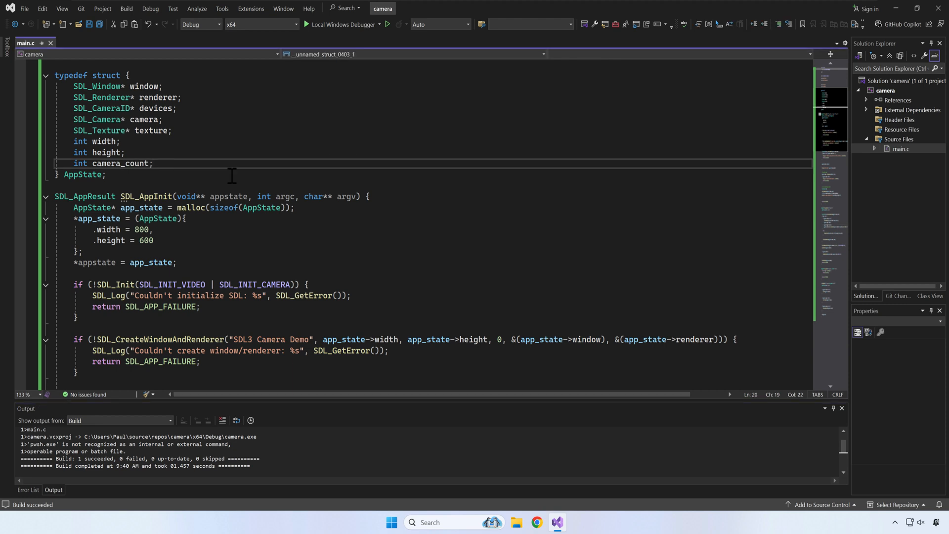
{"action": "type", "text": "int take"}
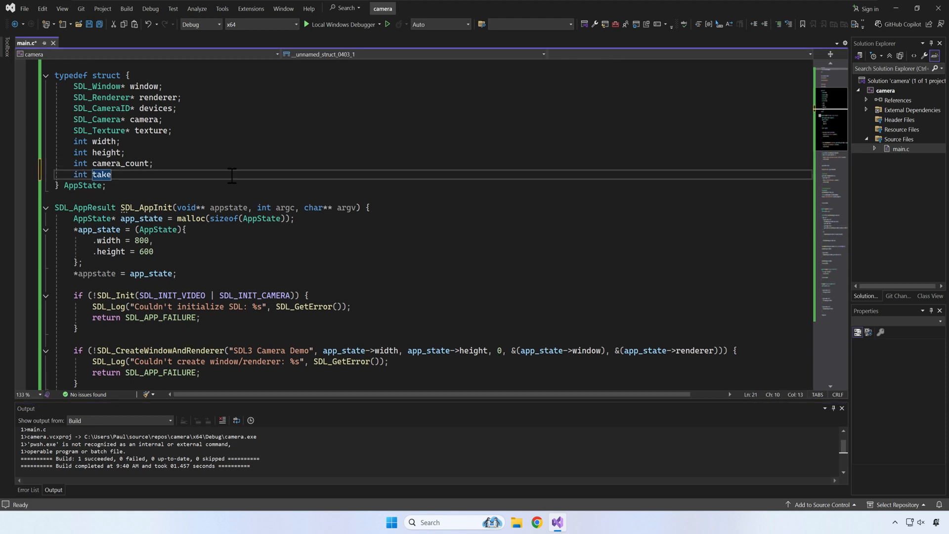
{"action": "type", "text": "_screenshot;"}
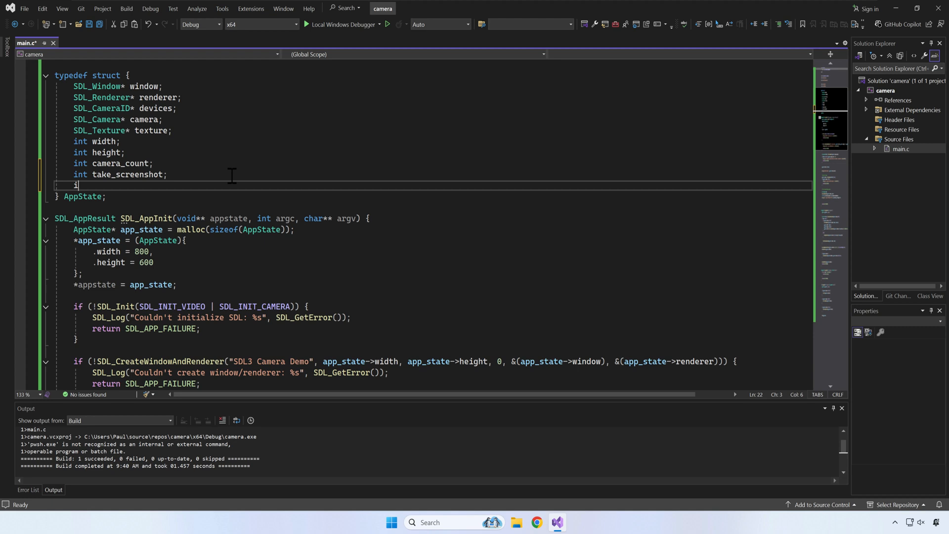
{"action": "type", "text": "nt screenshot_"}
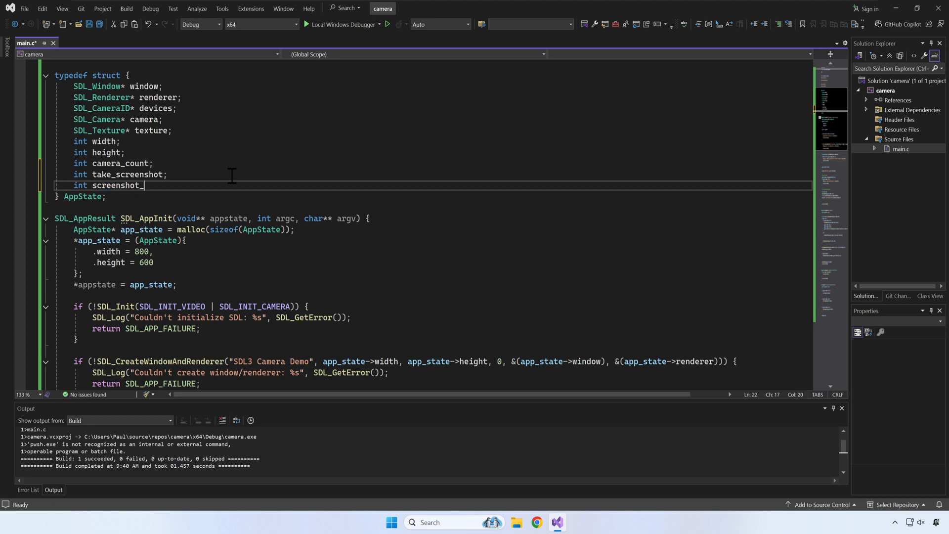
{"action": "type", "text": "no;"}
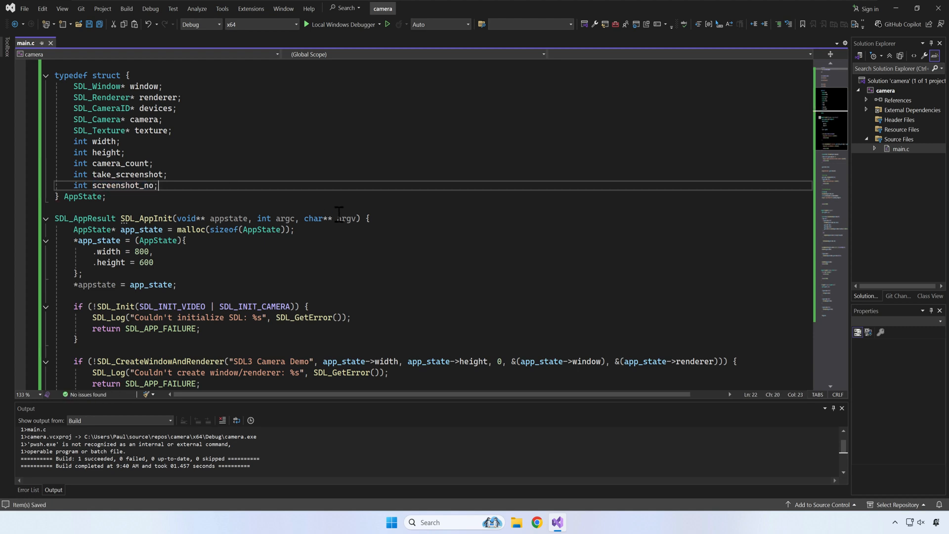
{"action": "scroll", "scroll_direction": "down", "scroll_amount": 3}
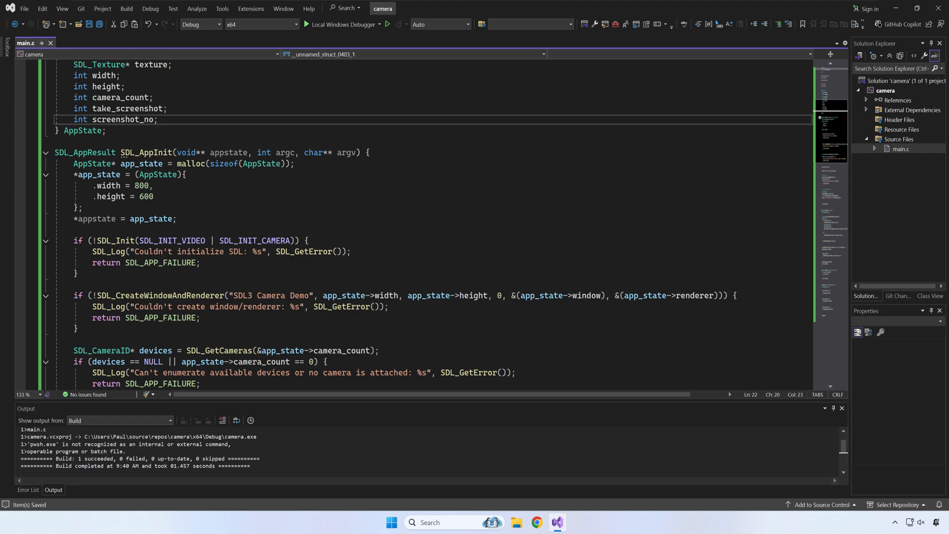
{"action": "scroll", "scroll_direction": "down", "scroll_amount": 3}
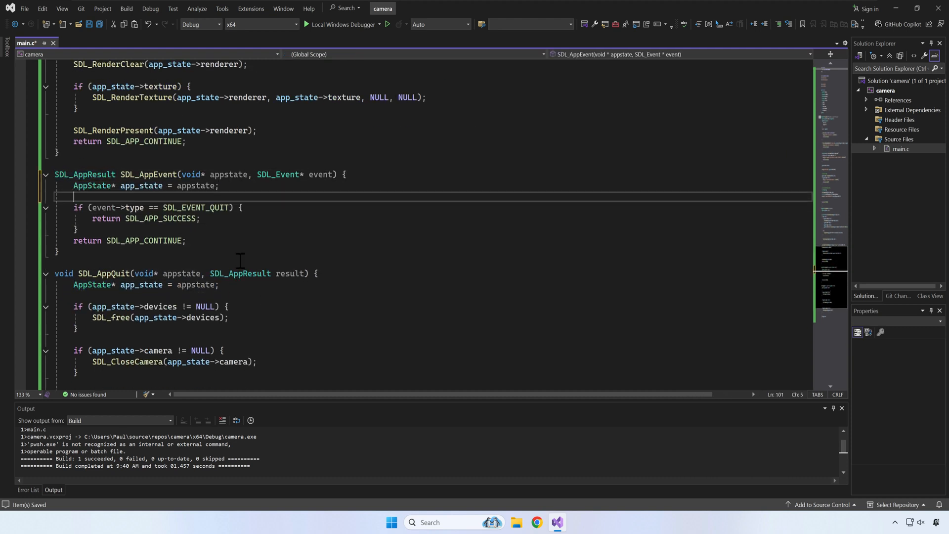
- Add an SDL_EVENT_KEY_DOWN branch setting app_state->take_screenshot = 1 on SDL_SCANCODE_S
{"action": "type", "text": "} else if(event->type == SDL_EVENT_KEY_DOWN"}
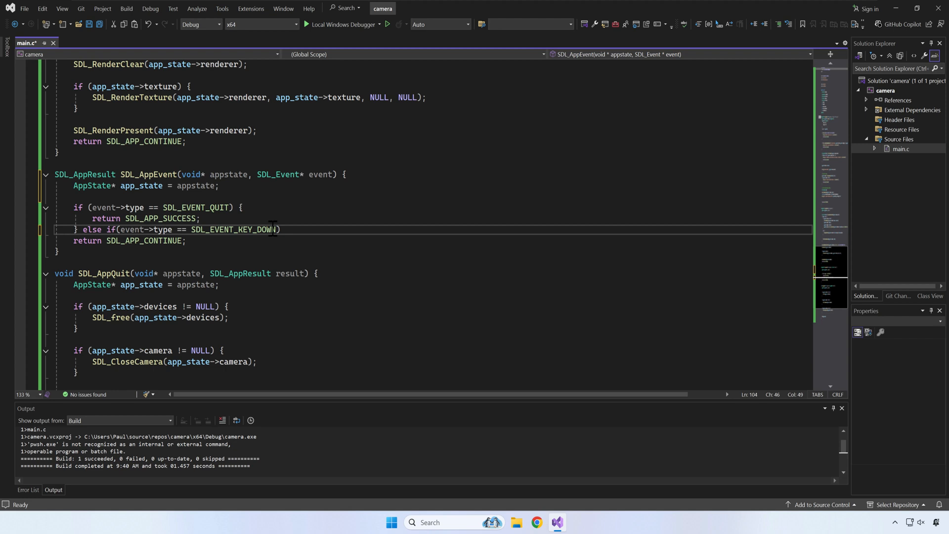
{"action": "type", "text": "if(event"}
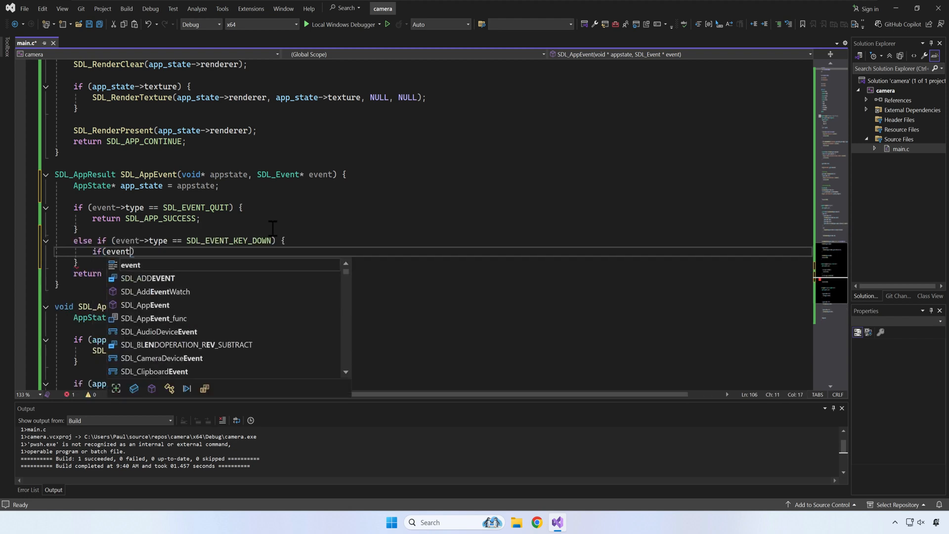
{"action": "type", "text": "->key.scancode == S"}
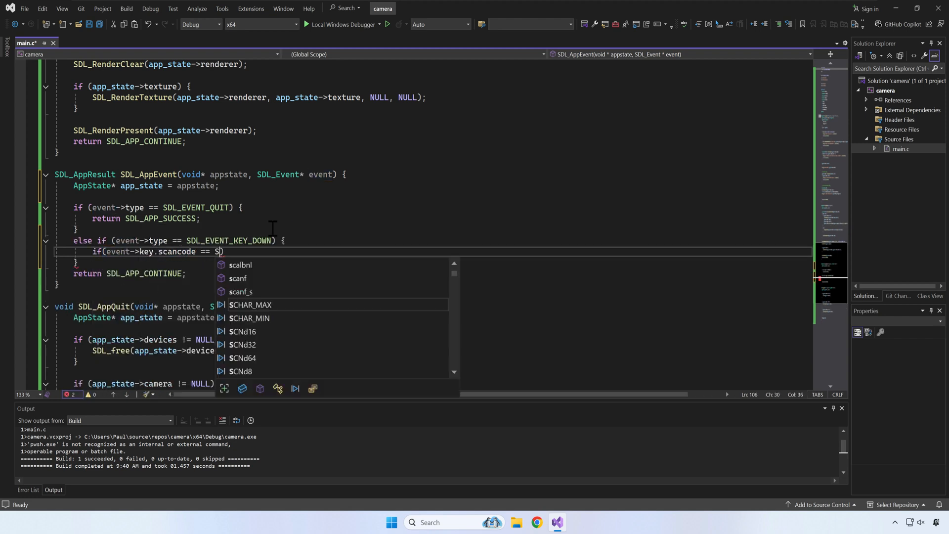
{"action": "type", "text": "DL_SCANCODE_S"}
{"action": "type", "text": "app_state->take_screenshot"}
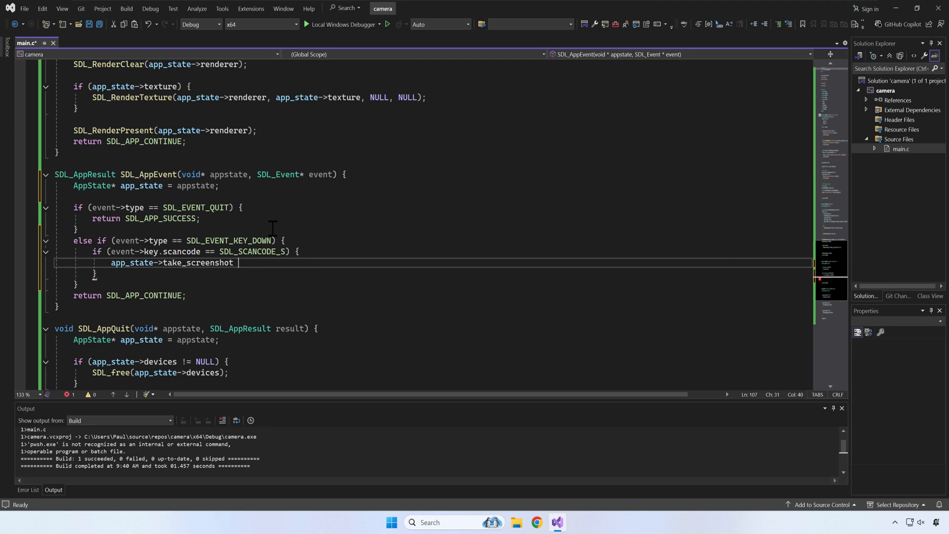
{"action": "type", "text": "= 1;"}
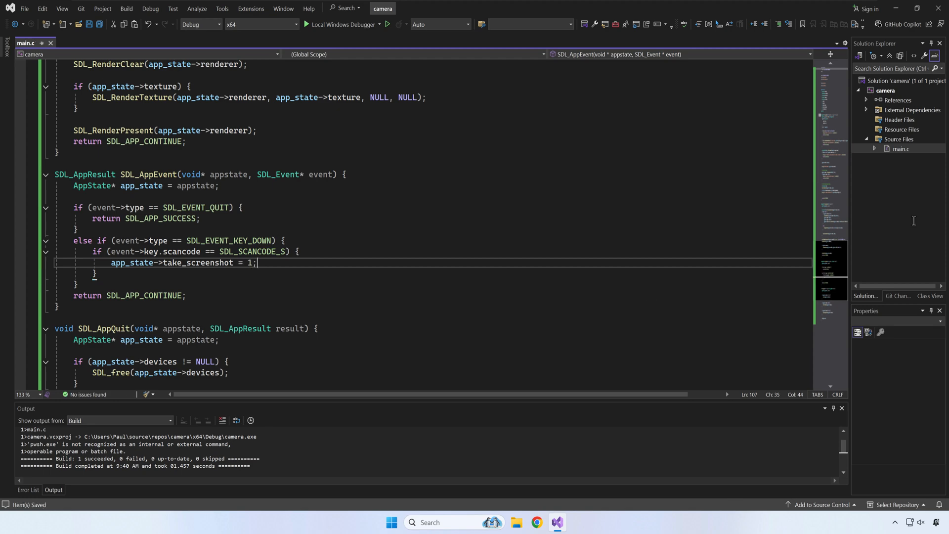
{"action": "scroll", "scroll_direction": "up", "scroll_amount": 3}
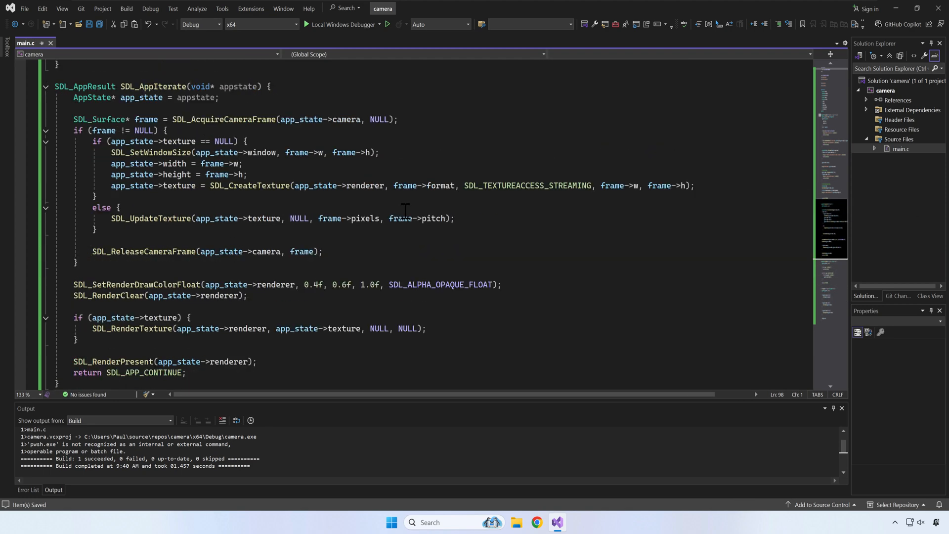
- In SDL_AppIterate add an if on take_screenshot == 1 that resets take_screenshot to 0
{"action": "type", "text": "if"}
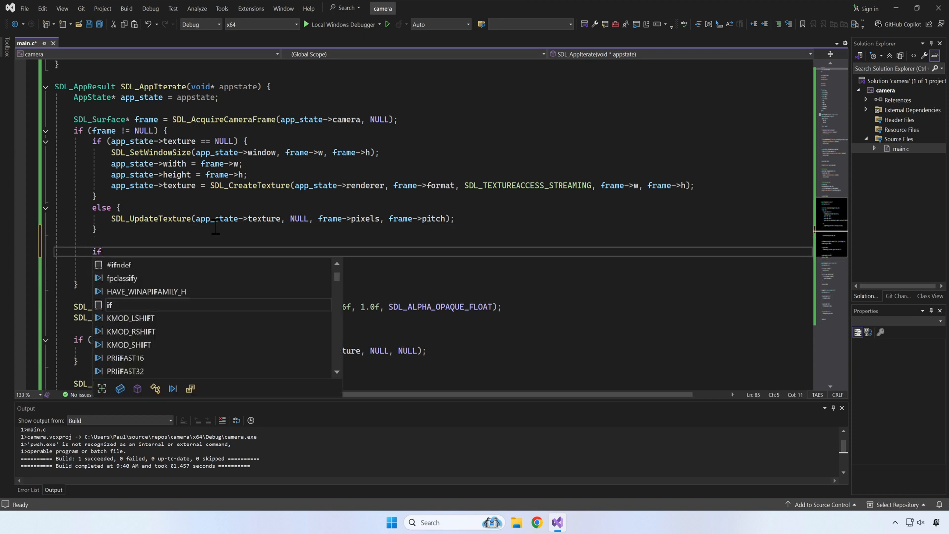
{"action": "type", "text": "(app_state->take_screenshot"}
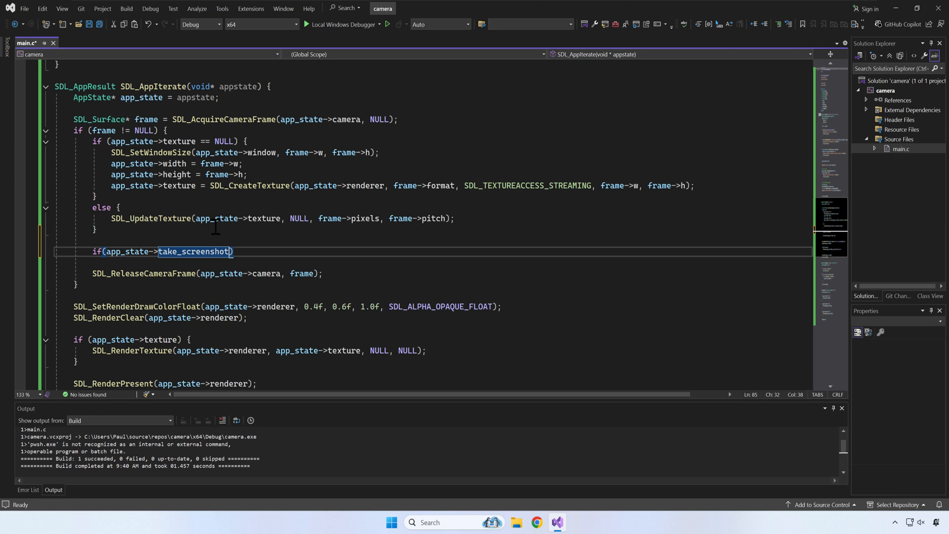
{"action": "type", "text": "== 1) {"}
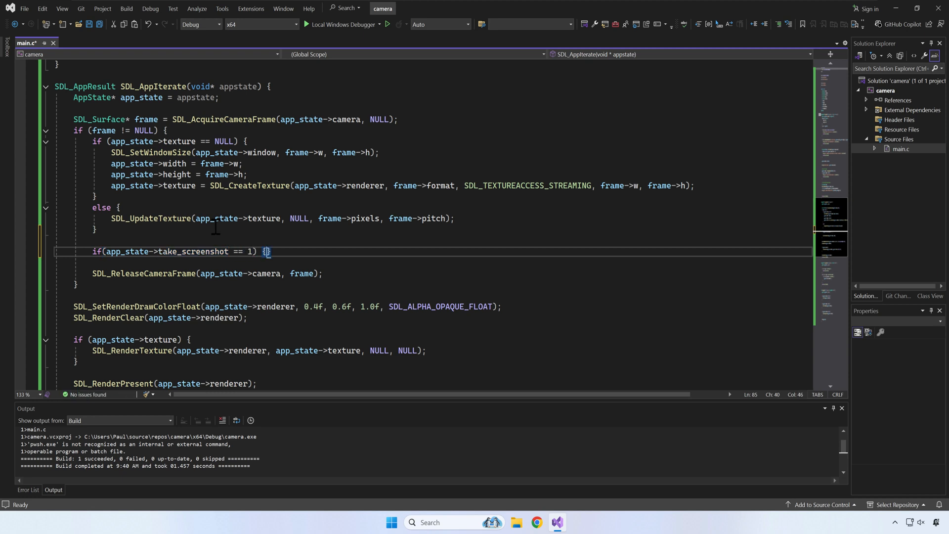
{"action": "type", "text": "app_state->take_screenshot"}
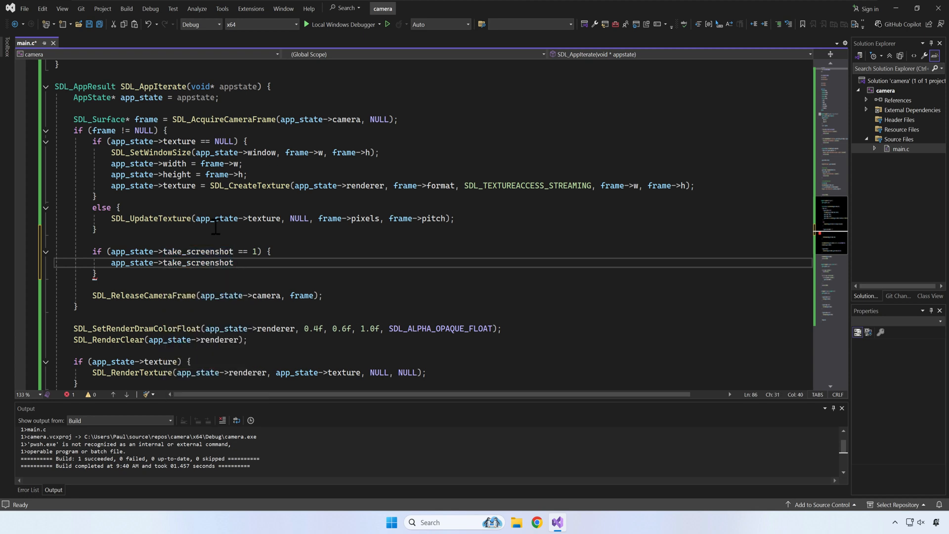
{"action": "type", "text": "= 0"}
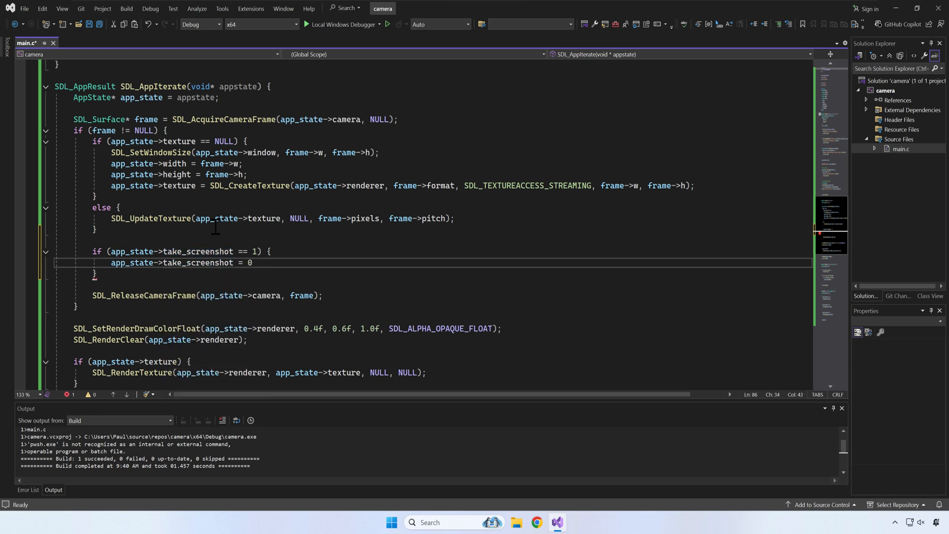
{"action": "type", "text": ";"}
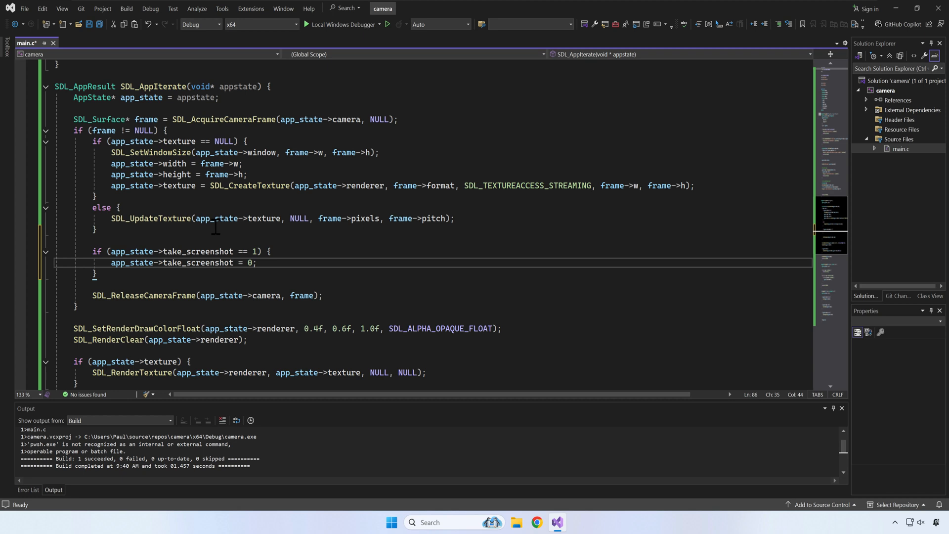
- Save the frame with SDL_SaveBMP to "my_screenshot.bmp" inside the if, then build and run
{"action": "left_click", "coordinate": [257, 262]}
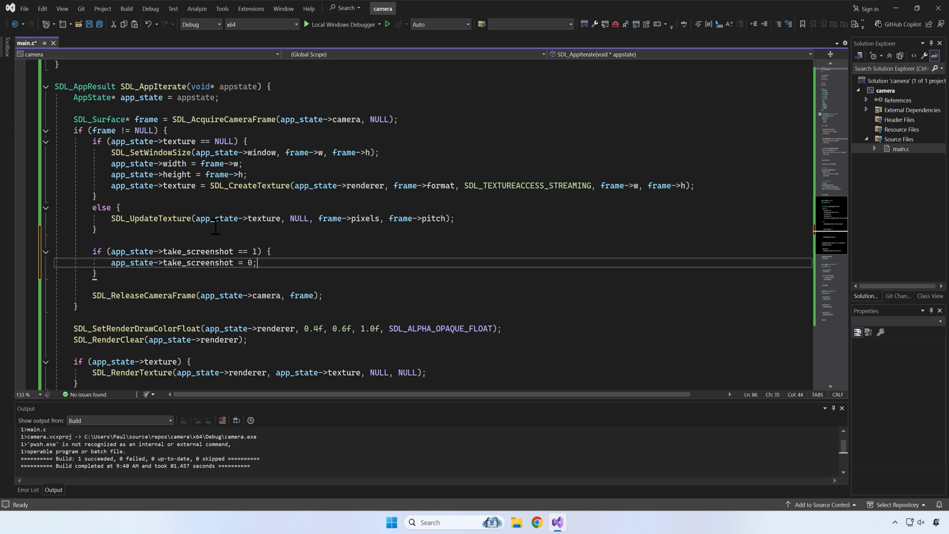
{"action": "type", "text": "SDL_SaveBMP("}
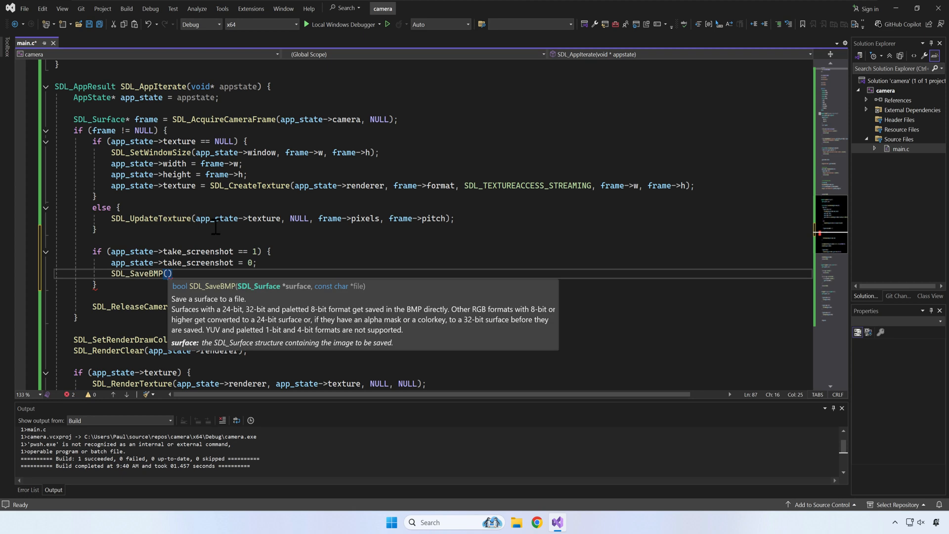
{"action": "type", "text": "frame, \""}
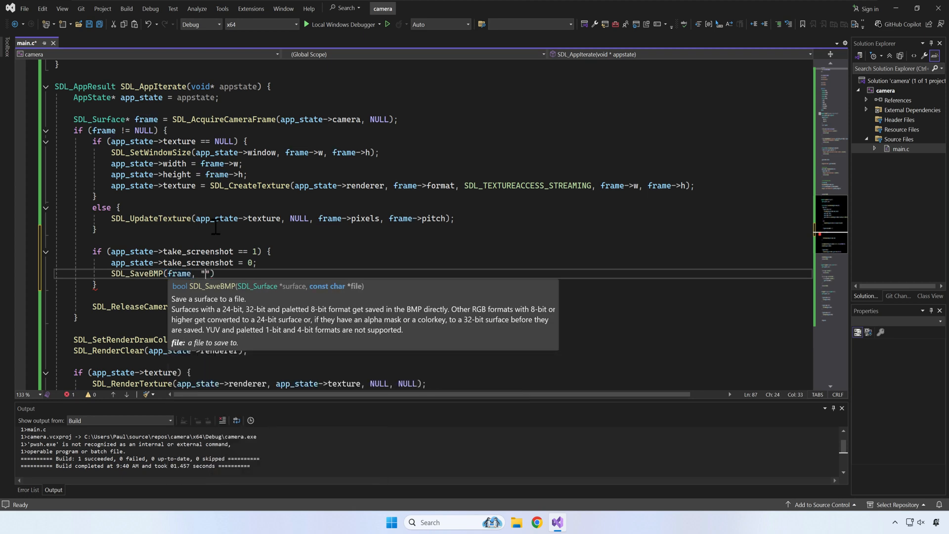
{"action": "type", "text": "my_screenshot."}
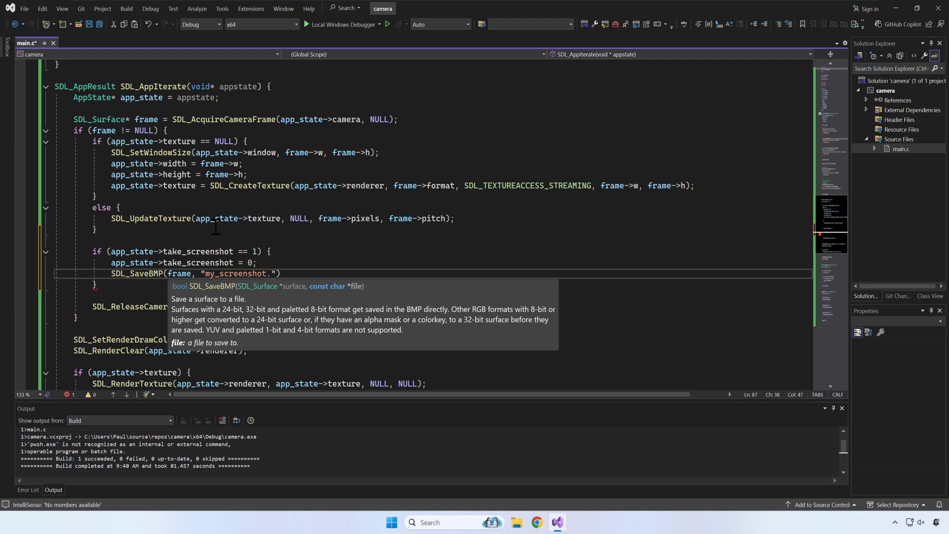
{"action": "type", "text": "bmp"}
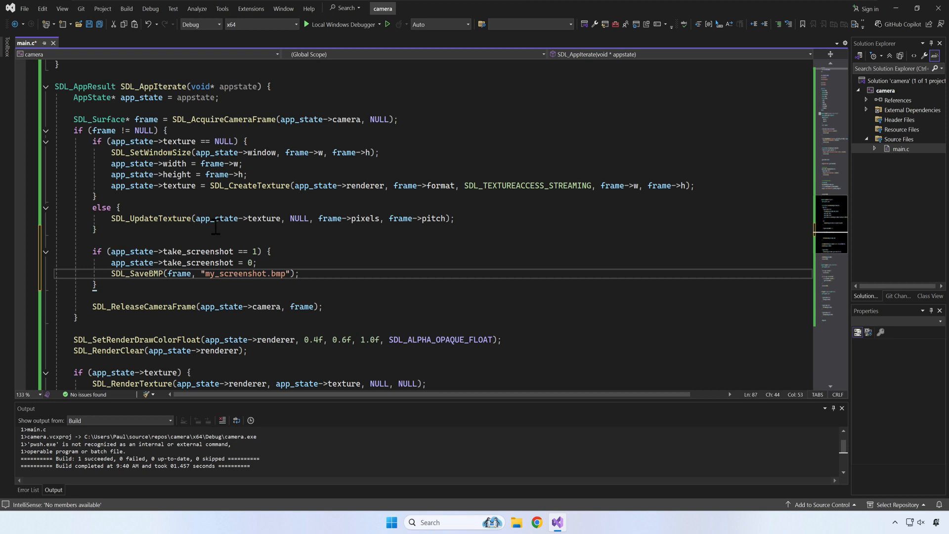
{"action": "left_click", "coordinate": [298, 274]}
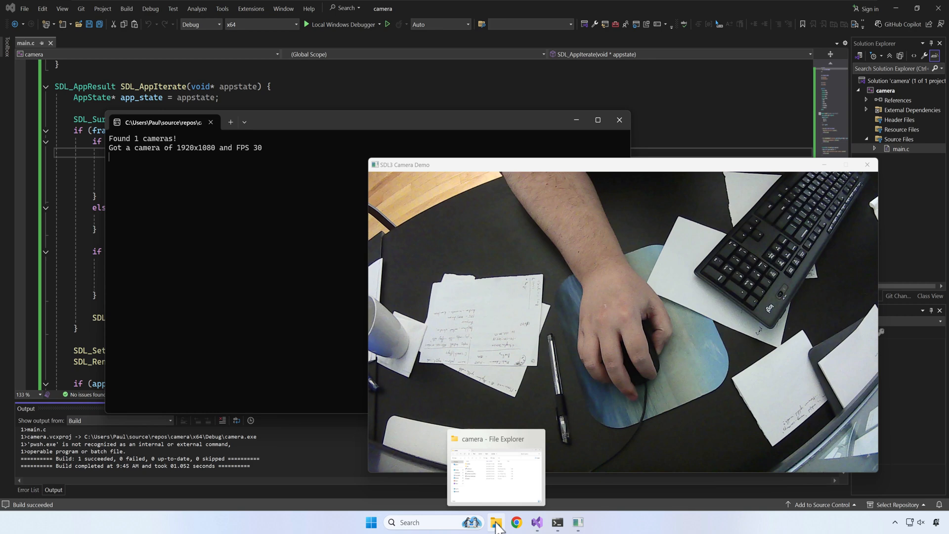
- Check the camera project folder in File Explorer for the saved my_screenshot.bmp
{"action": "left_click", "coordinate": [495, 466]}
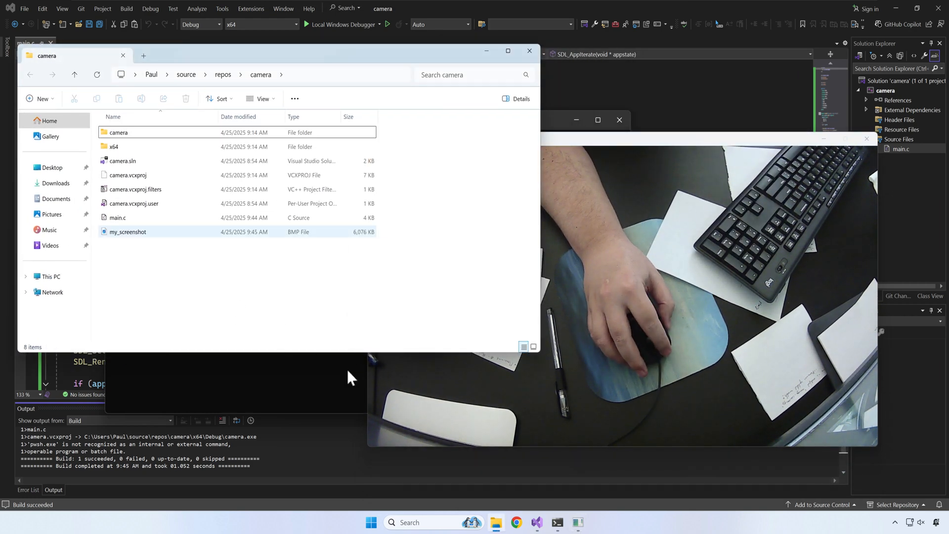
{"action": "left_click", "coordinate": [128, 231]}
{"action": "type", "text": "sprintf("}
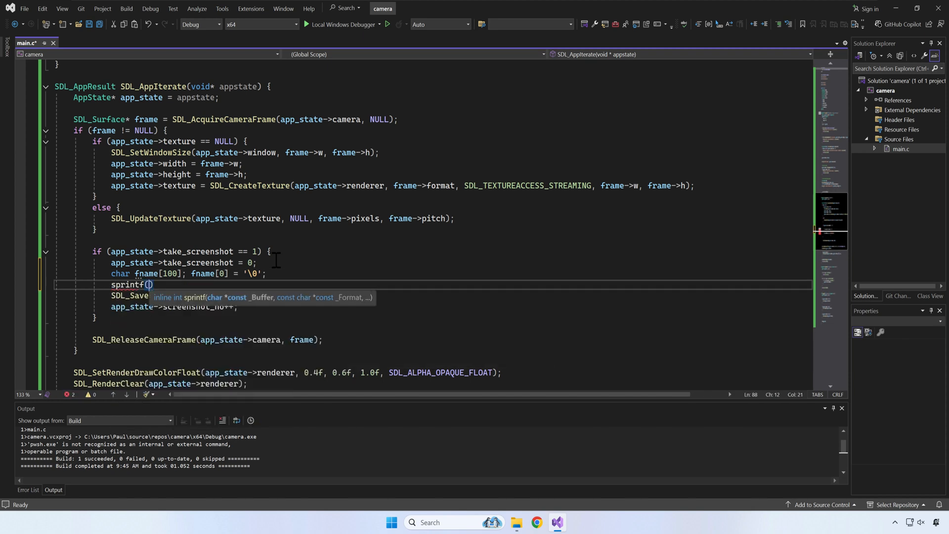
- Build the file name with sprintf(fname, "screenshot-%05d.bmp", app_state->screenshot_no)
{"action": "type", "text": "fname, \"sce"}
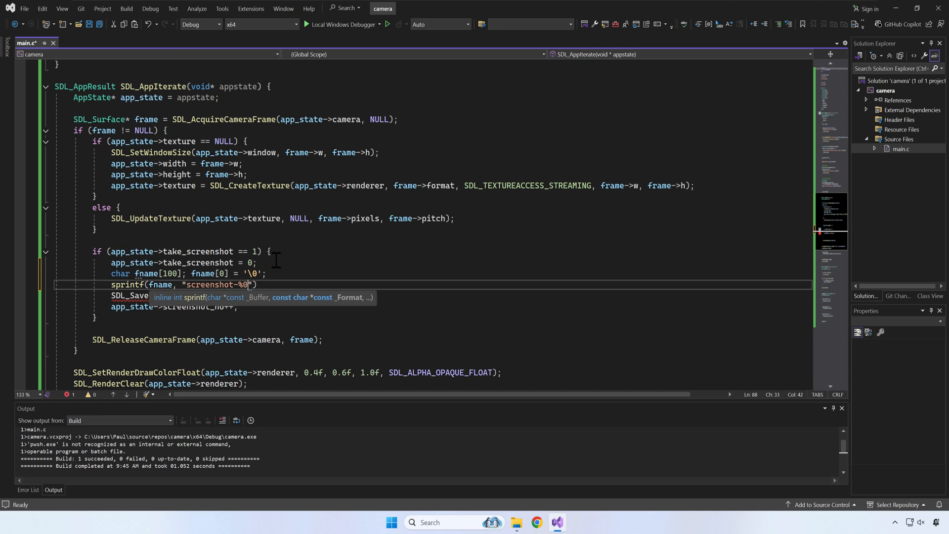
{"action": "type", "text": "5d.bmp\", app"}
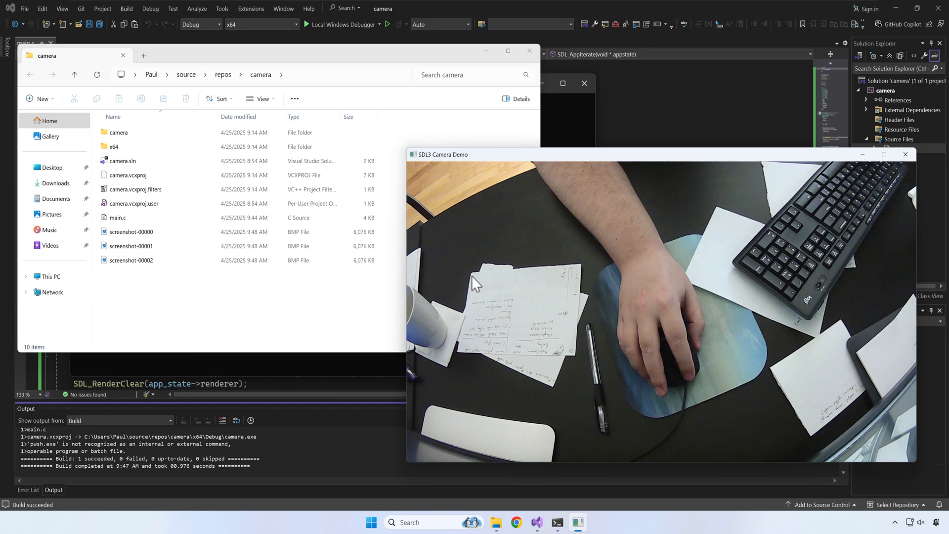
- View screenshot-00000.bmp from the camera folder in Photos
{"action": "double_click", "coordinate": [131, 231]}
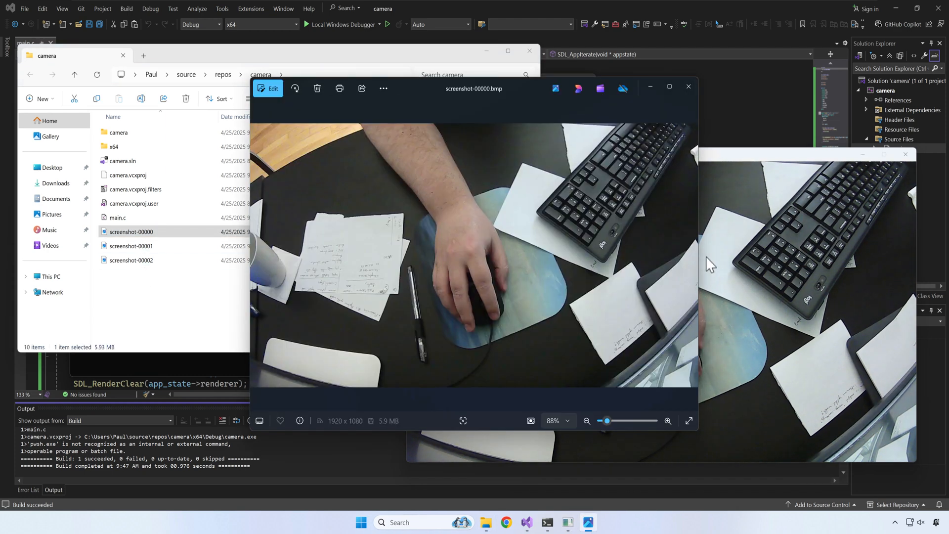